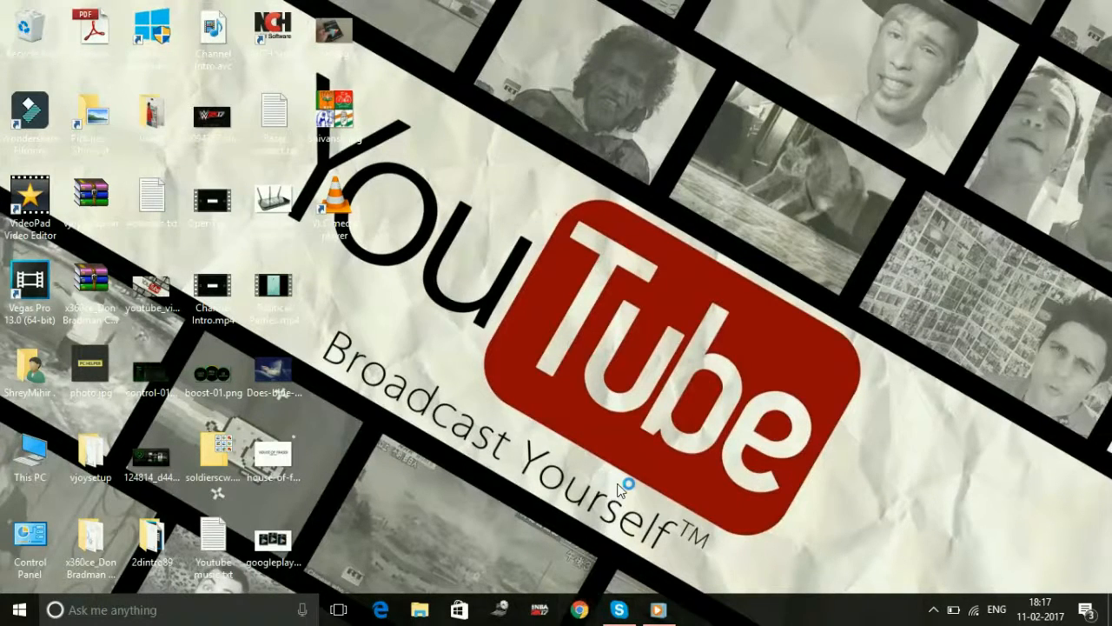
Step: Launch Chrome and go to canva.com
left_click(579, 609)
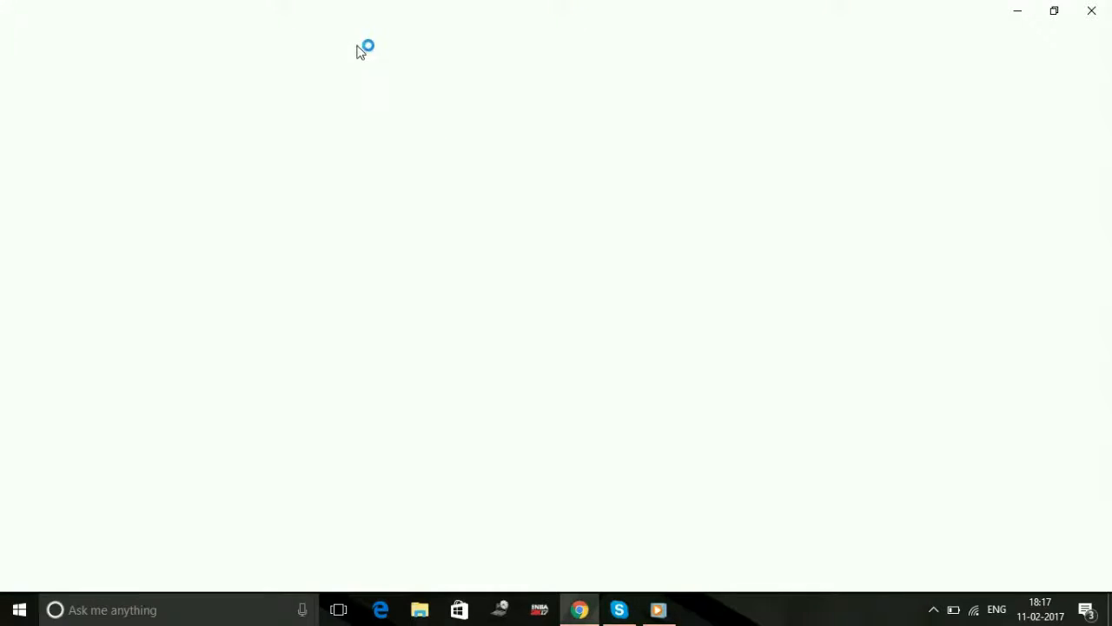
left_click(579, 610)
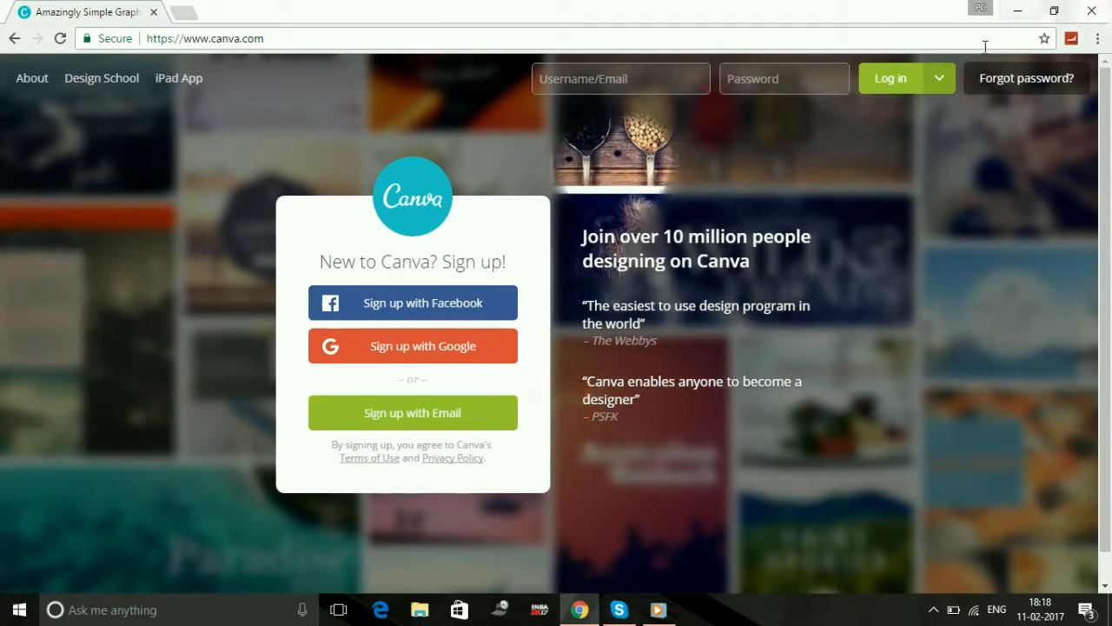
Step: Log in to Canva using the Facebook login option
left_click(938, 78)
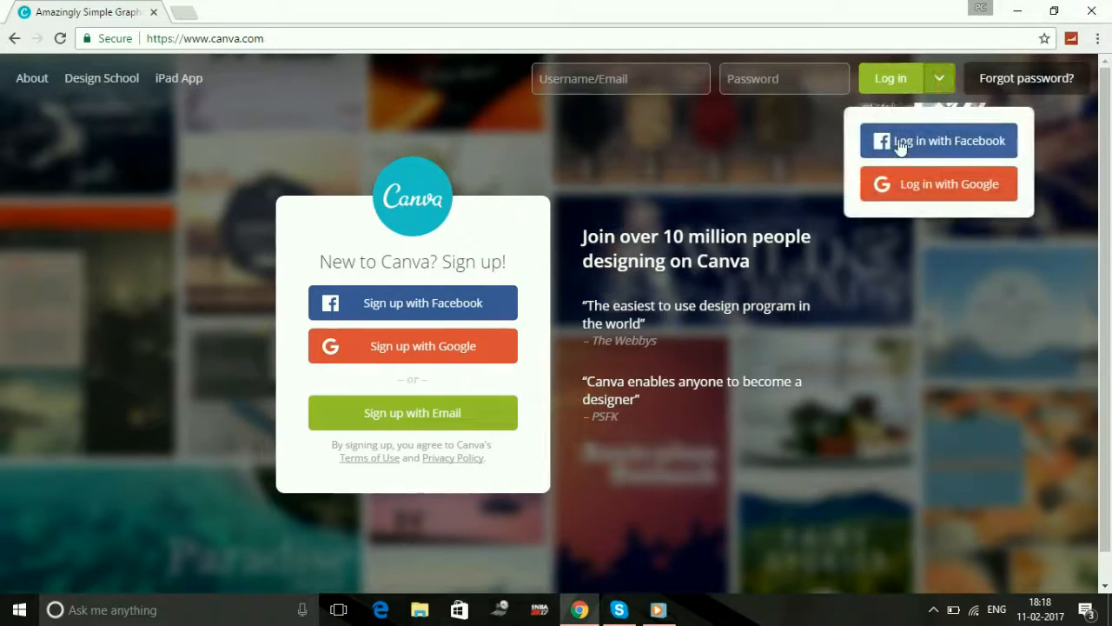
left_click(938, 140)
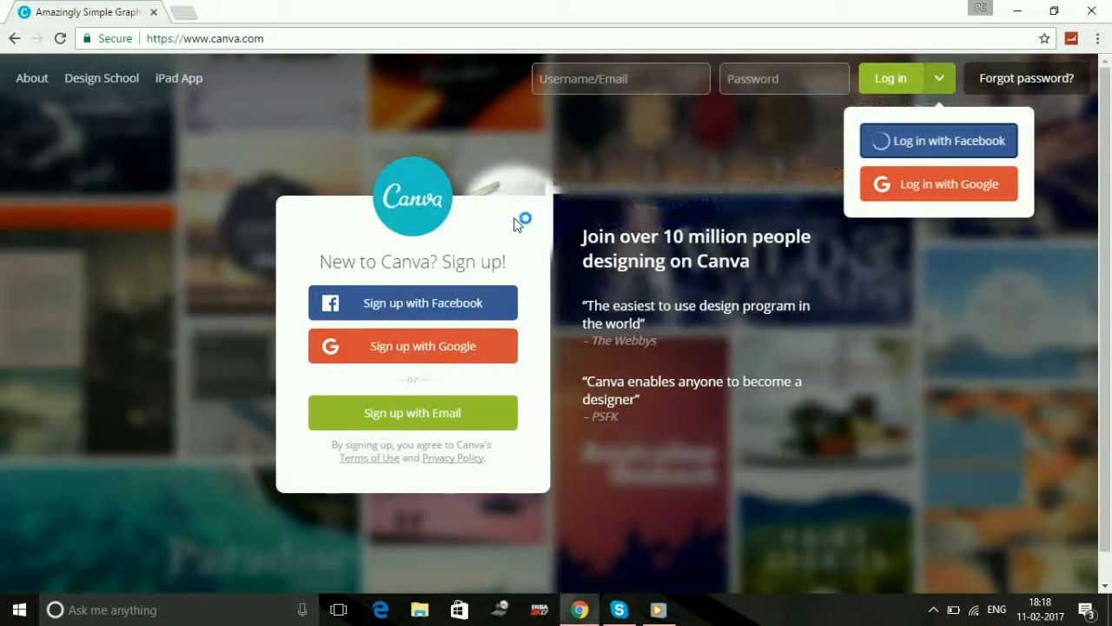
left_click(938, 140)
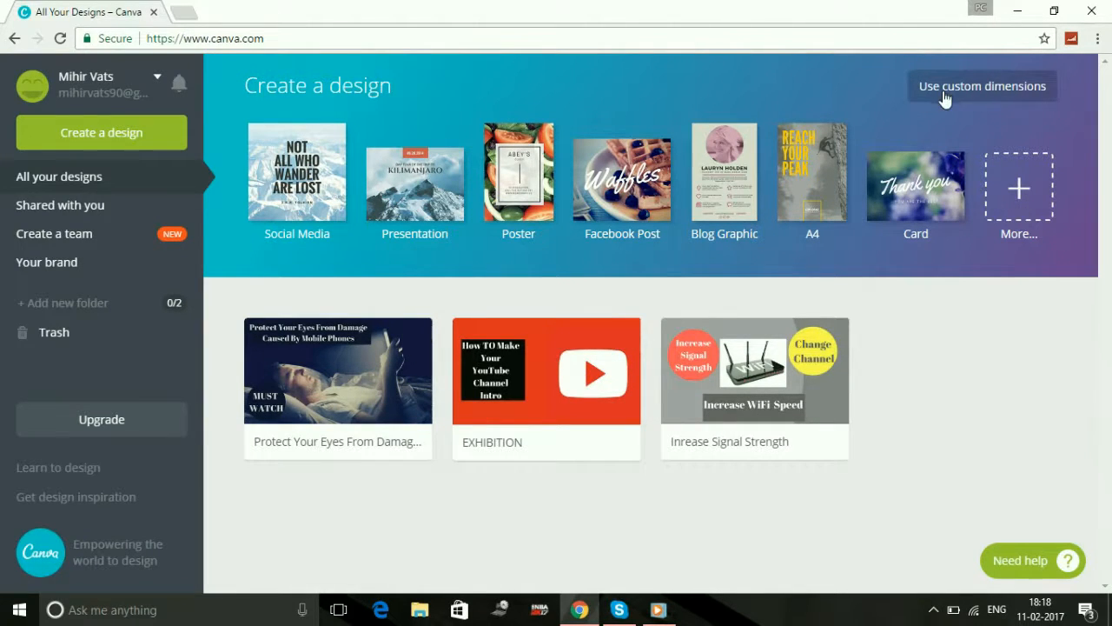
mouse_move(1039, 84)
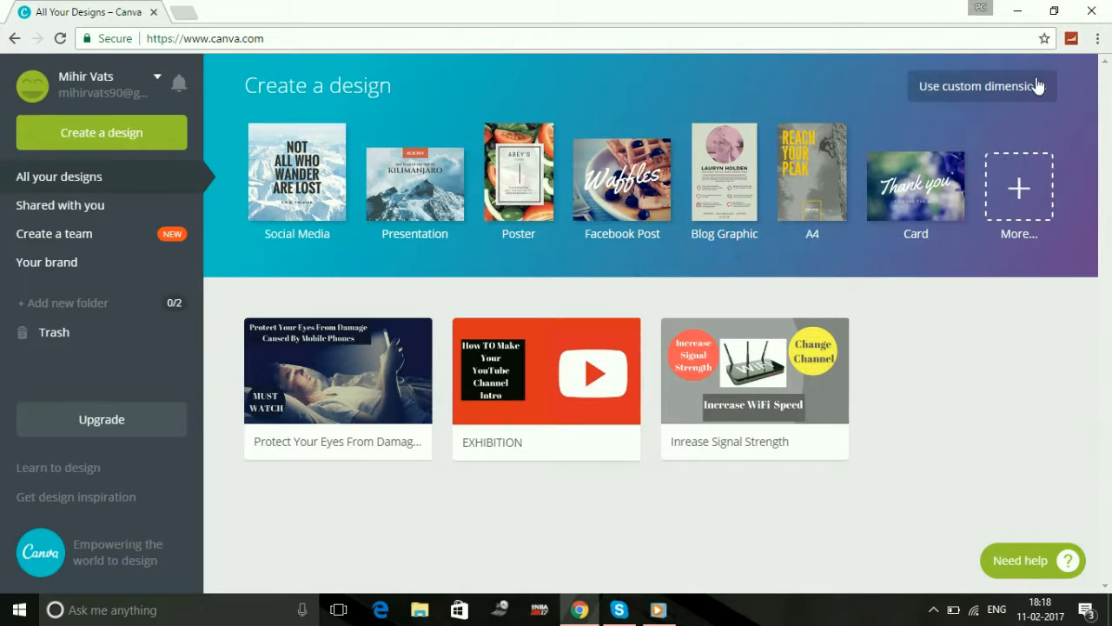
mouse_move(1032, 107)
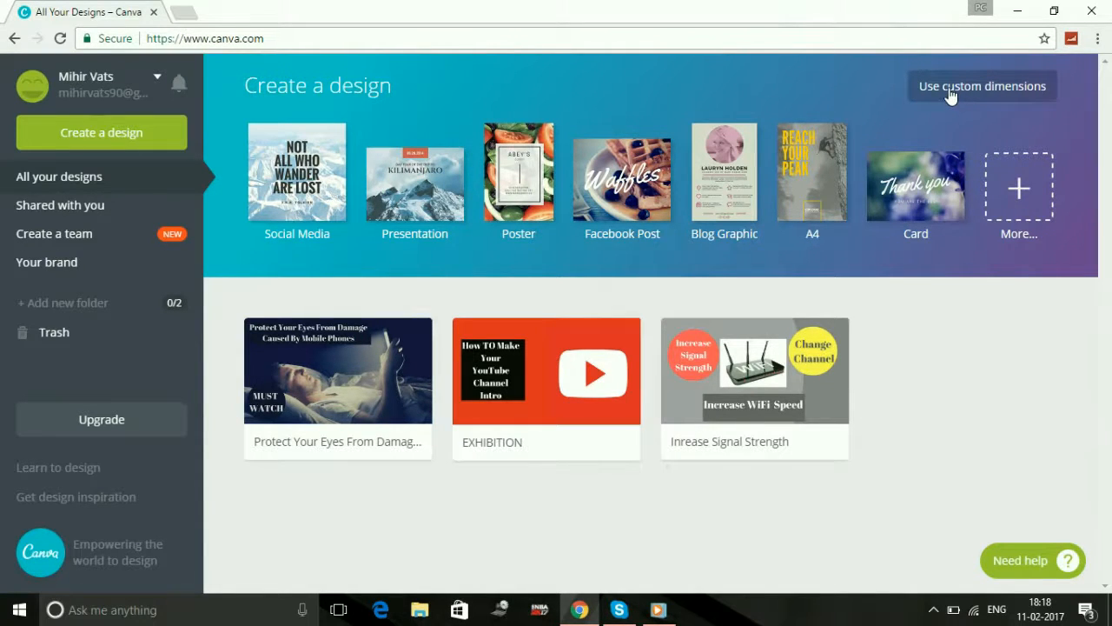
Step: Create a custom-size 1366 × 768 px design
left_click(981, 86)
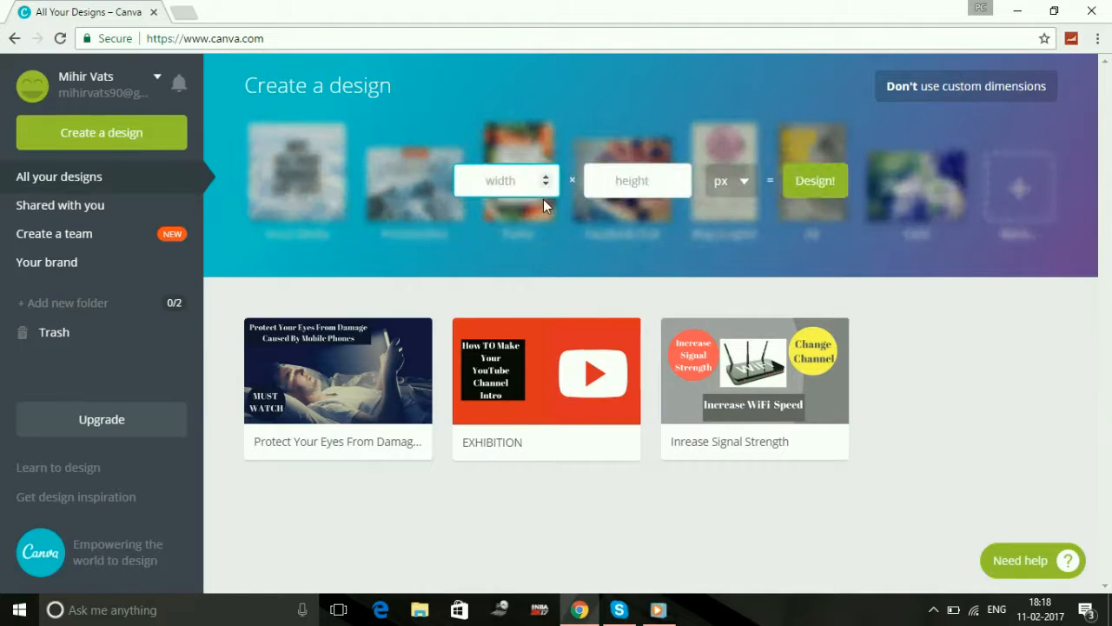
type("13")
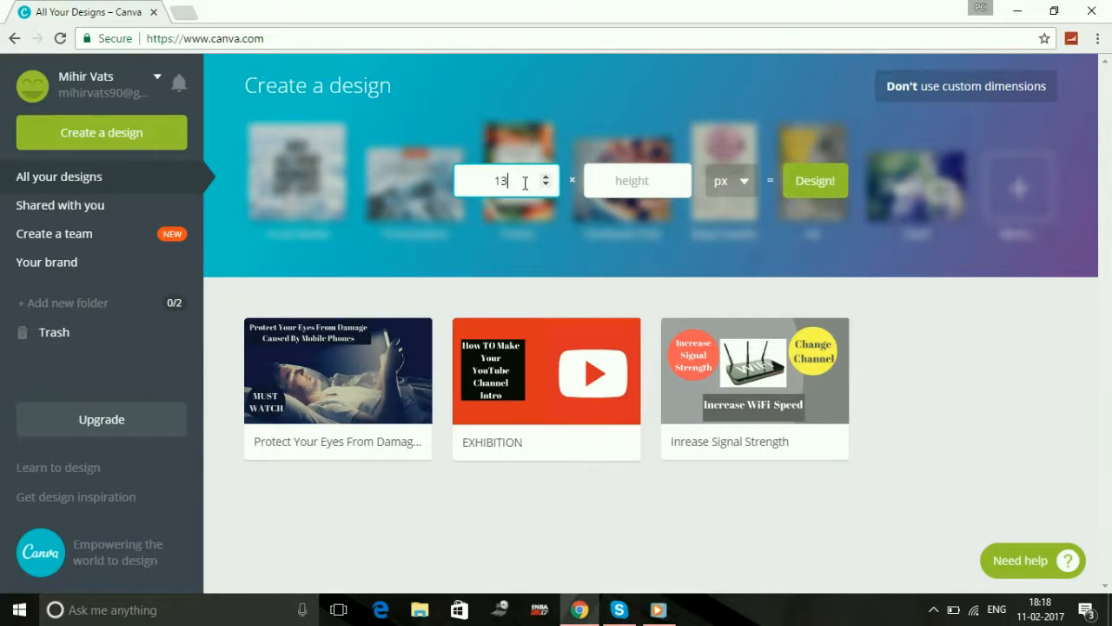
type("7")
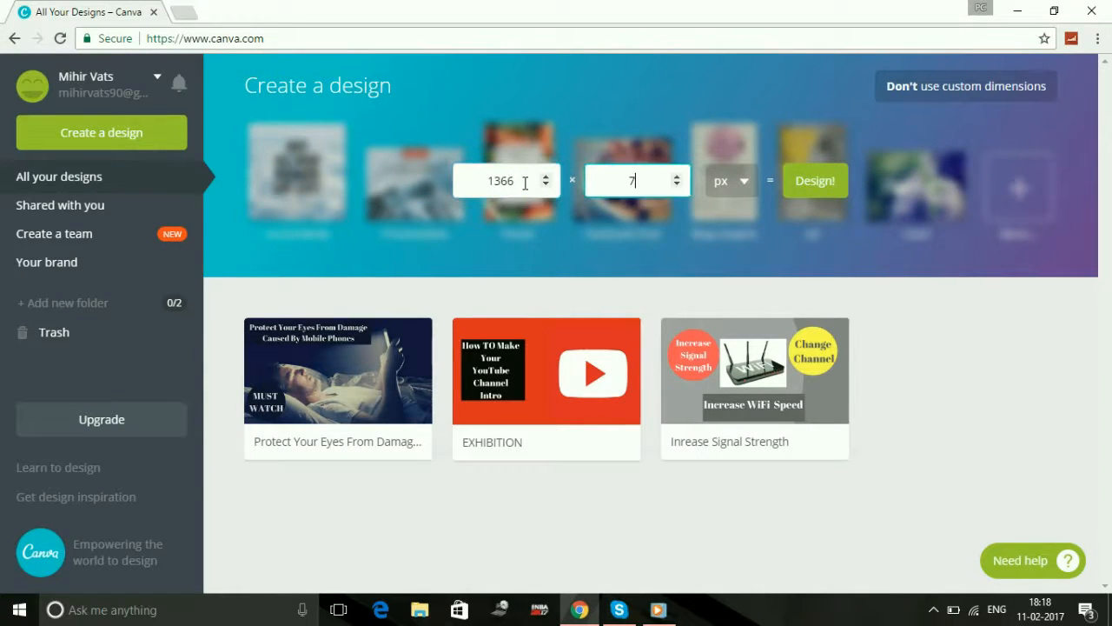
type("68")
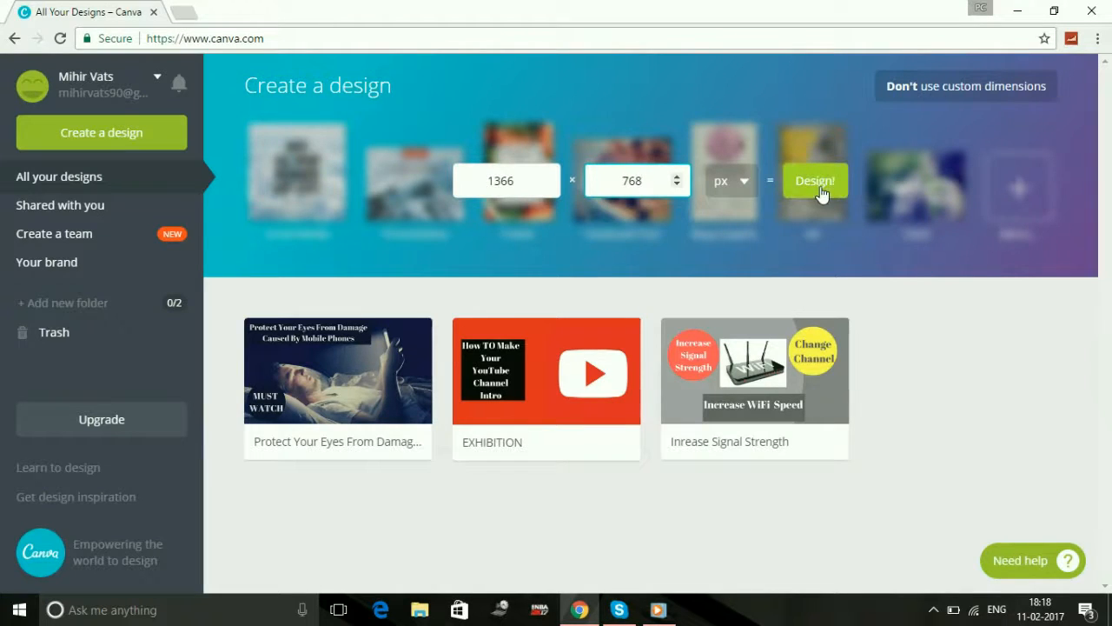
left_click(814, 181)
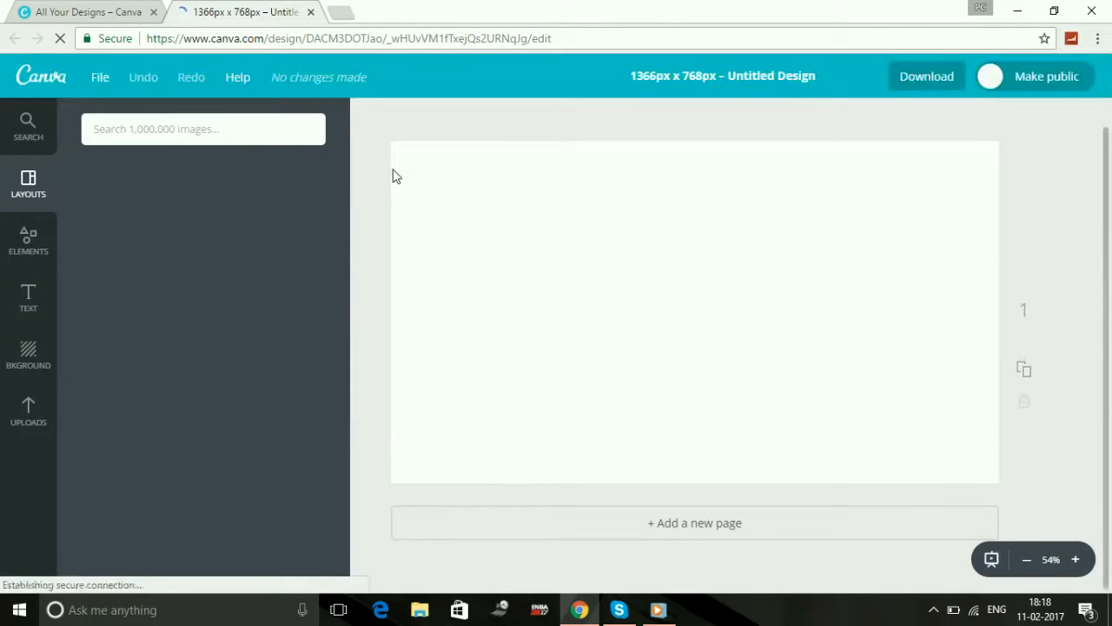
Step: Search the image library for 'Youtube' and browse the play-button results
left_click(203, 129)
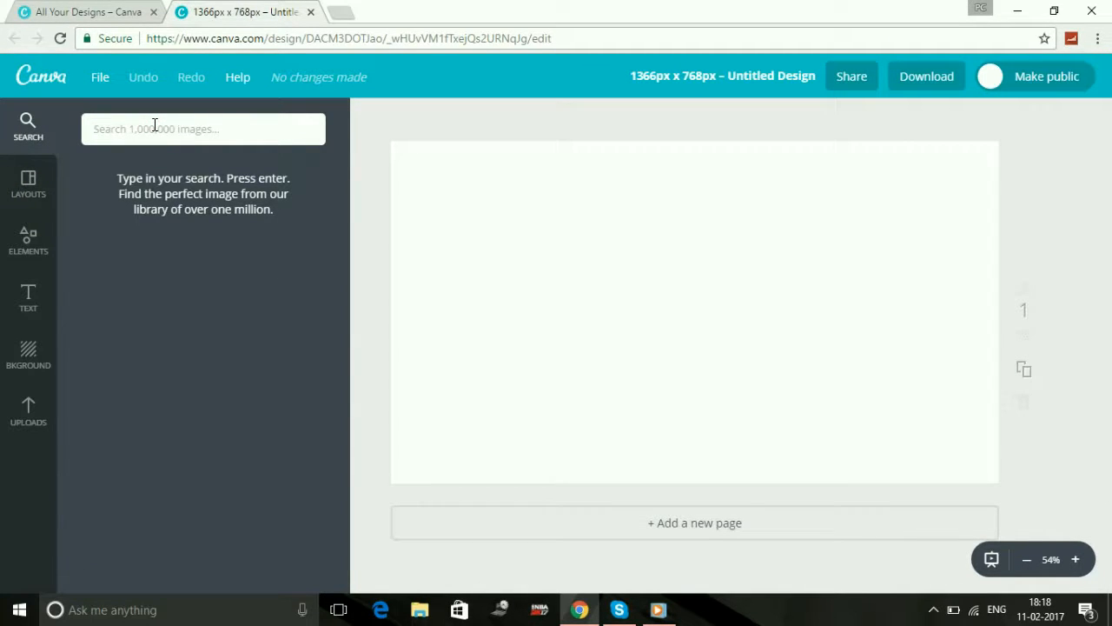
type("Youtube")
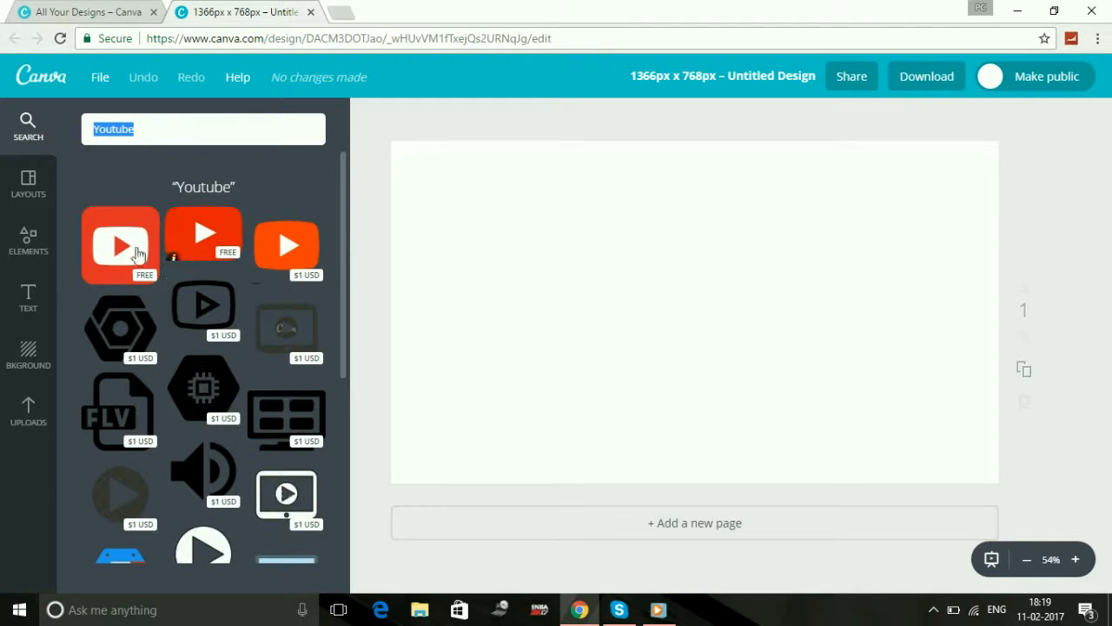
mouse_move(204, 252)
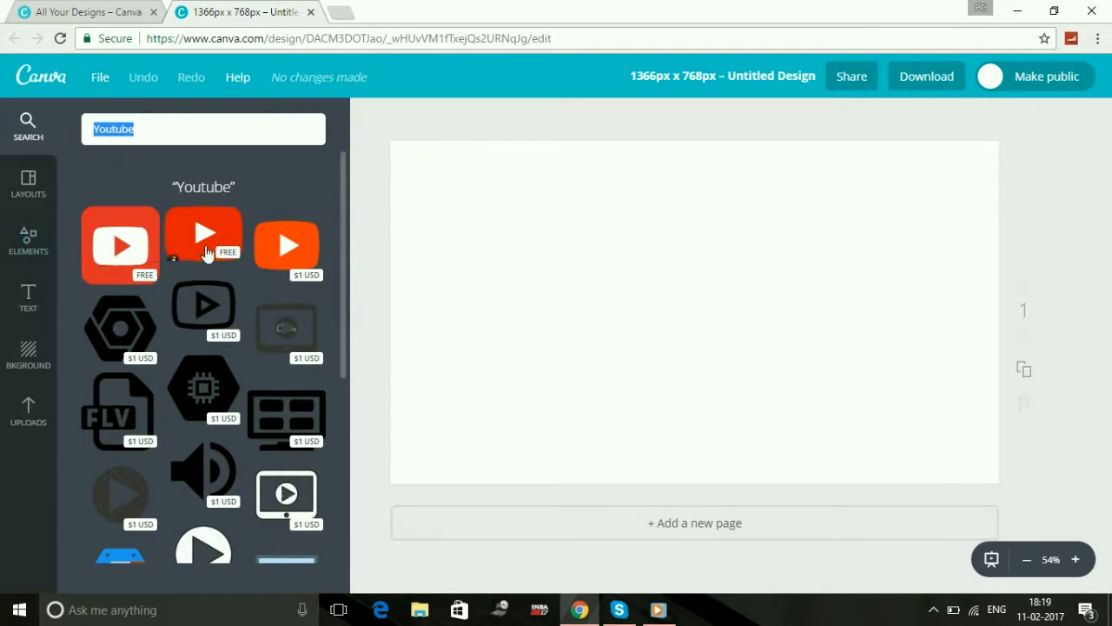
scroll("down", 3)
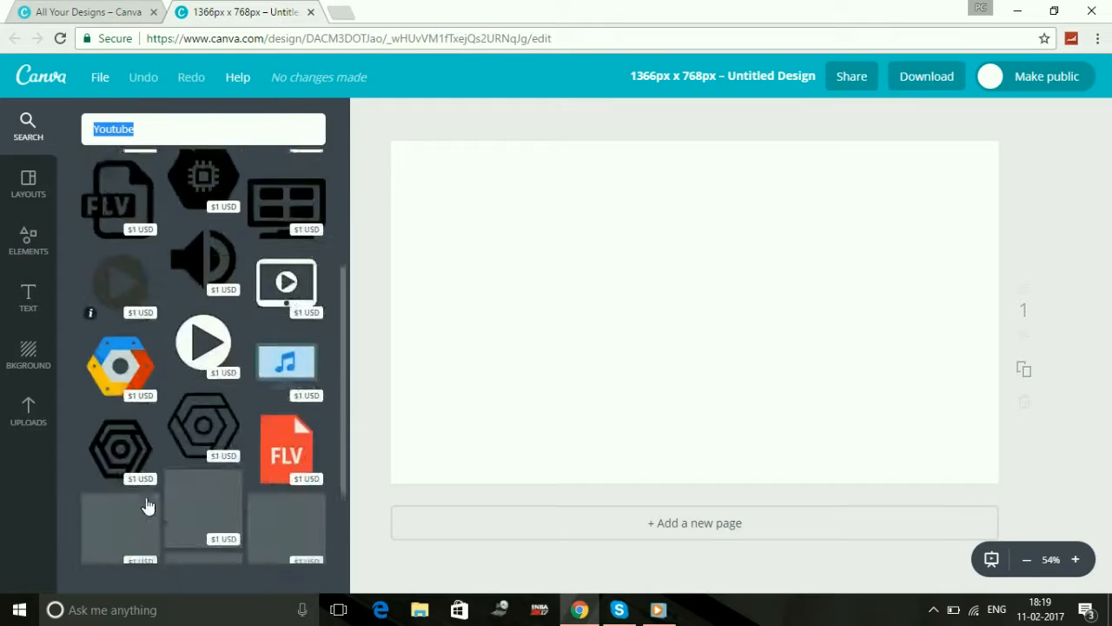
scroll("down", 3)
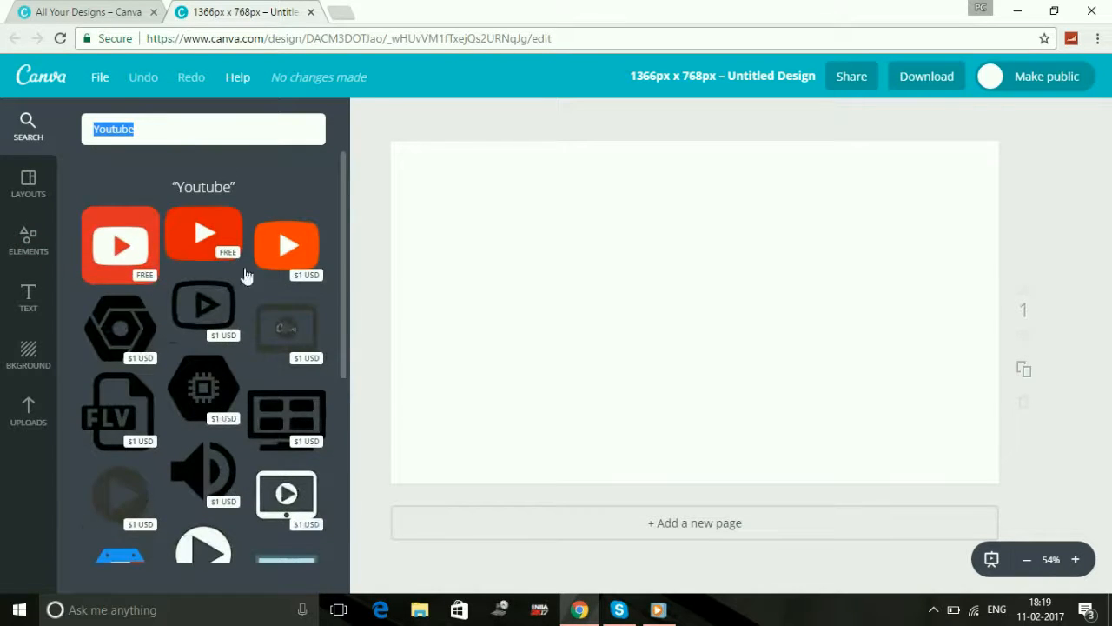
scroll("down", 3)
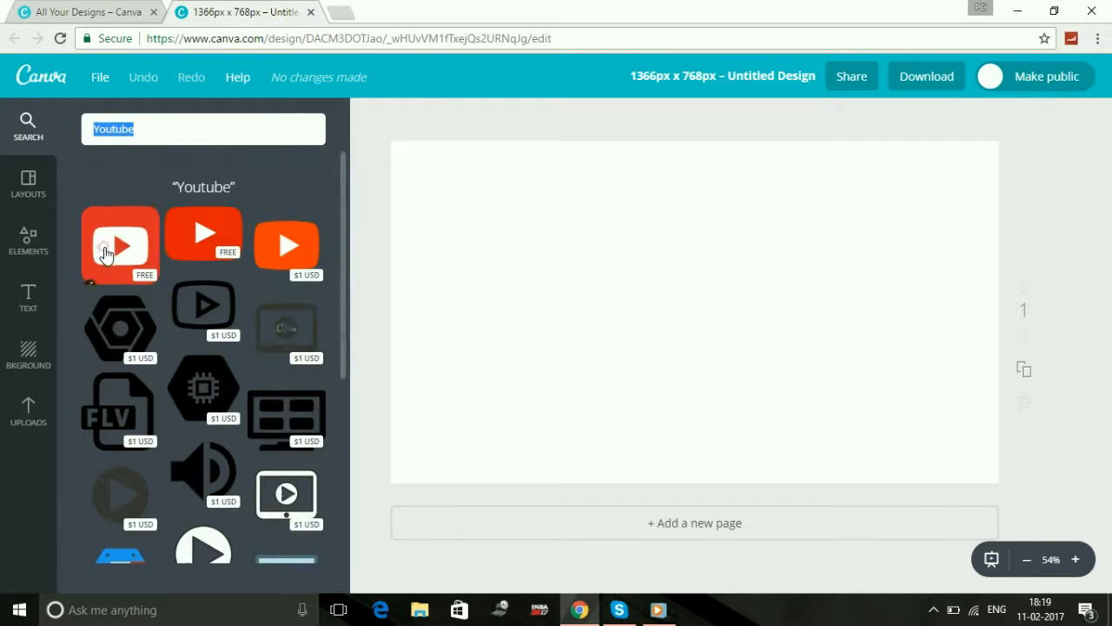
Step: Add the free red YouTube logo and enlarge it past the right page edge
left_click(120, 245)
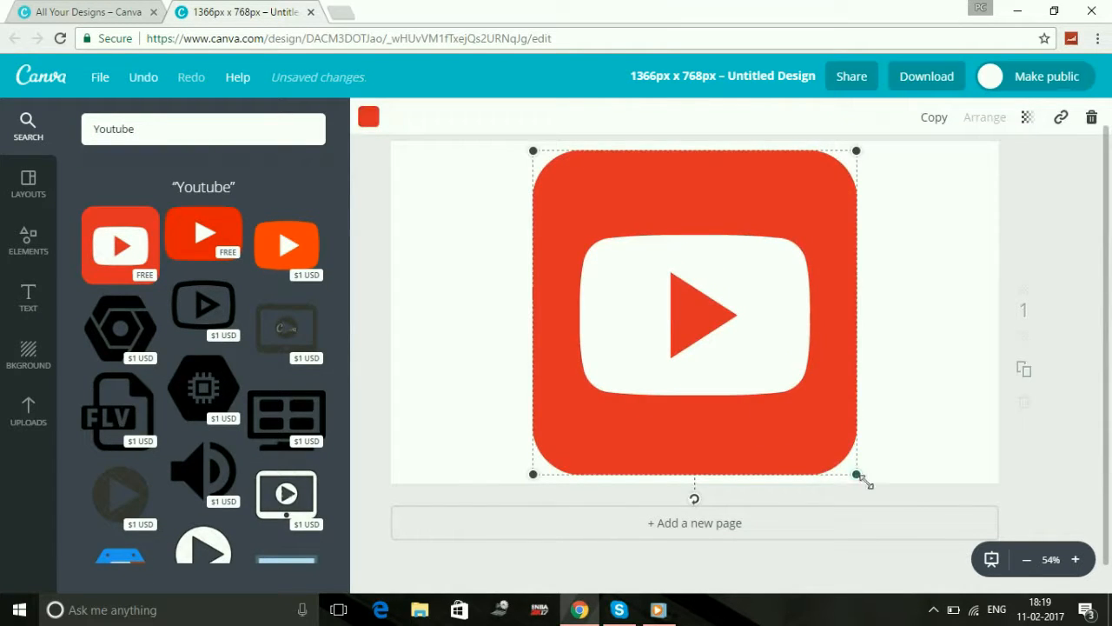
left_click_drag(856, 475, 947, 565)
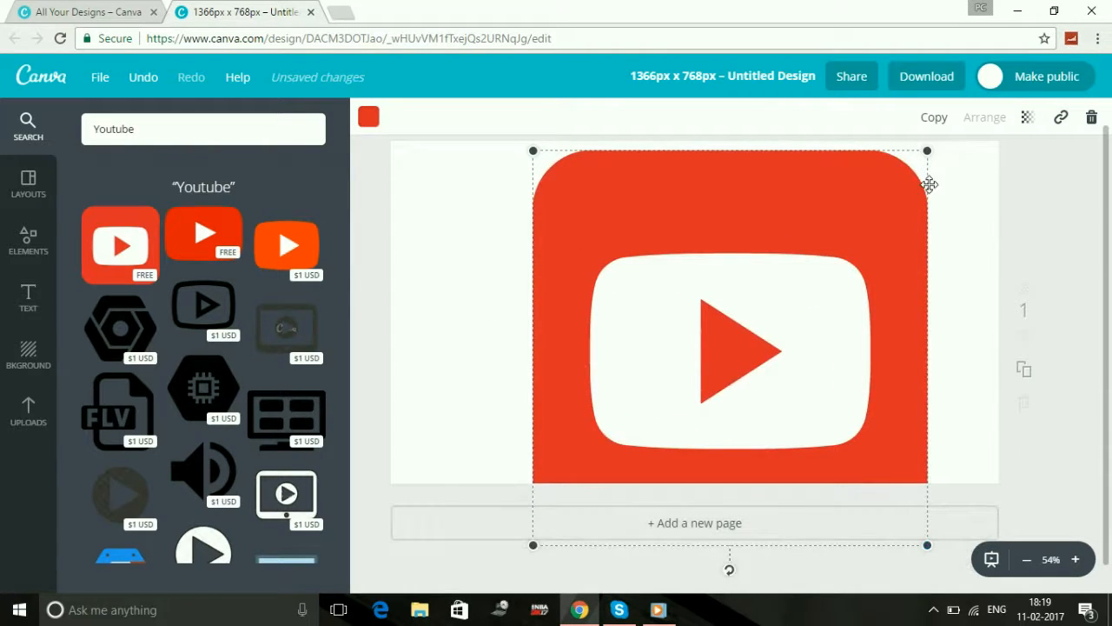
left_click_drag(927, 149, 947, 149)
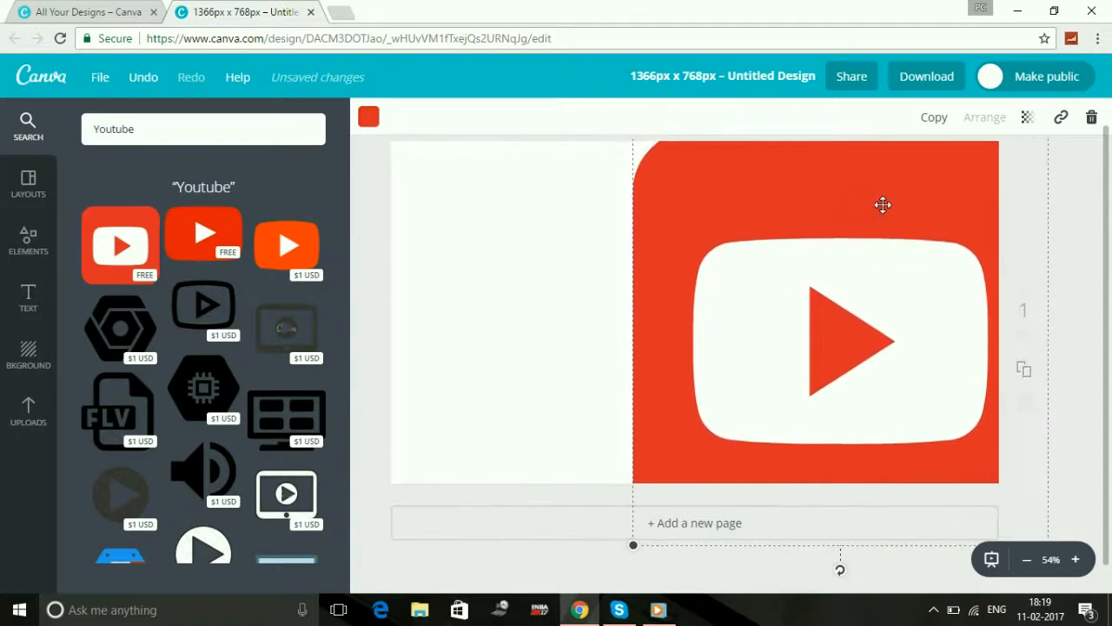
left_click_drag(883, 205, 859, 207)
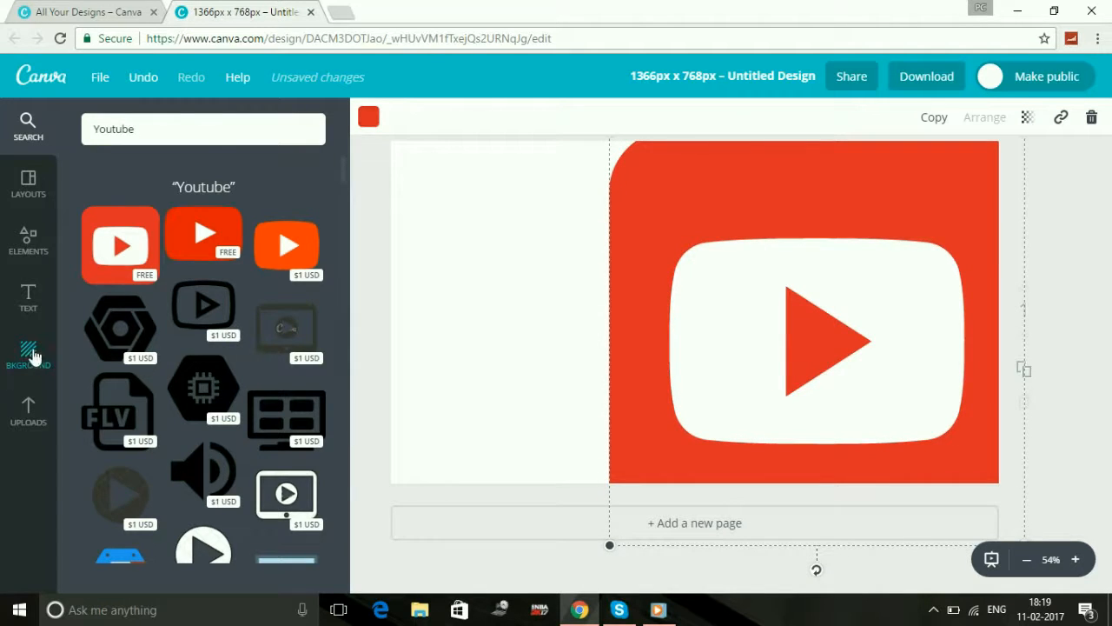
Step: Set the page background to the logo's red and nudge the logo up slightly
left_click(27, 354)
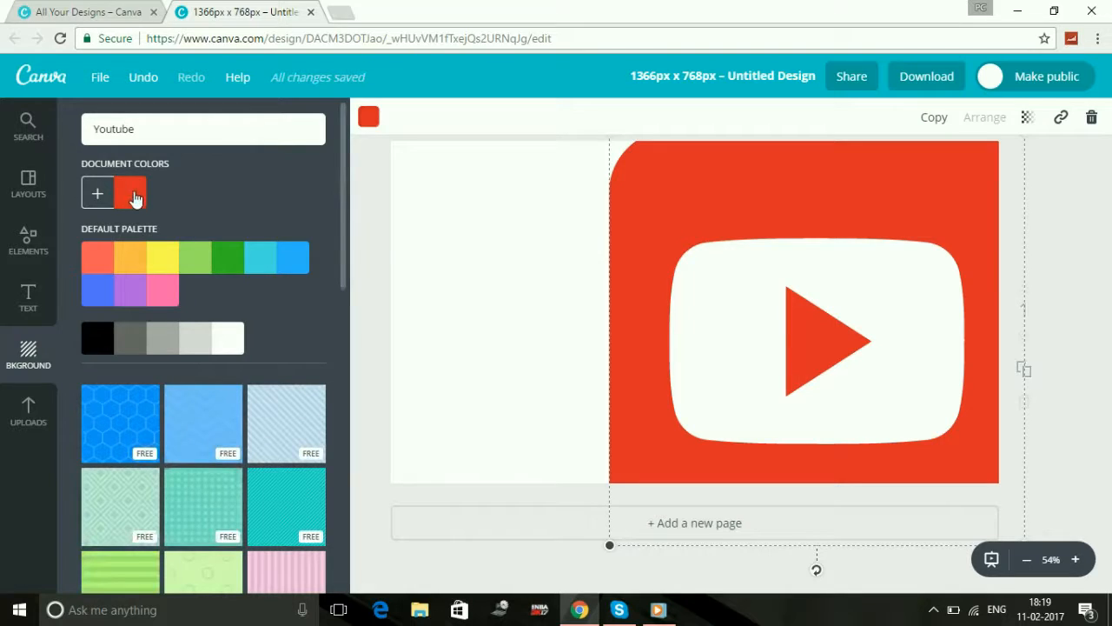
left_click(131, 192)
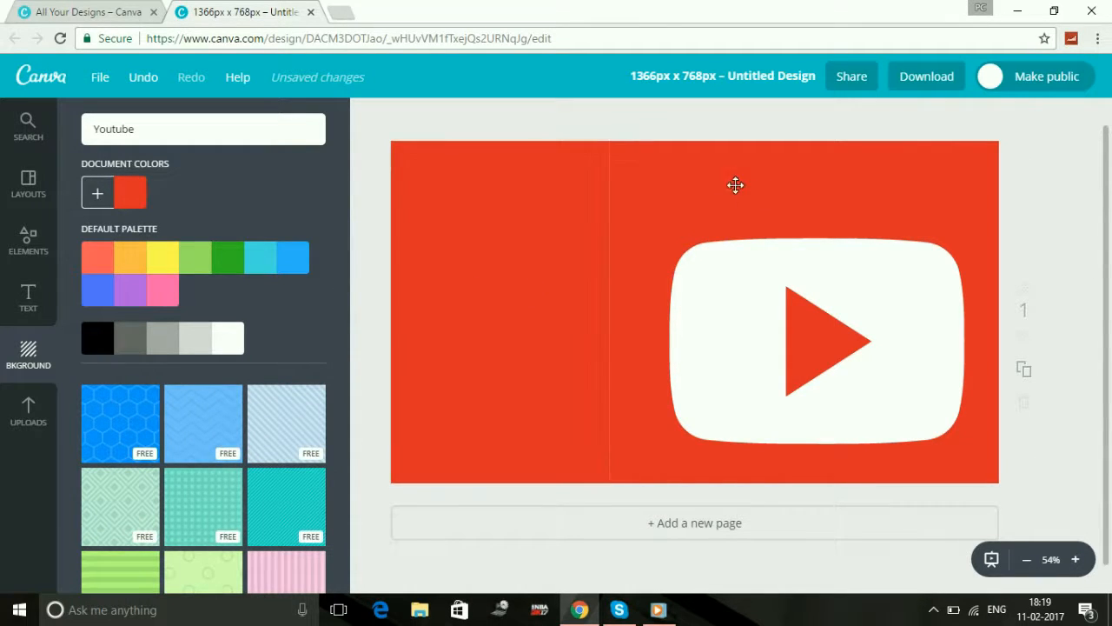
mouse_move(769, 215)
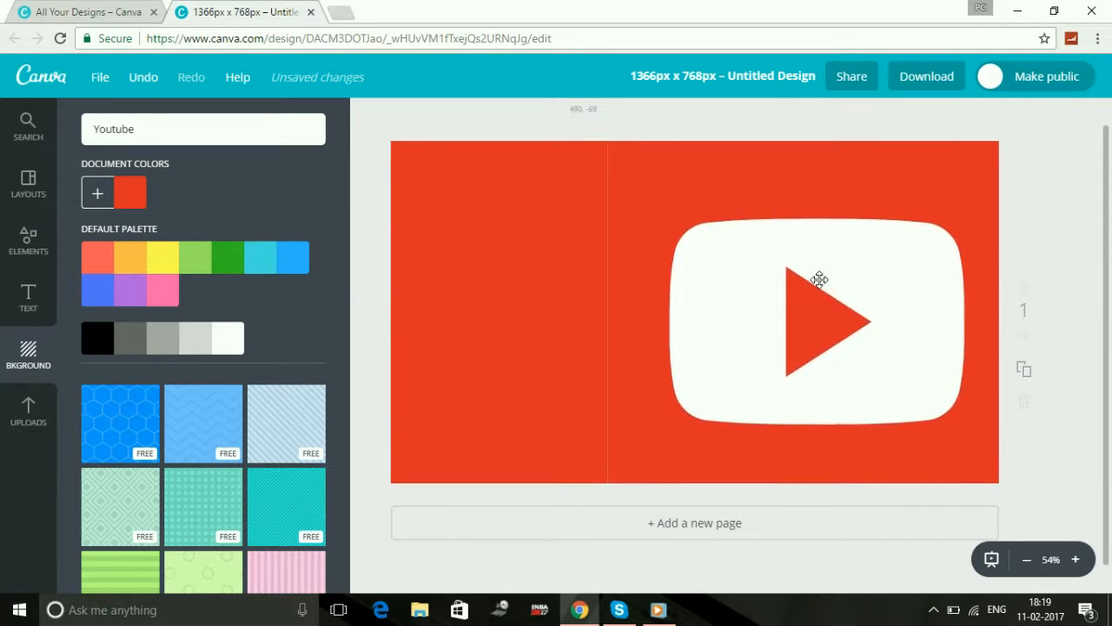
left_click_drag(819, 279, 820, 270)
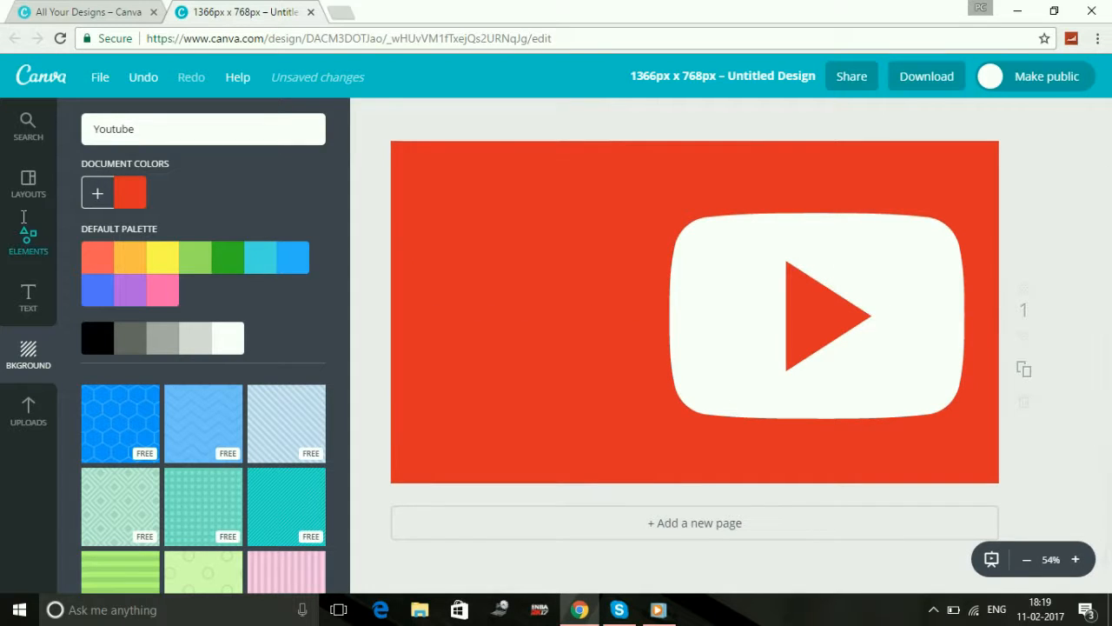
mouse_move(28, 295)
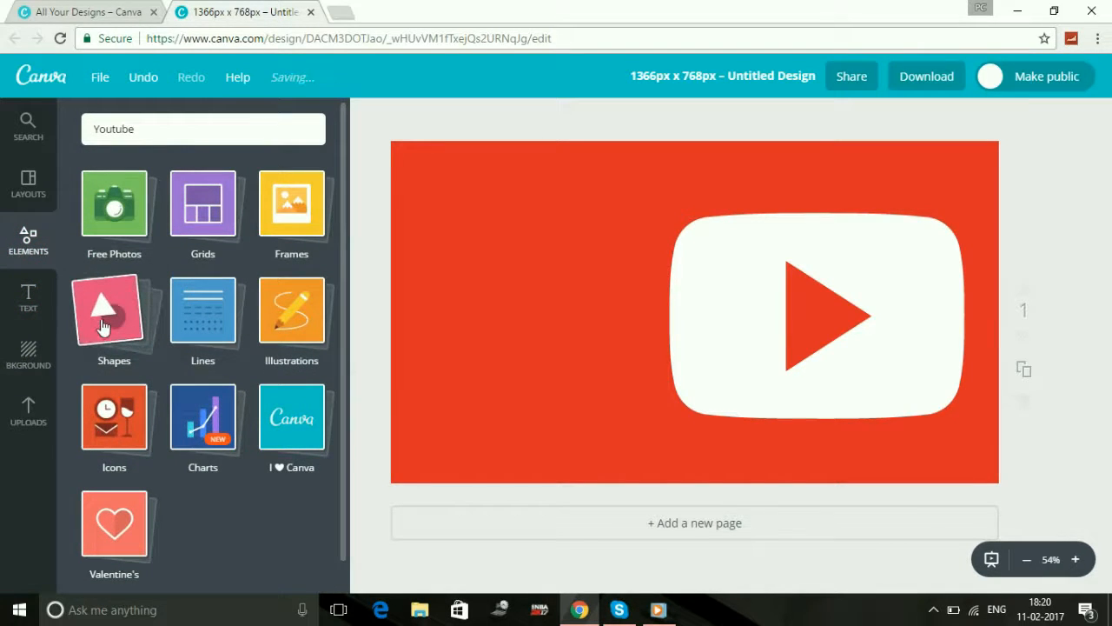
Step: Open the Shapes category and scroll through the available shapes
left_click(114, 313)
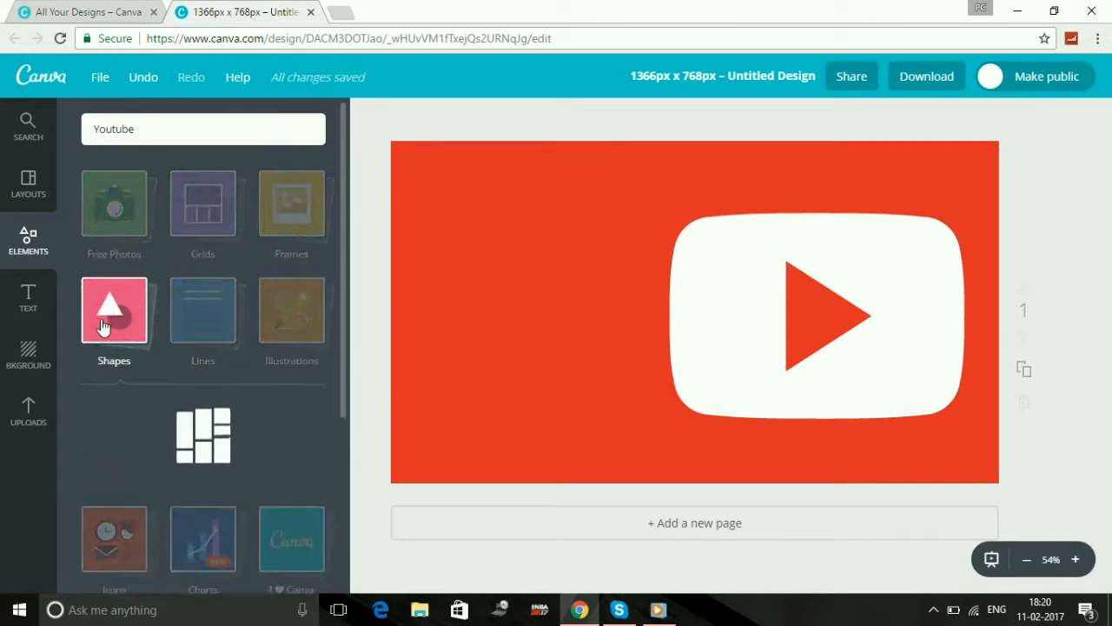
left_click(114, 310)
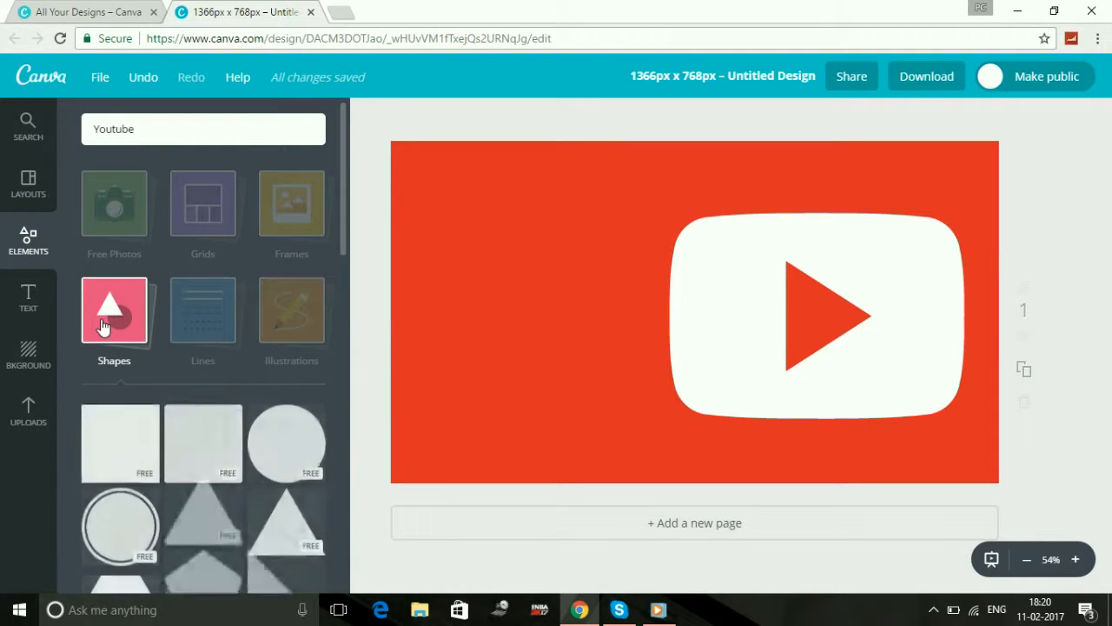
scroll("down", 3)
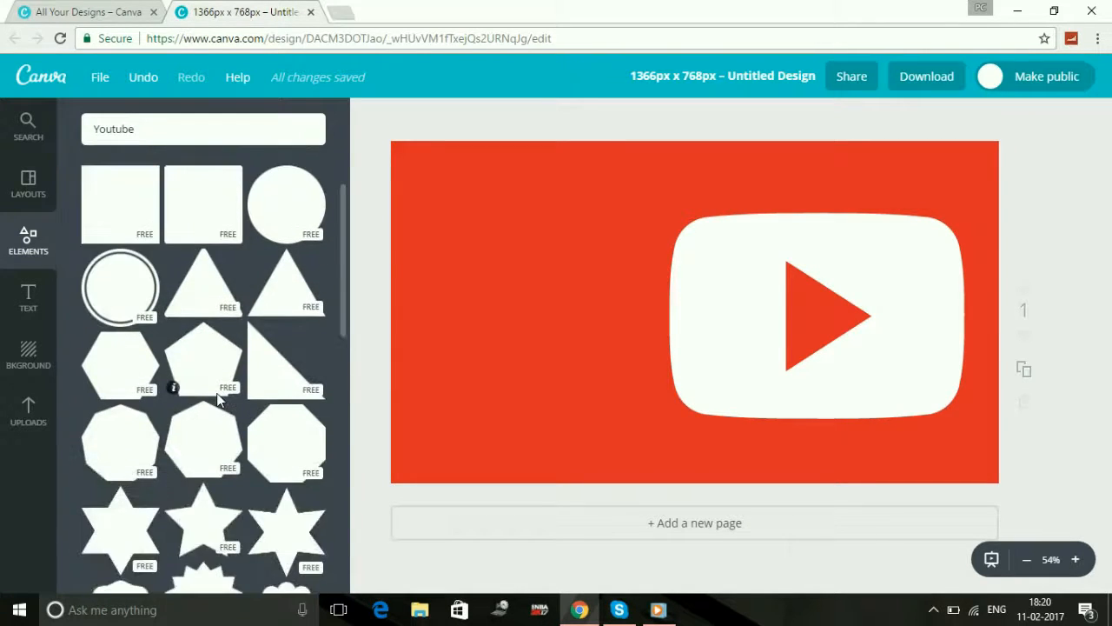
scroll("down", 3)
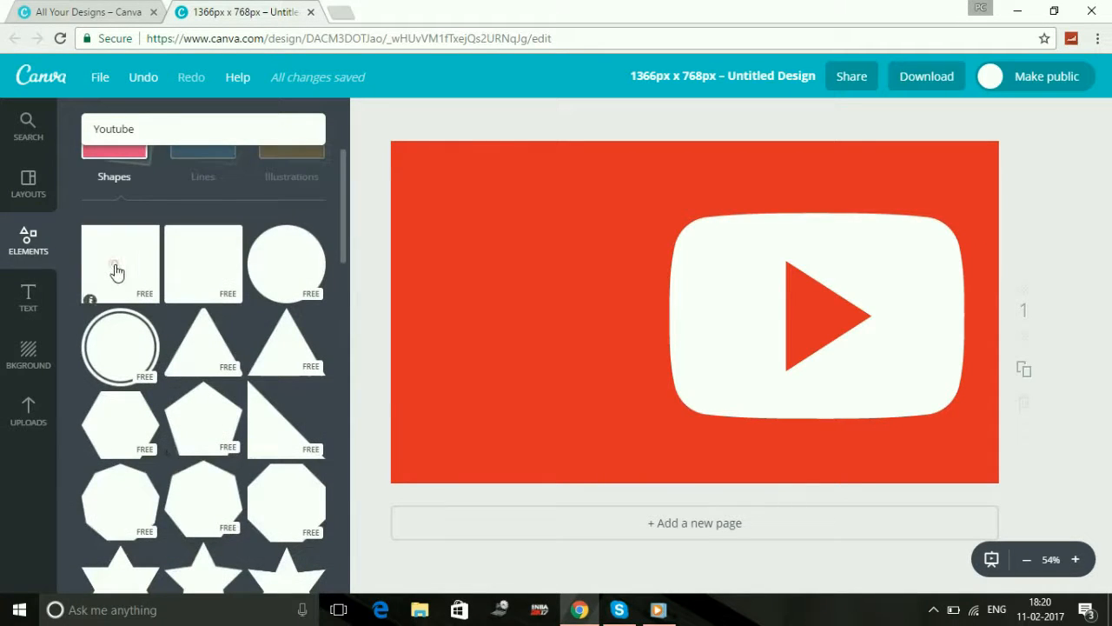
Step: Add a square, reshape it into a wide top-left rectangle, and colour it dark grey
left_click(120, 263)
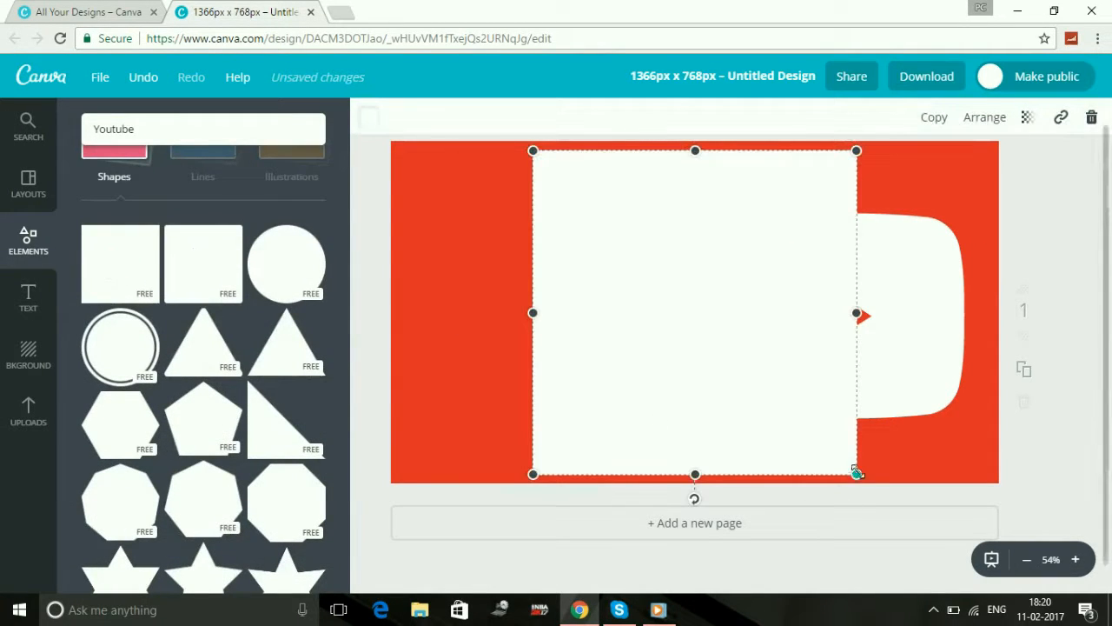
left_click_drag(856, 474, 656, 276)
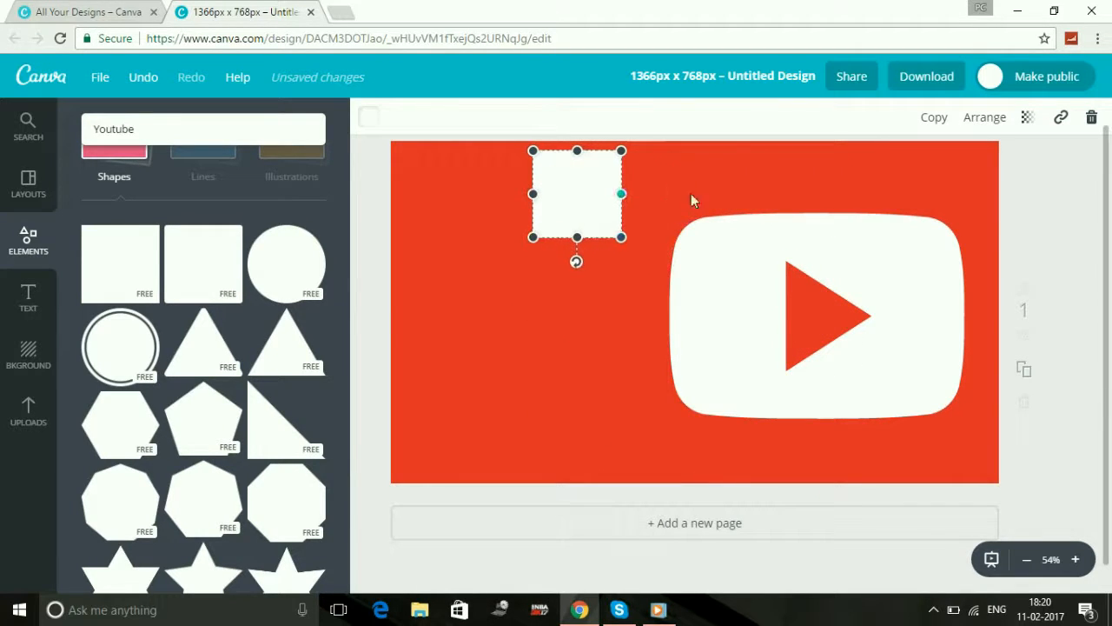
left_click_drag(533, 194, 436, 216)
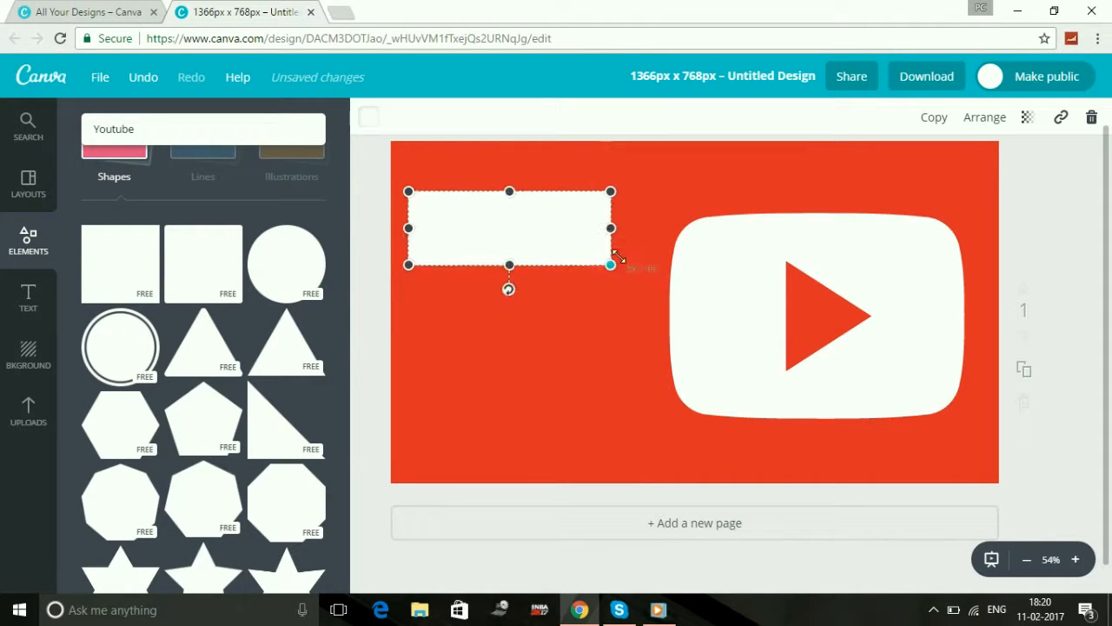
left_click_drag(611, 229, 634, 228)
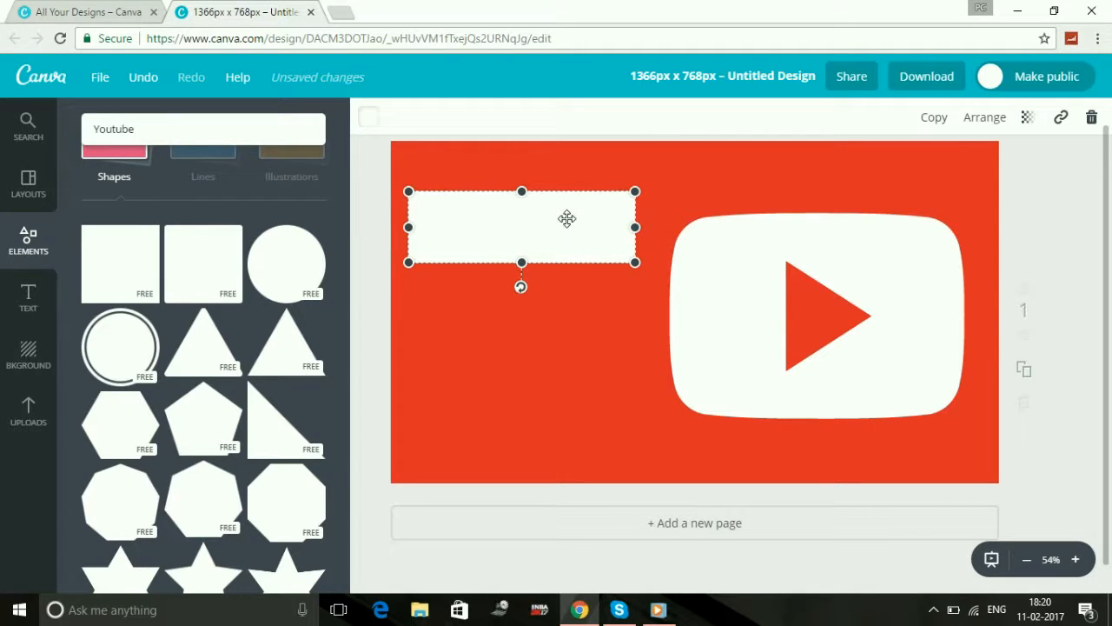
mouse_move(370, 126)
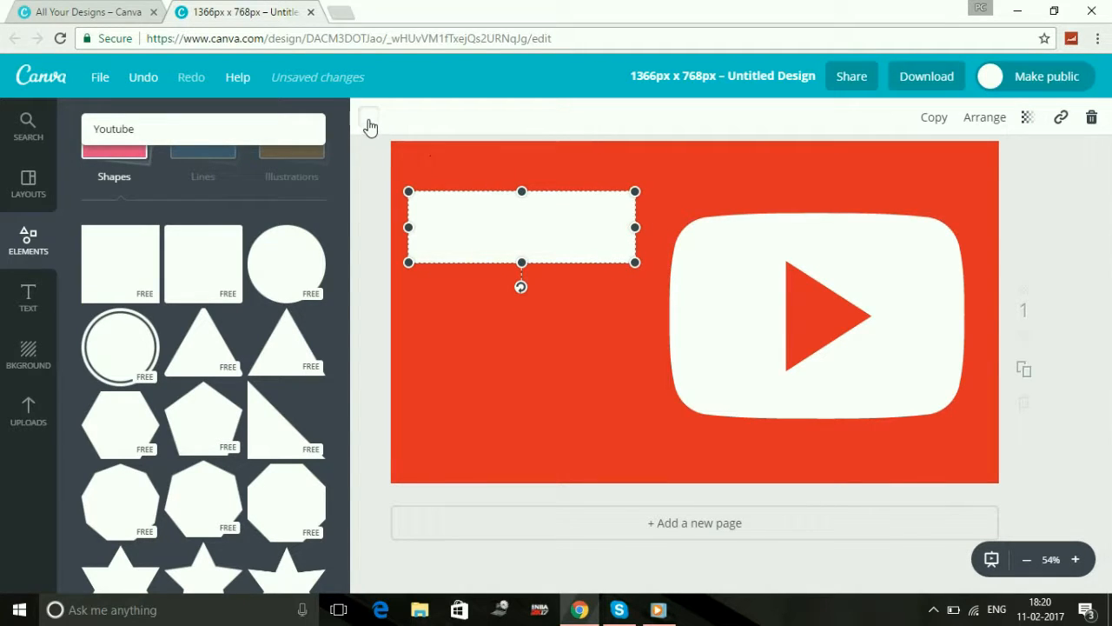
left_click(369, 117)
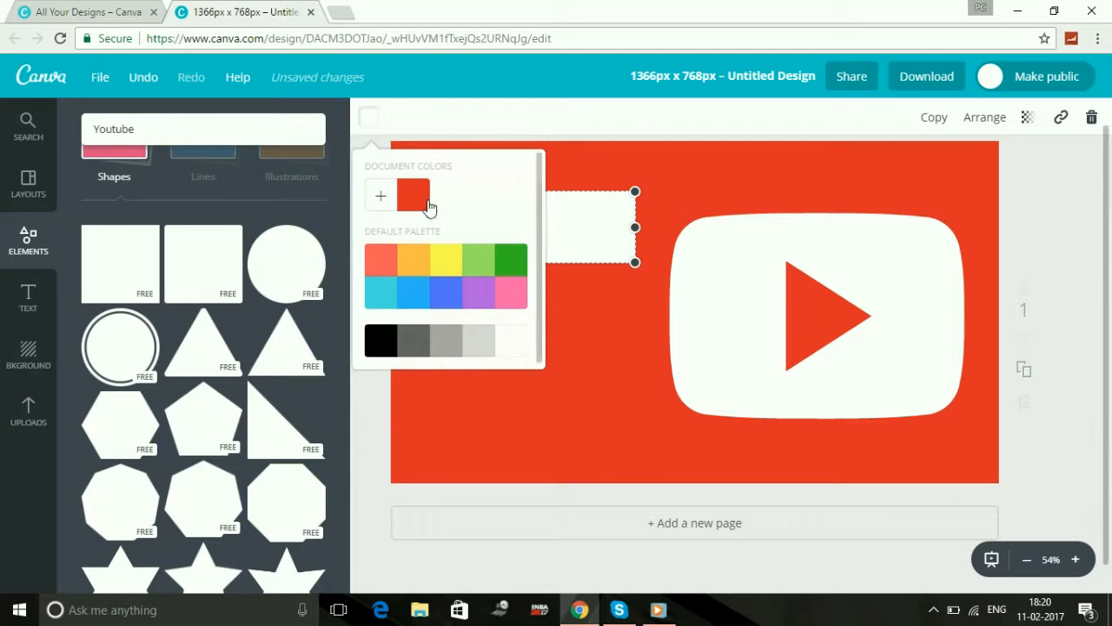
left_click(446, 340)
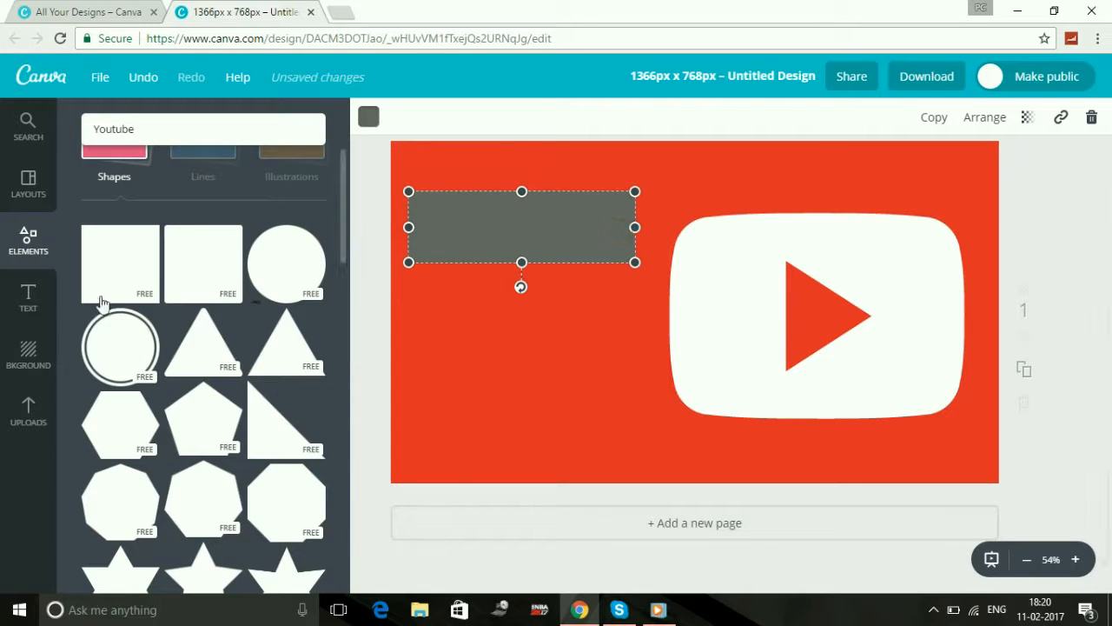
Step: Add a heading and type 'How To Make' into it
left_click(28, 296)
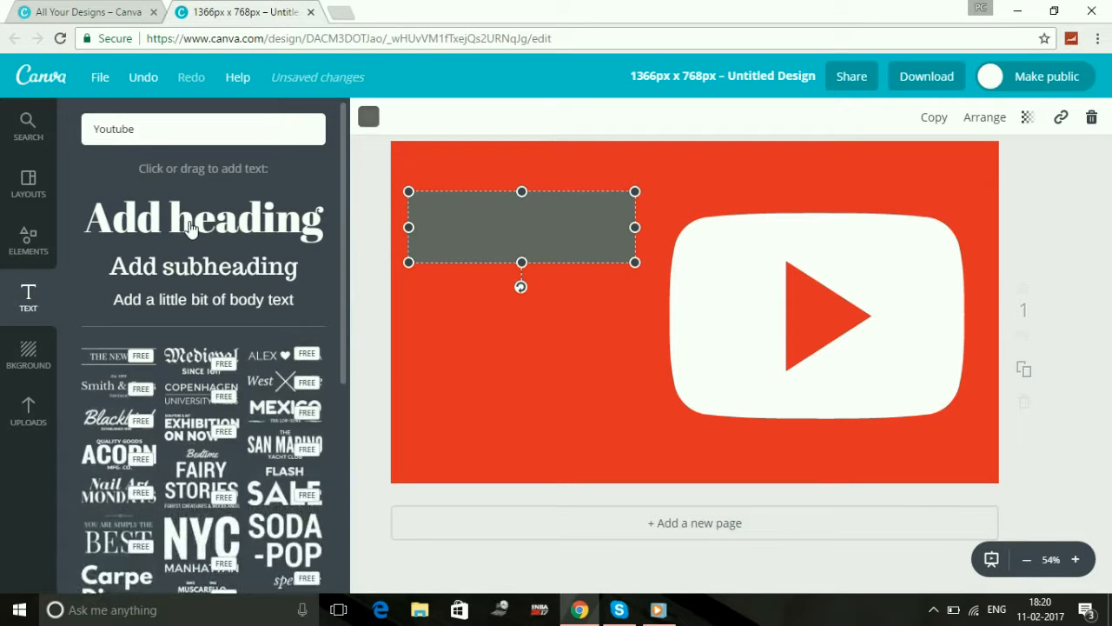
mouse_move(220, 280)
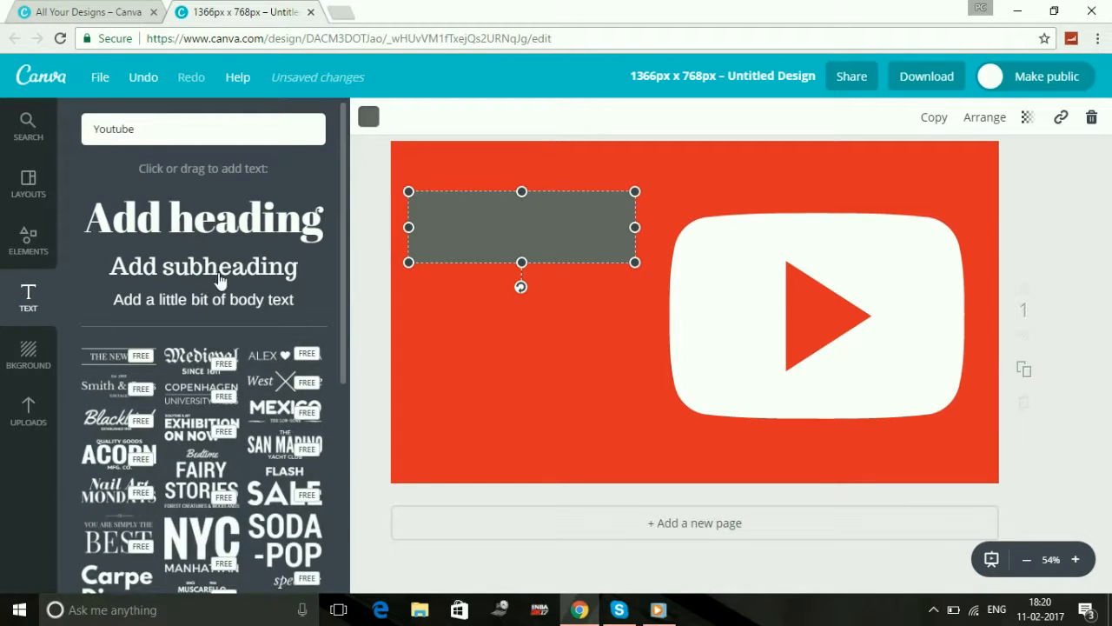
mouse_move(226, 315)
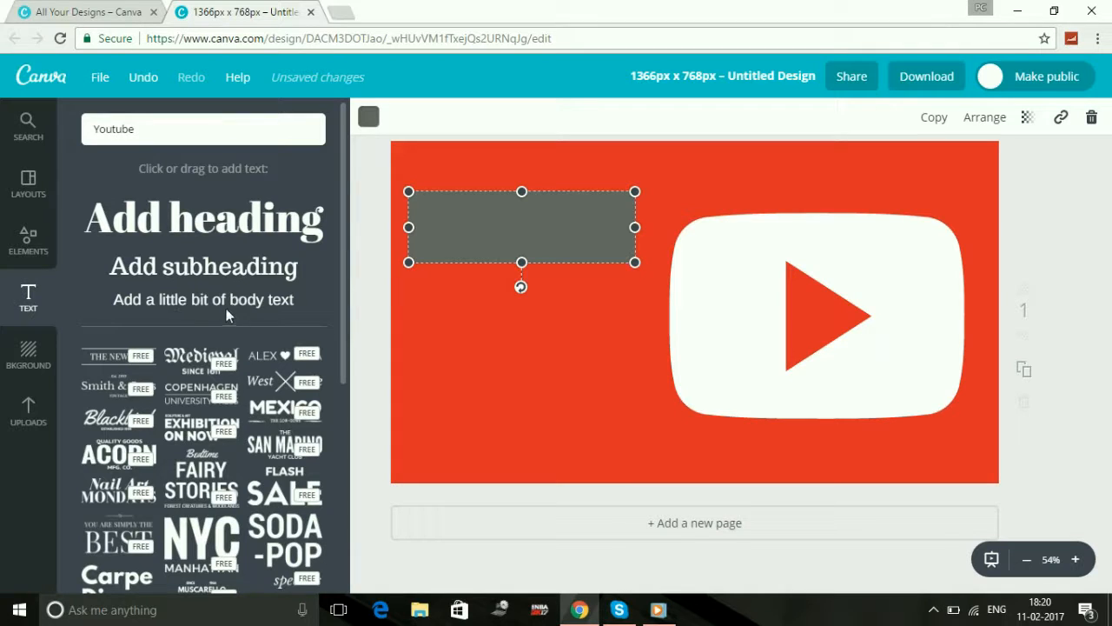
left_click(203, 218)
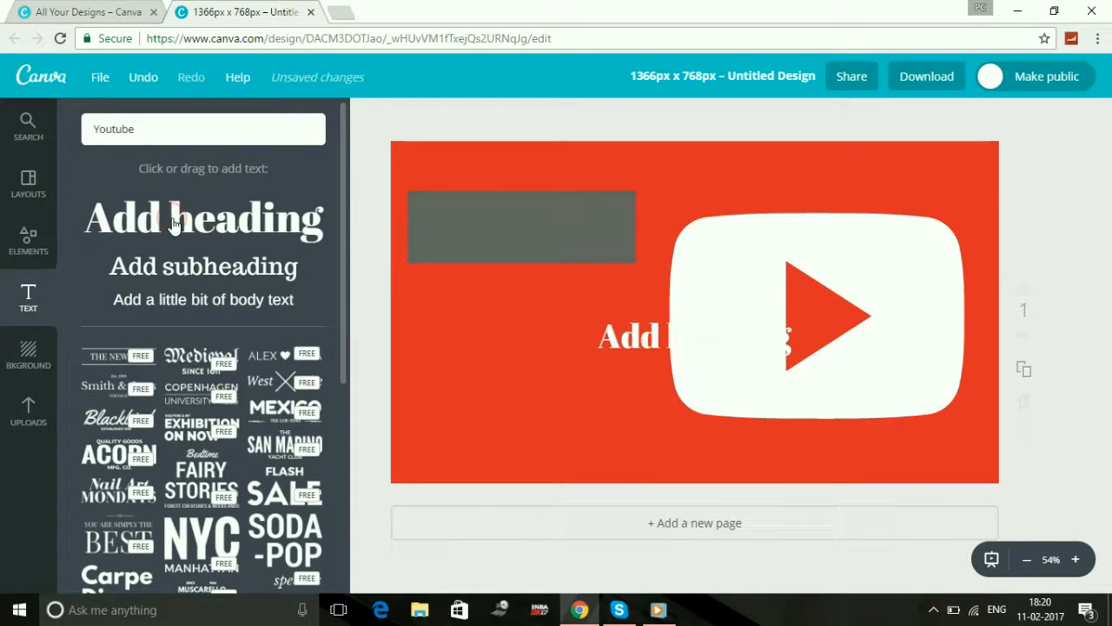
left_click(694, 336)
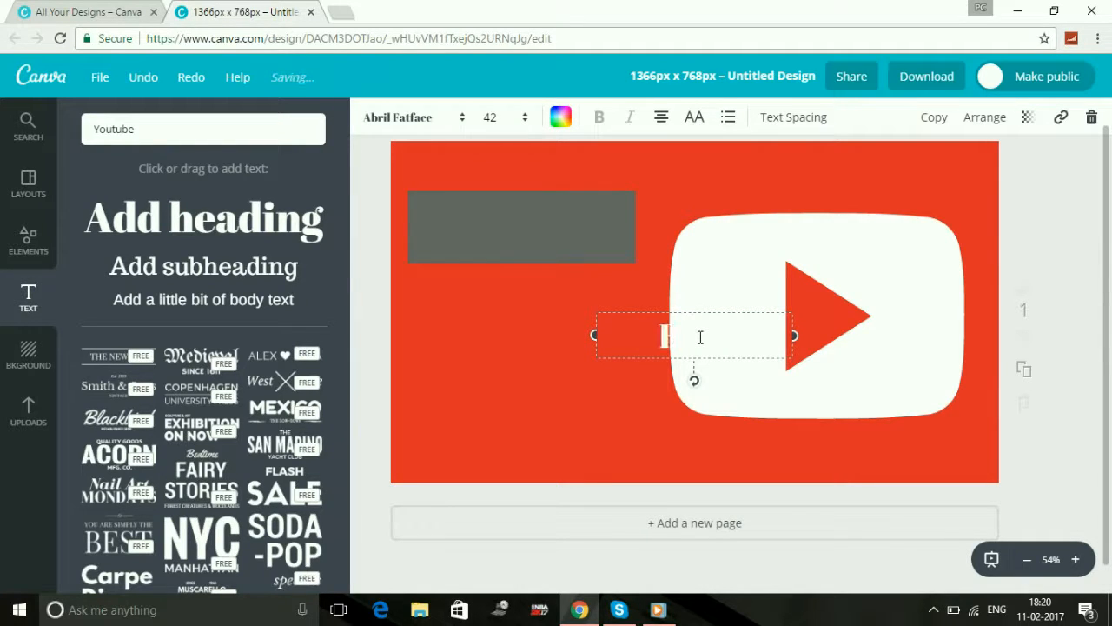
type("How To Make")
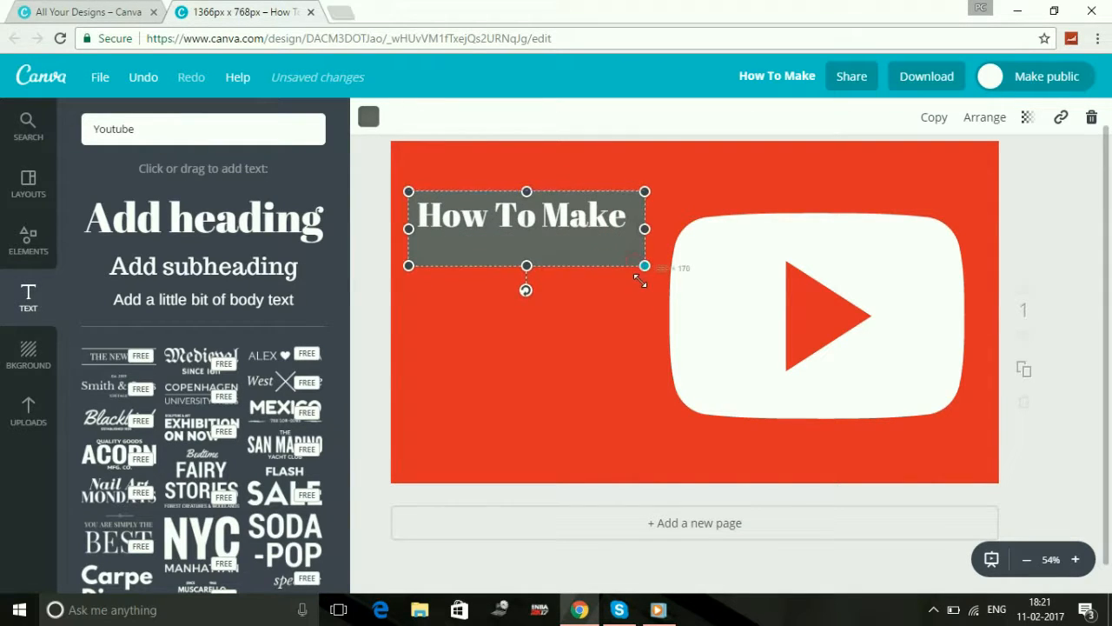
Step: Drag the grey rectangle's bottom edge down to about mid-canvas
left_click_drag(525, 266, 522, 317)
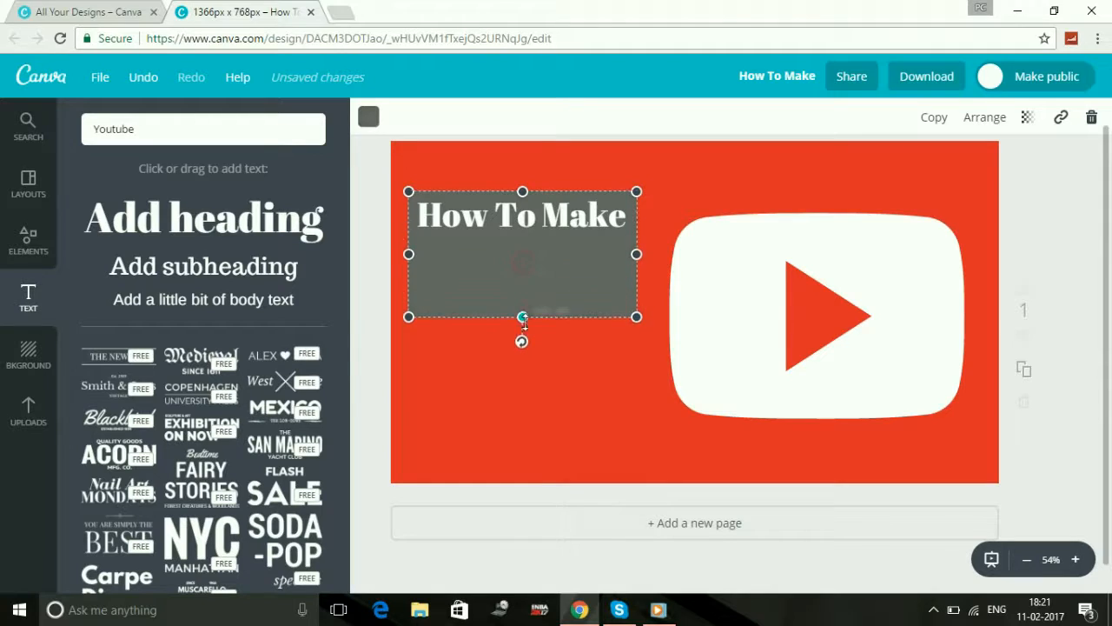
left_click_drag(522, 317, 523, 367)
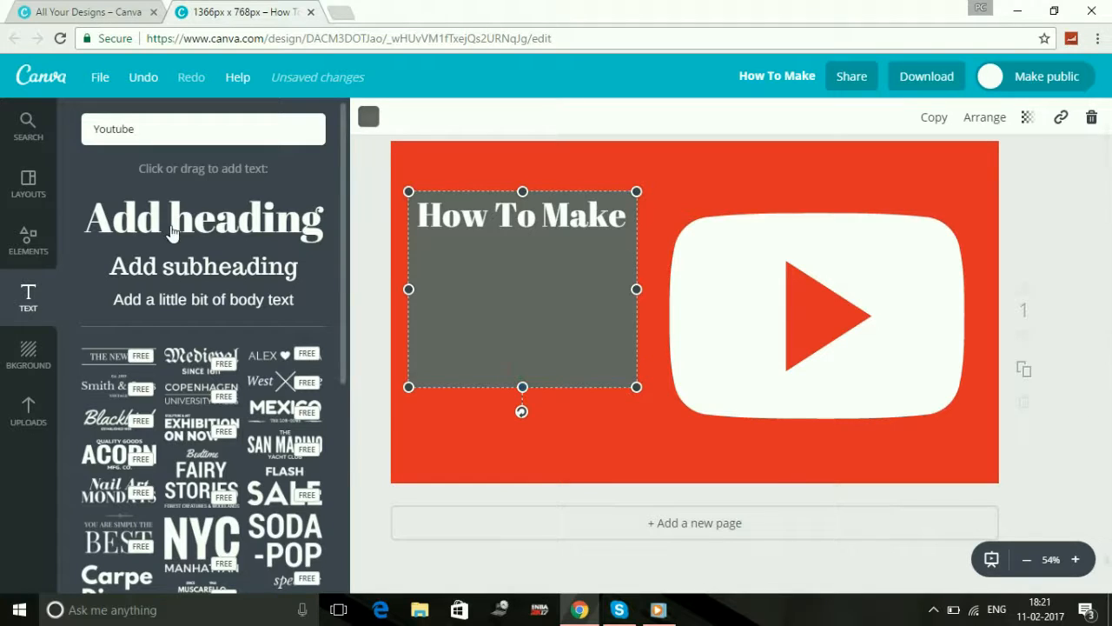
Step: Add a coral-red 'ATTRACTIVE' heading under 'How To Make', then add another heading
left_click(203, 218)
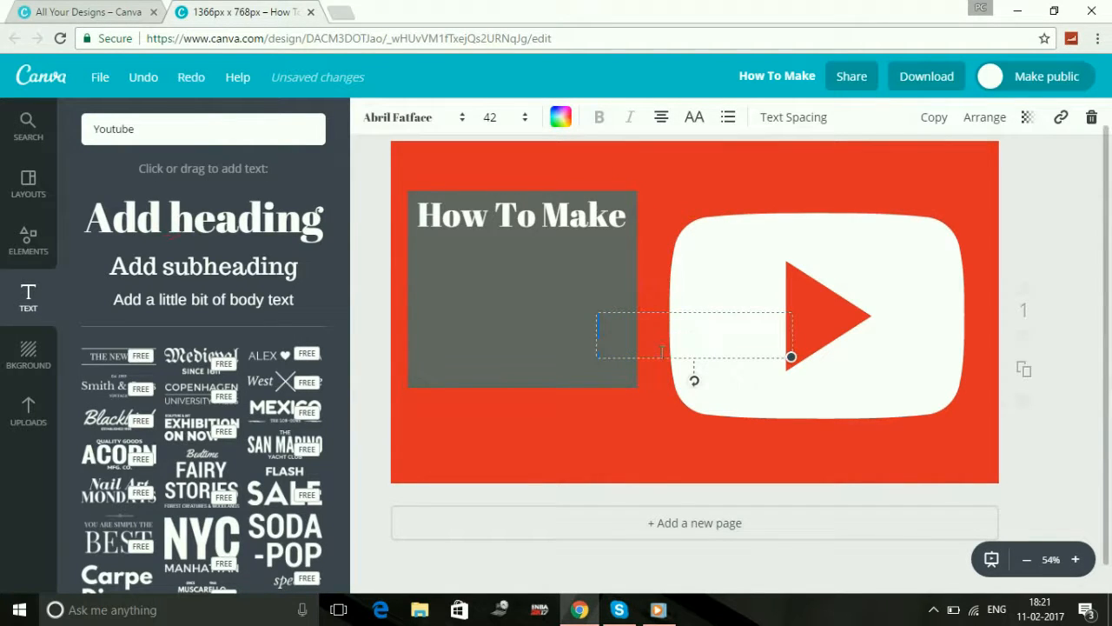
type("ATTRACTIVE")
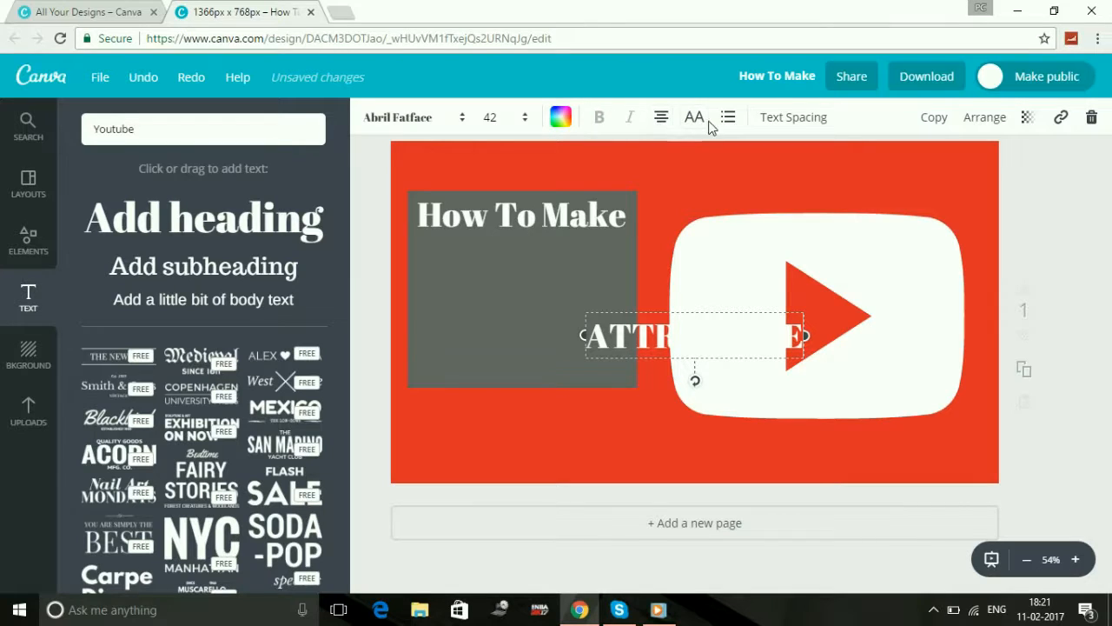
left_click(560, 116)
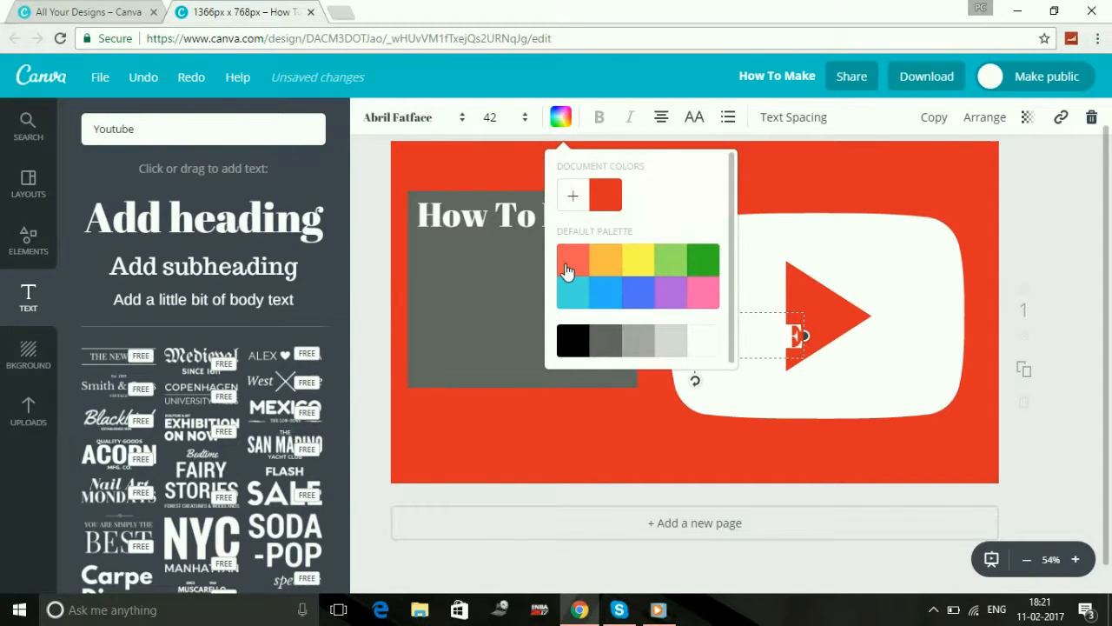
left_click(573, 257)
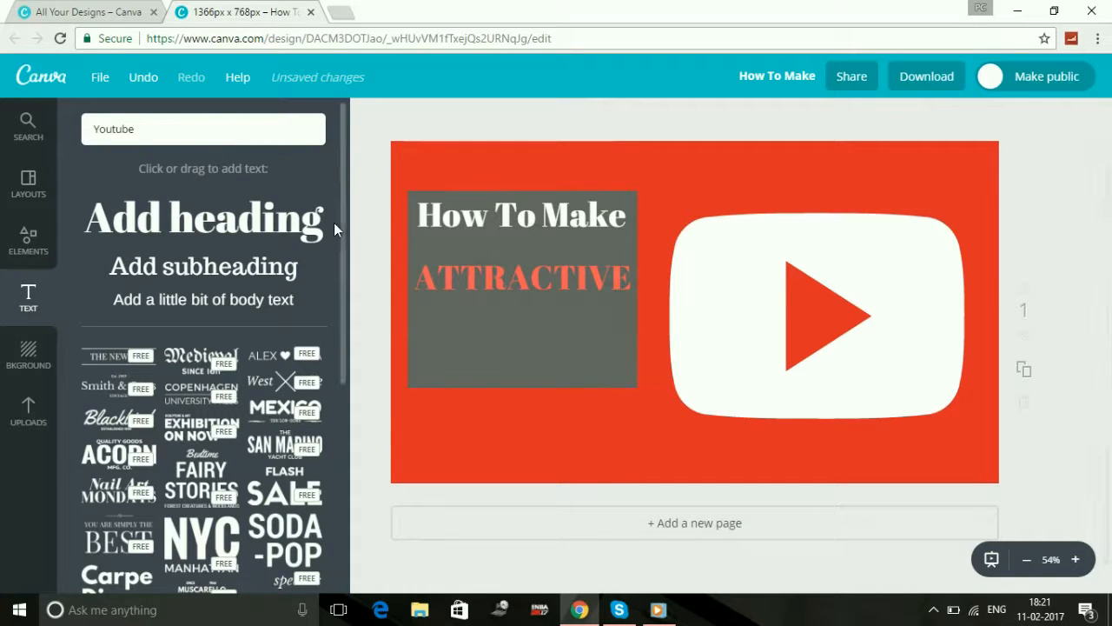
left_click(203, 217)
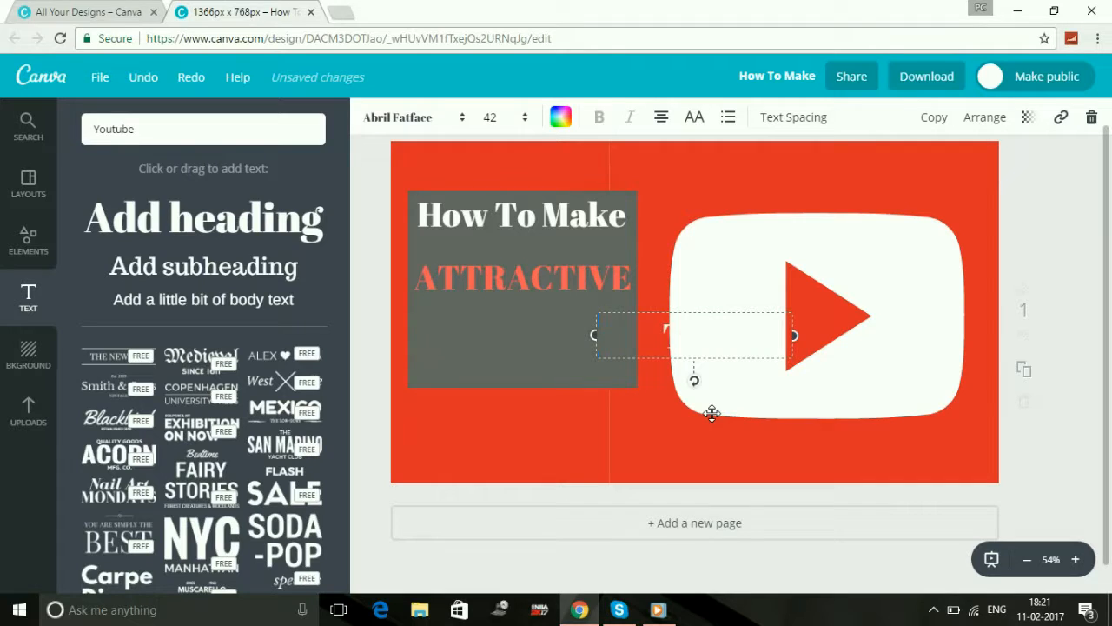
Step: Type 'Thumbnails' as a white third line and align all three lines on the grey box
type("Thum")
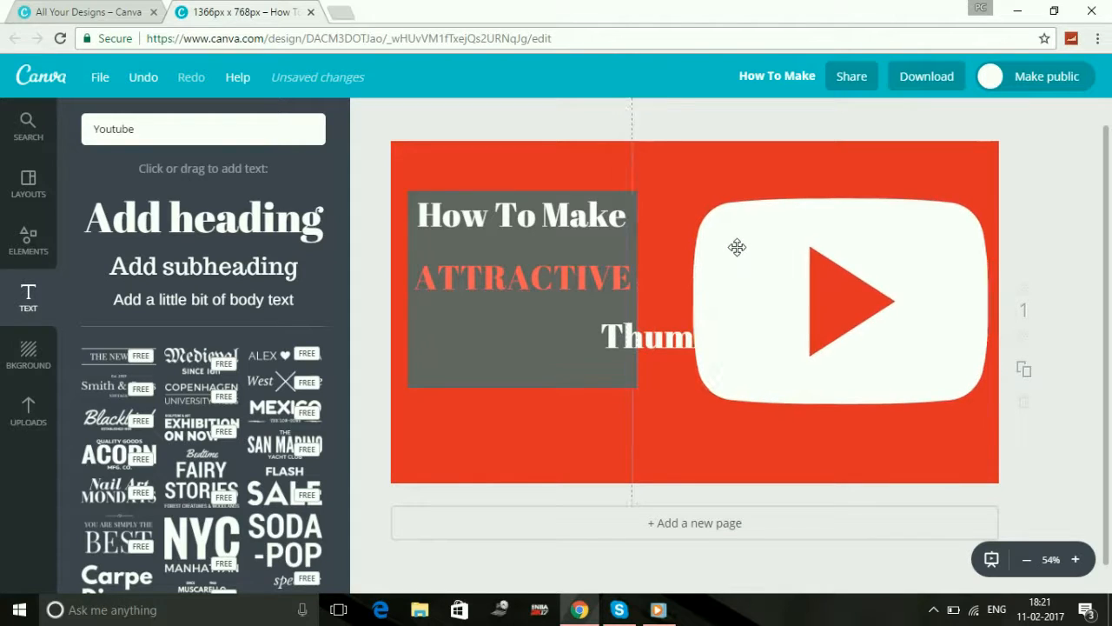
left_click(648, 337)
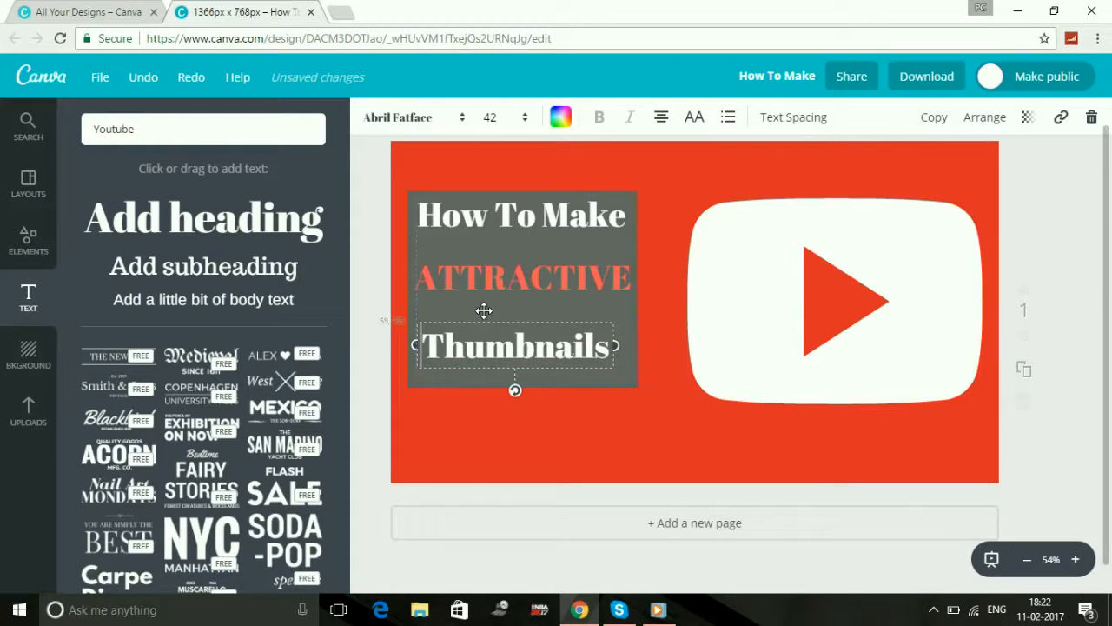
left_click(1042, 204)
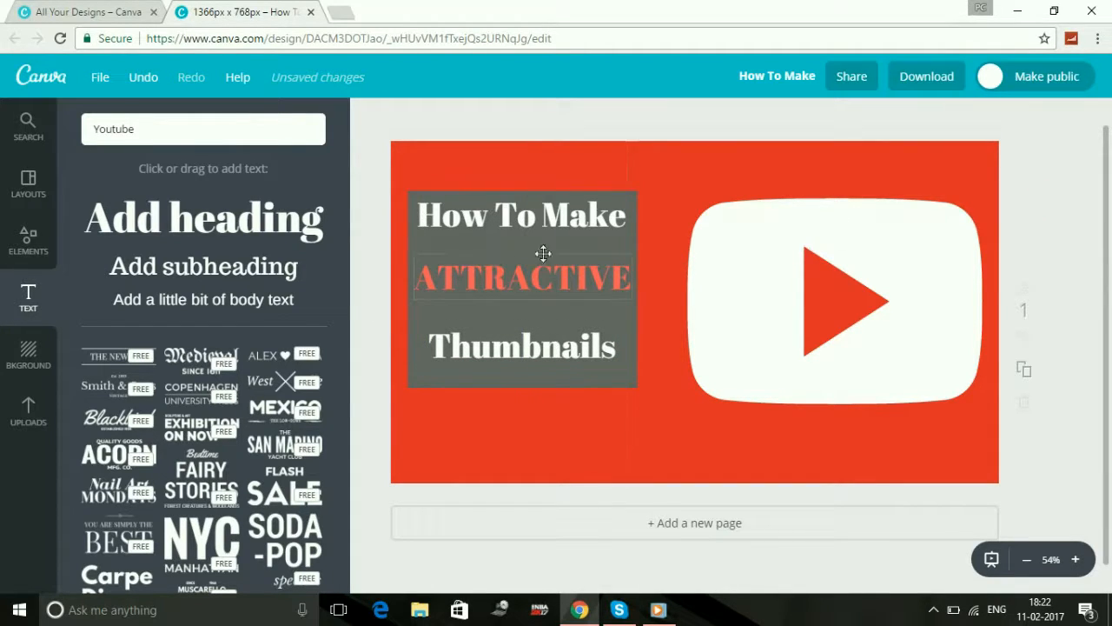
left_click(522, 214)
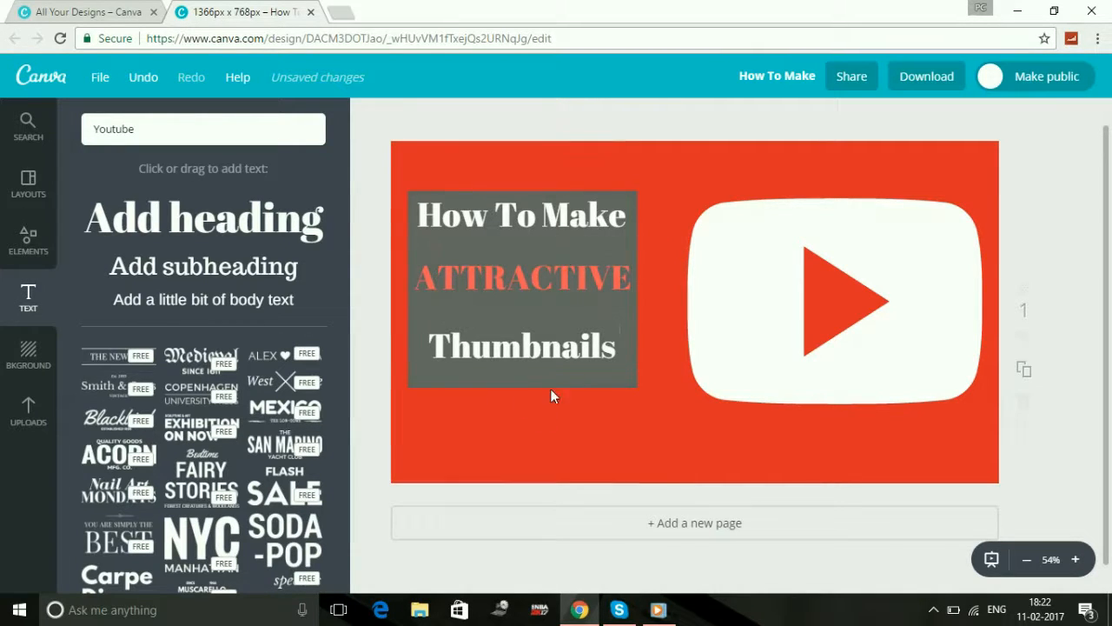
left_click(522, 277)
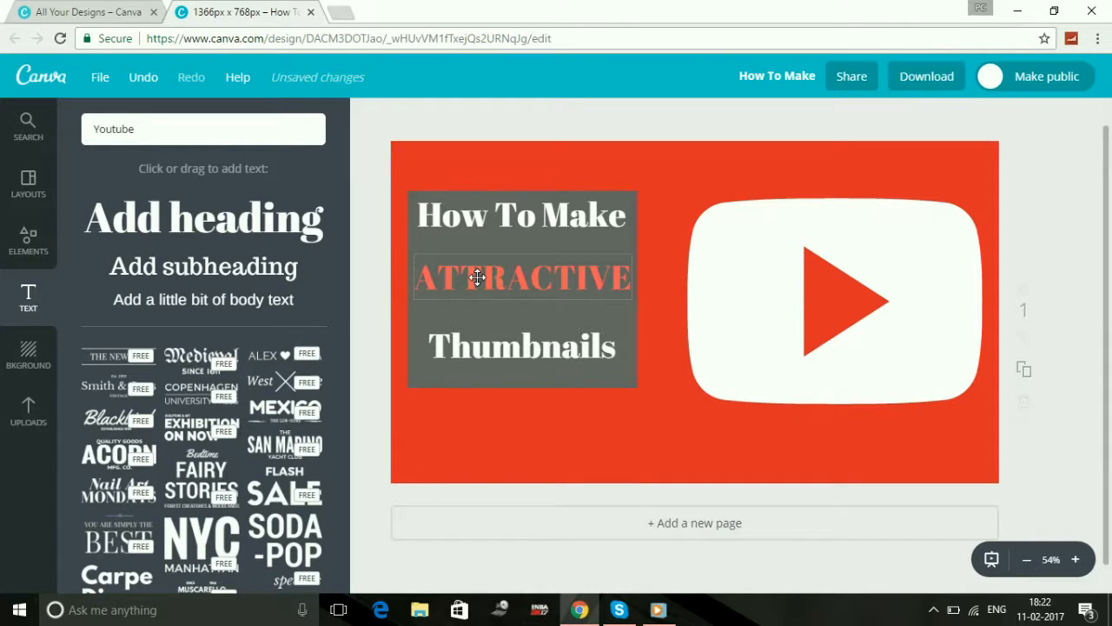
left_click(523, 278)
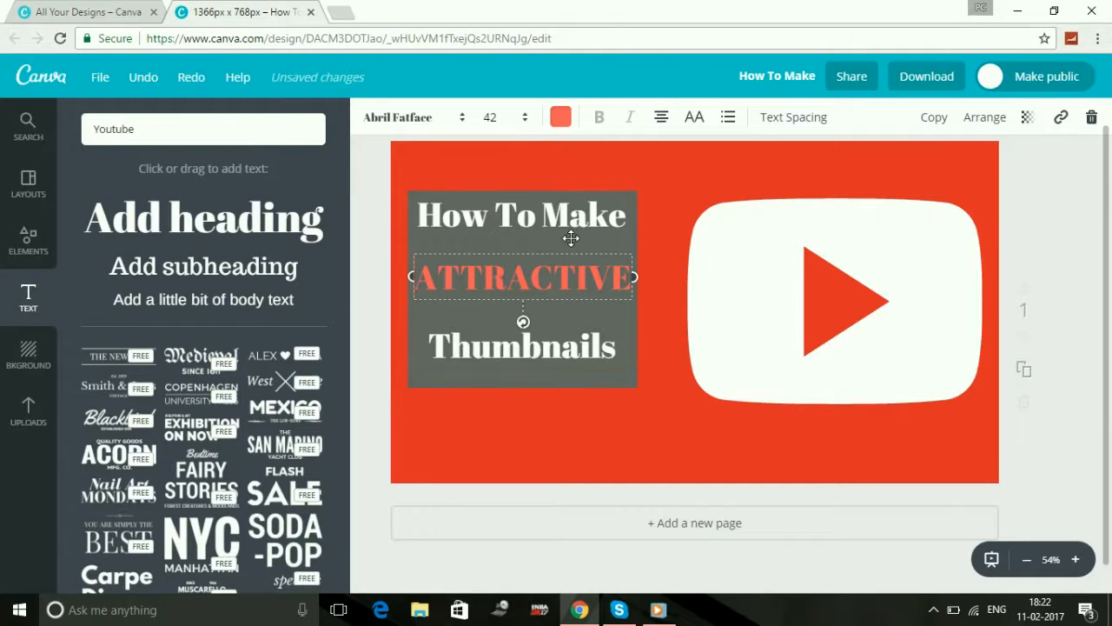
left_click(832, 312)
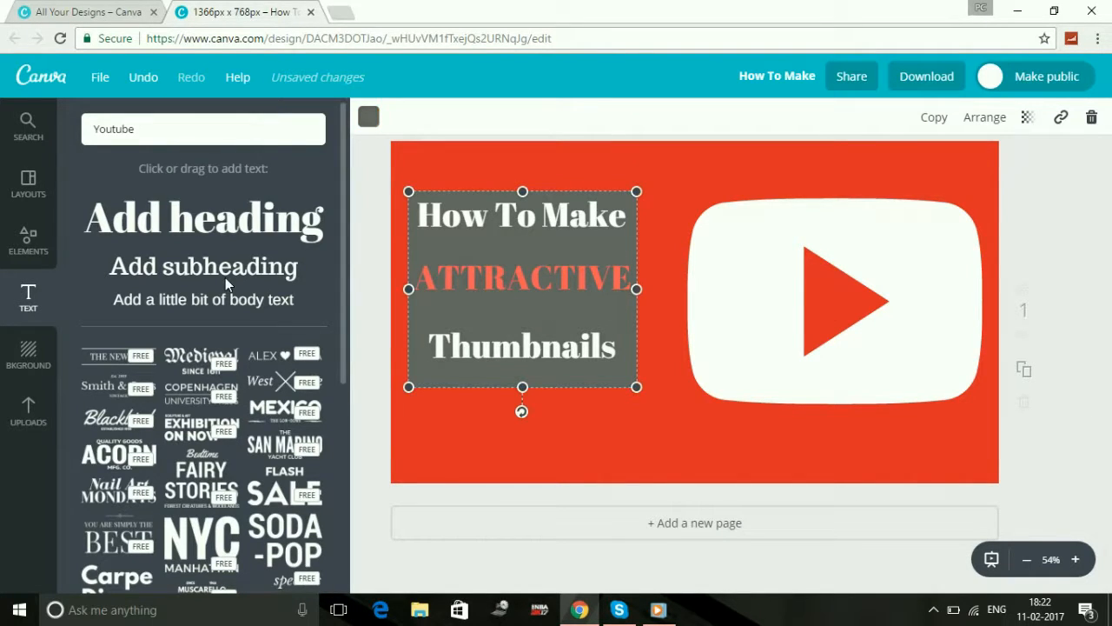
Step: Select the existing YouTube search term in Canva and open a new Chrome tab
left_click(202, 128)
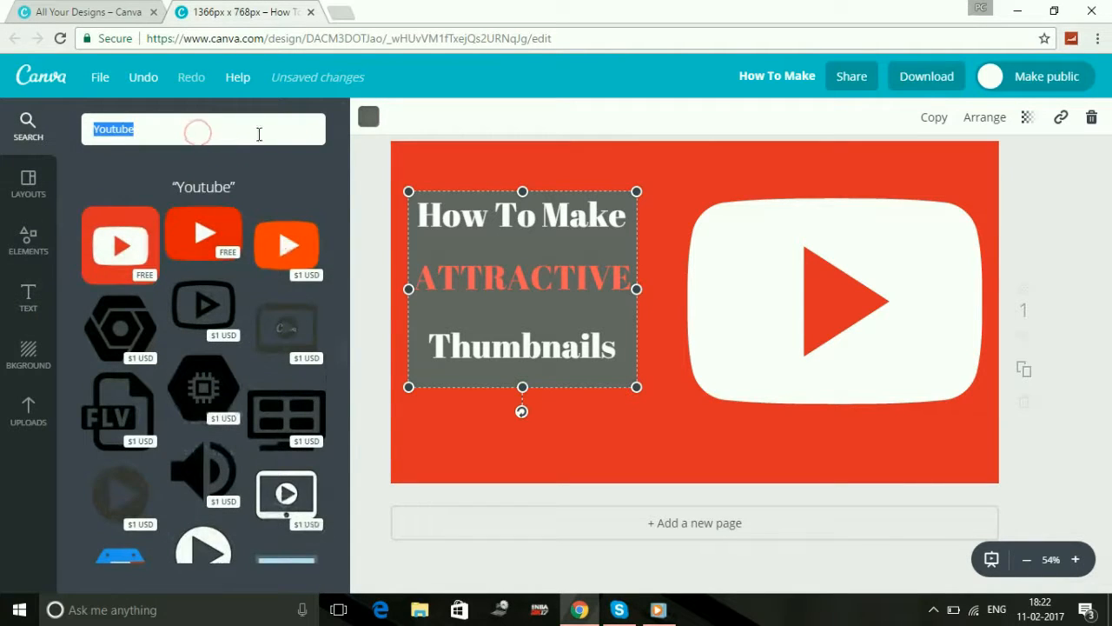
mouse_move(27, 356)
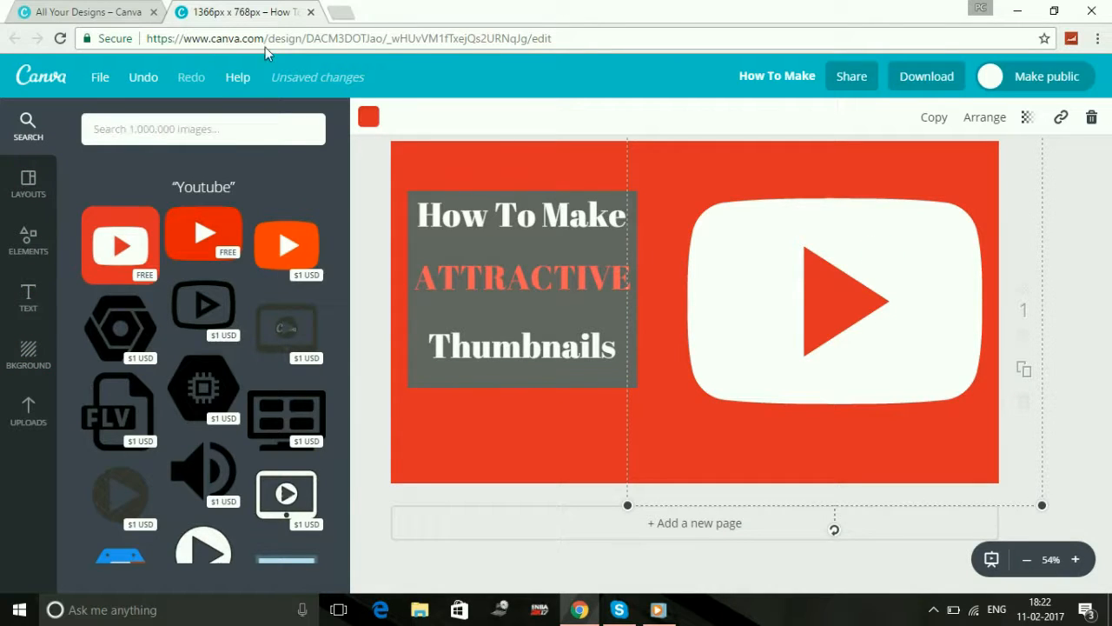
left_click(338, 12)
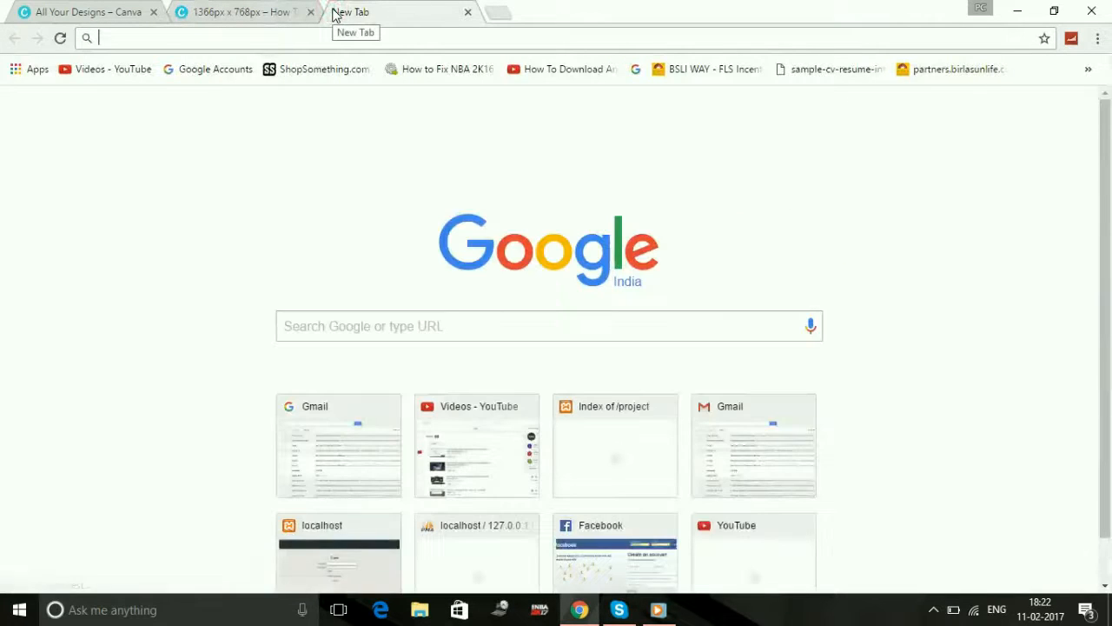
Step: Search Google for 'youtube' from the new tab
type("youtube")
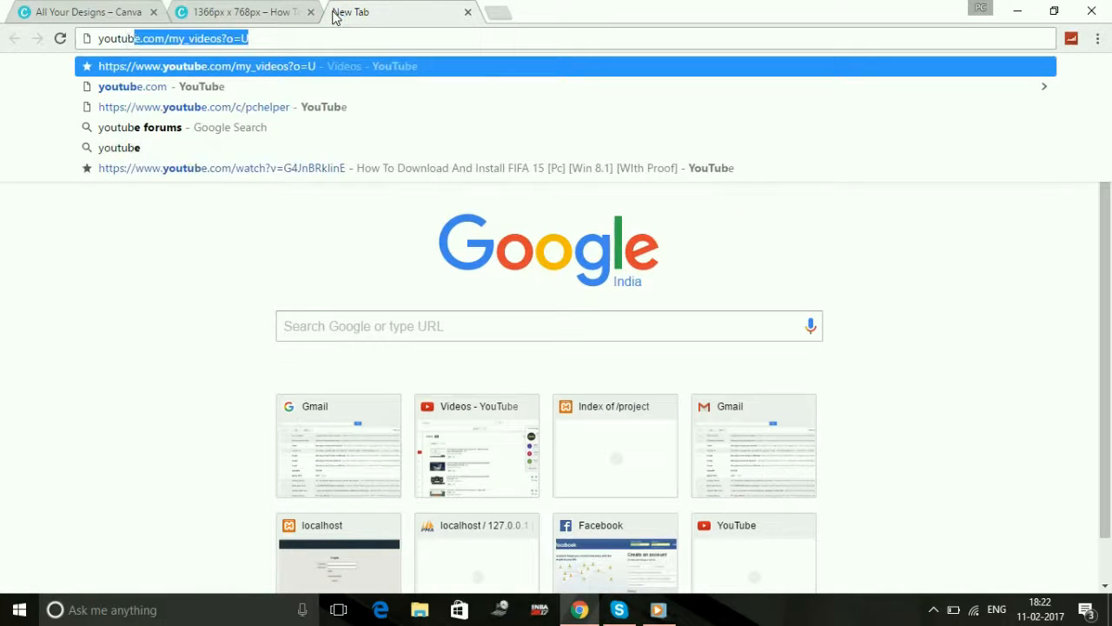
type("youtube music library")
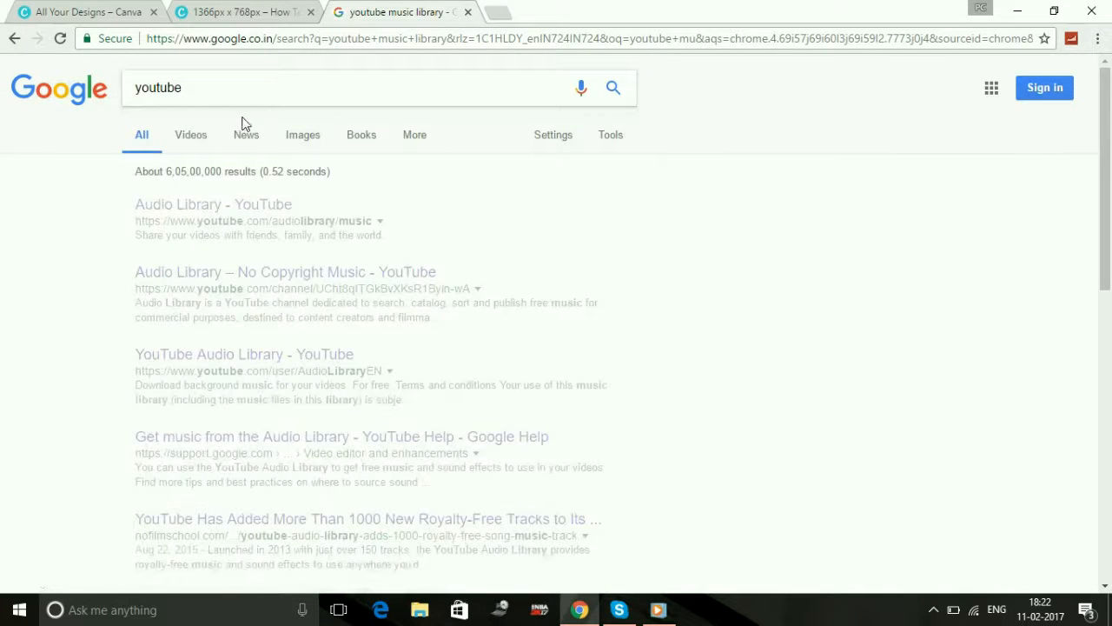
left_click(303, 135)
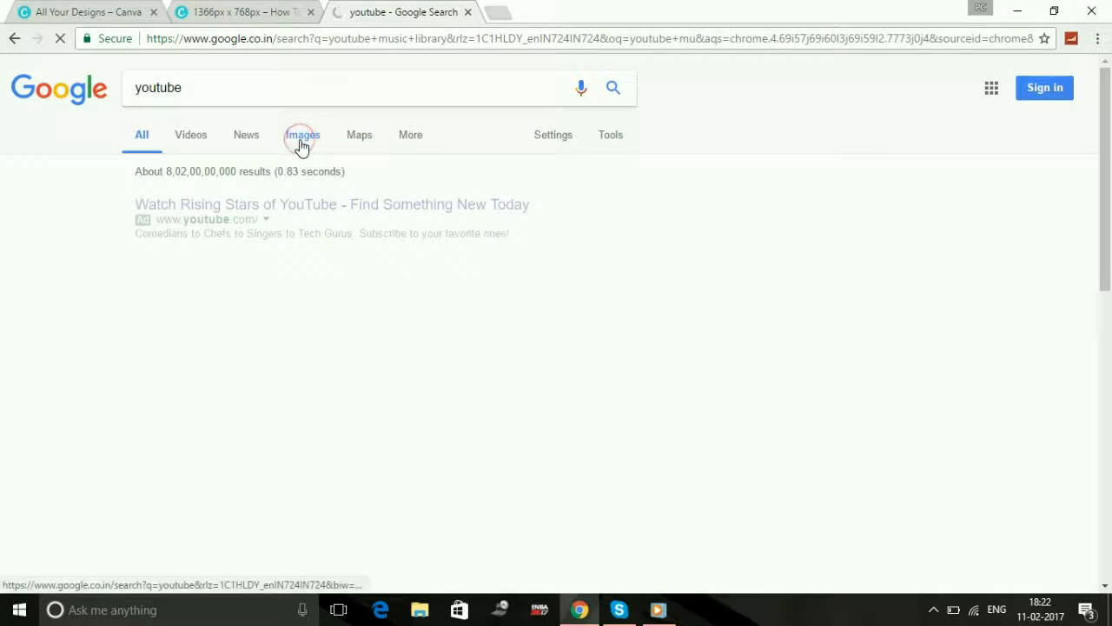
Step: Switch to image results for 'youtube' and scroll through the logo thumbnails
left_click(302, 134)
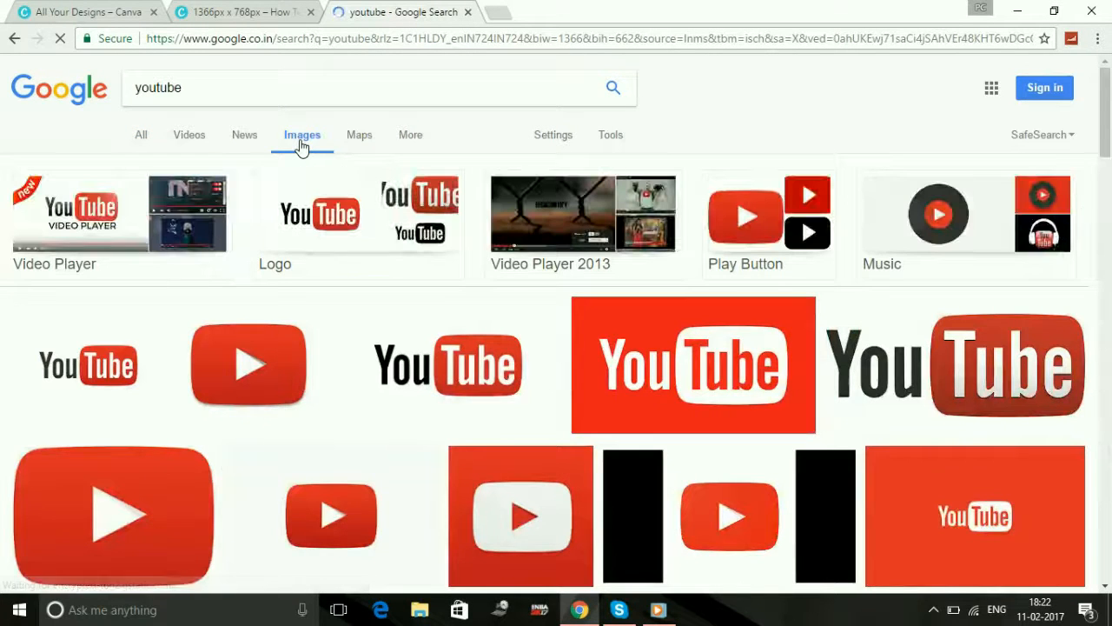
mouse_move(683, 372)
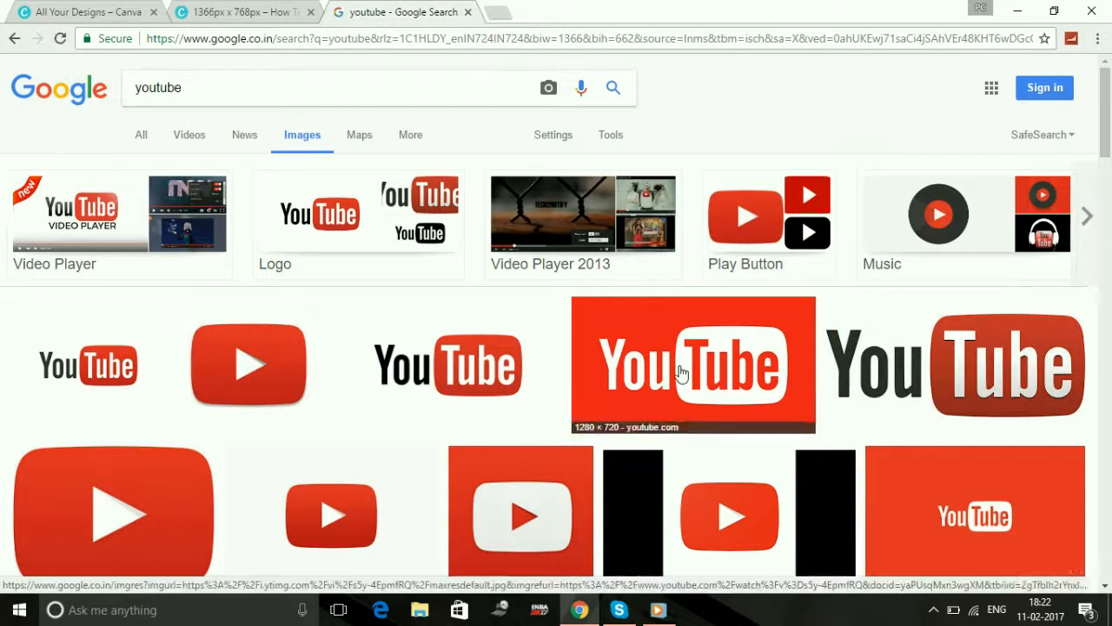
scroll("down", 3)
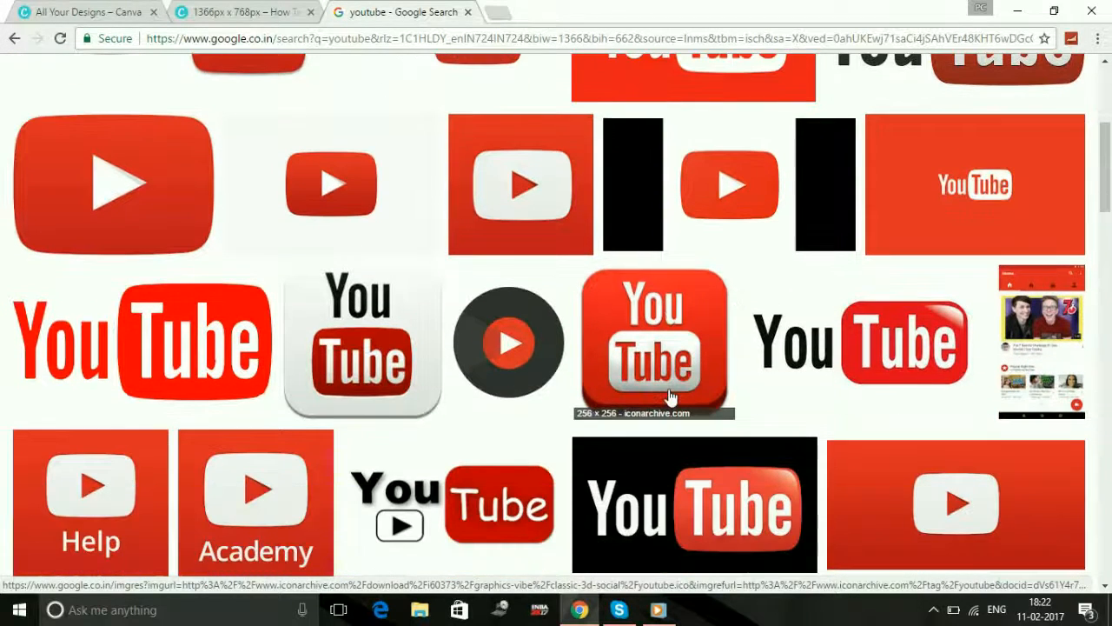
scroll("down", 3)
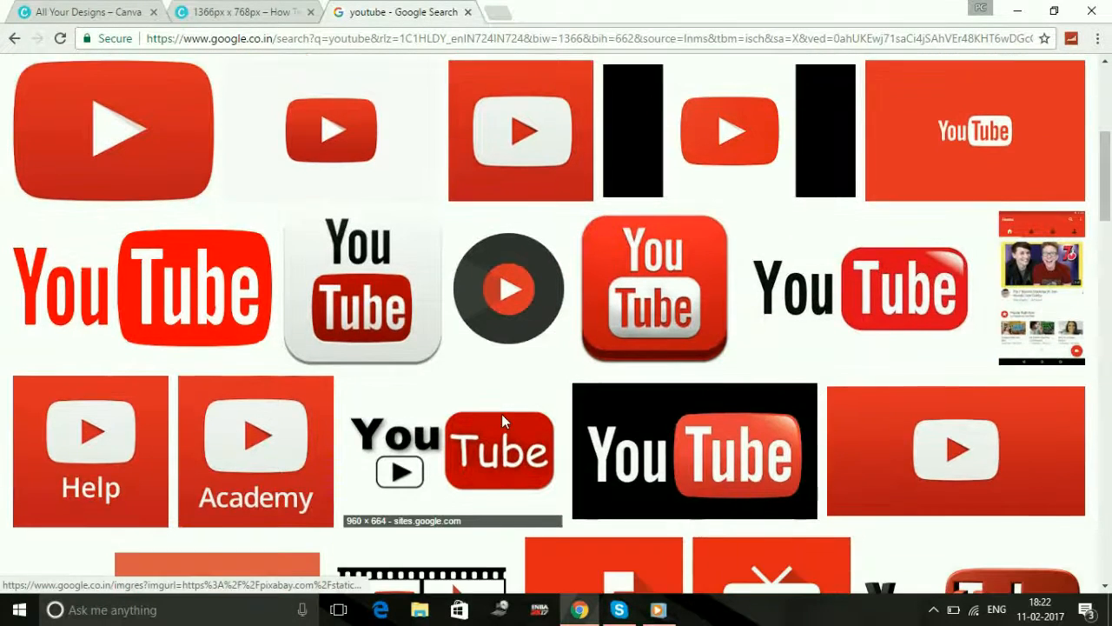
scroll("down", 3)
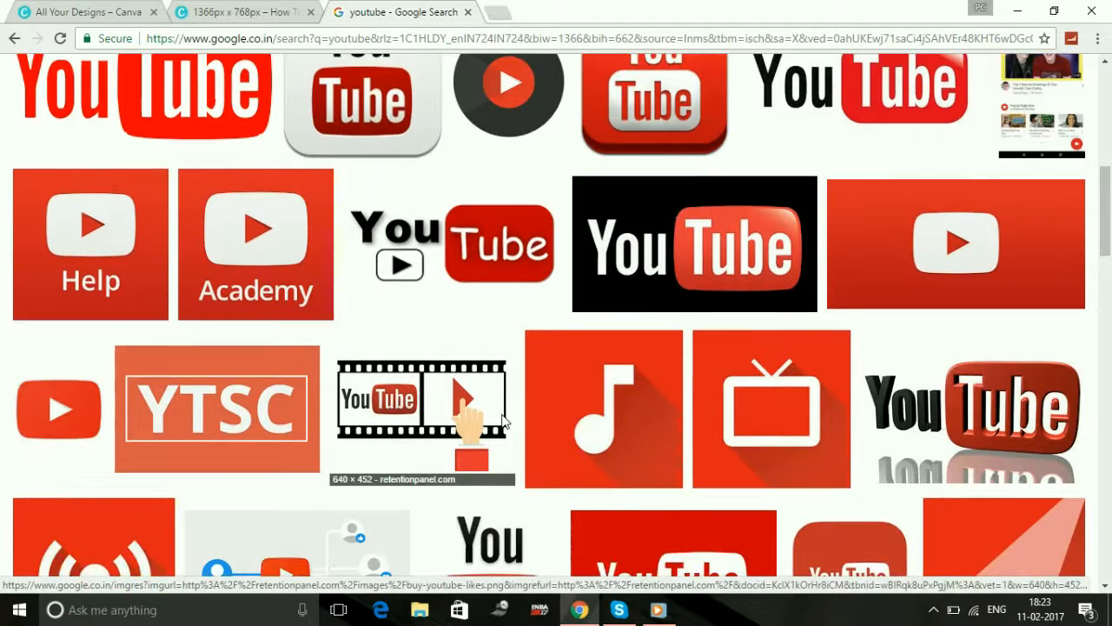
scroll("down", 3)
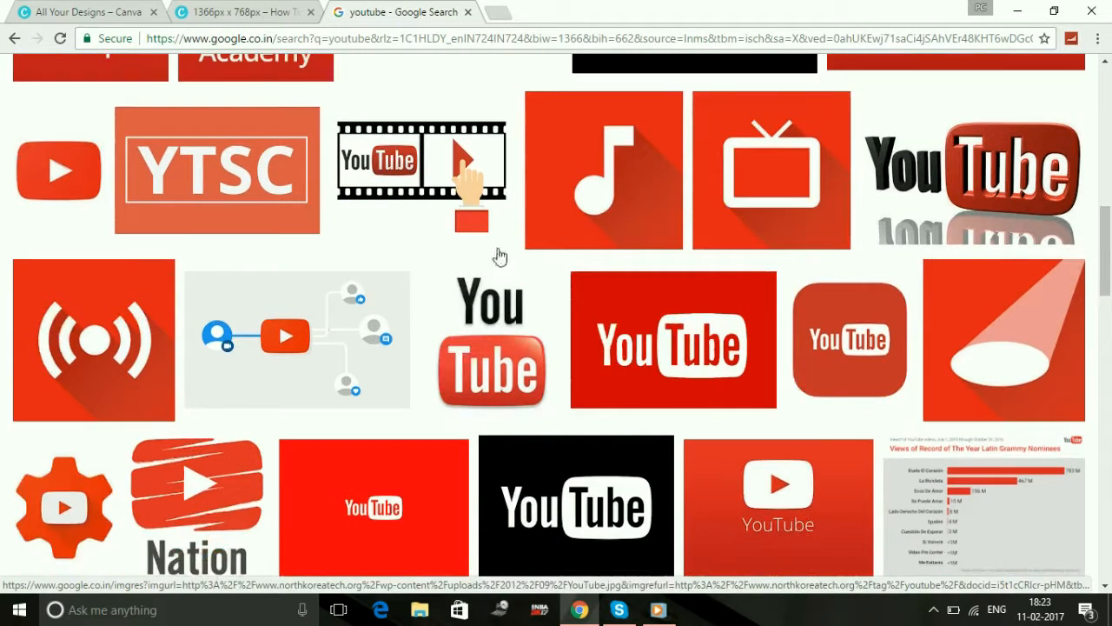
mouse_move(432, 163)
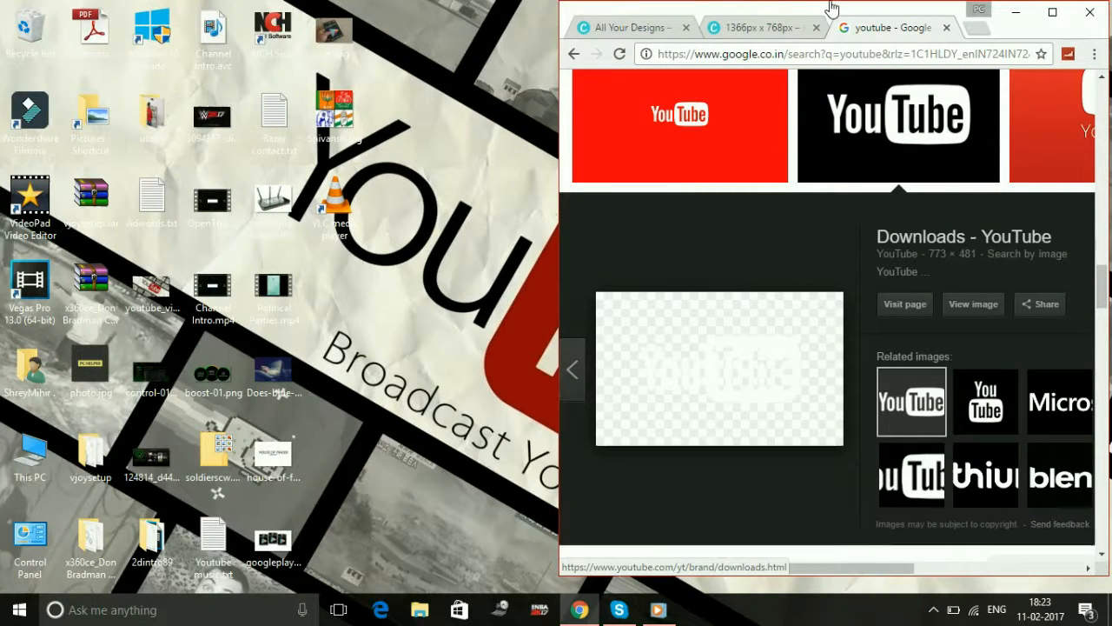
mouse_move(692, 417)
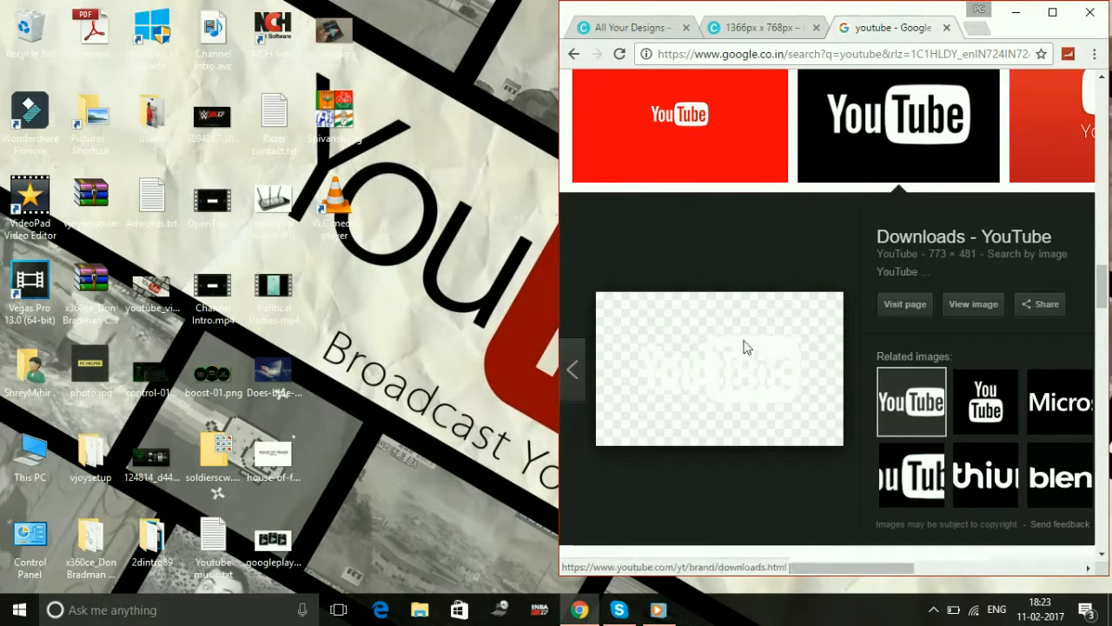
mouse_move(943, 269)
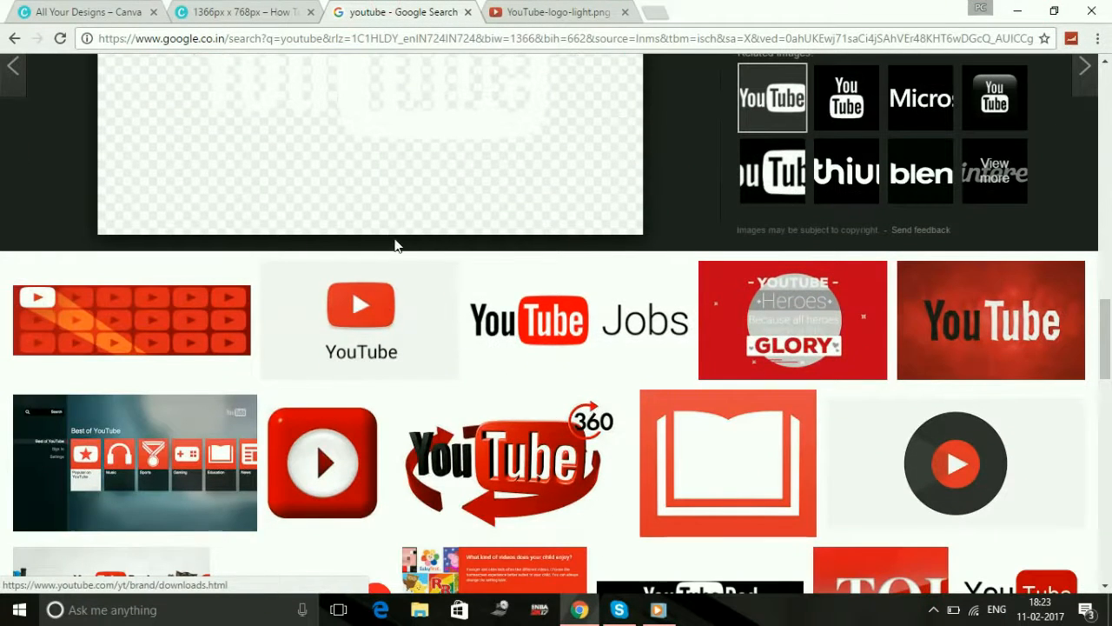
Step: Scroll further through the Google Images results for a red YouTube logo to save
scroll("down", 3)
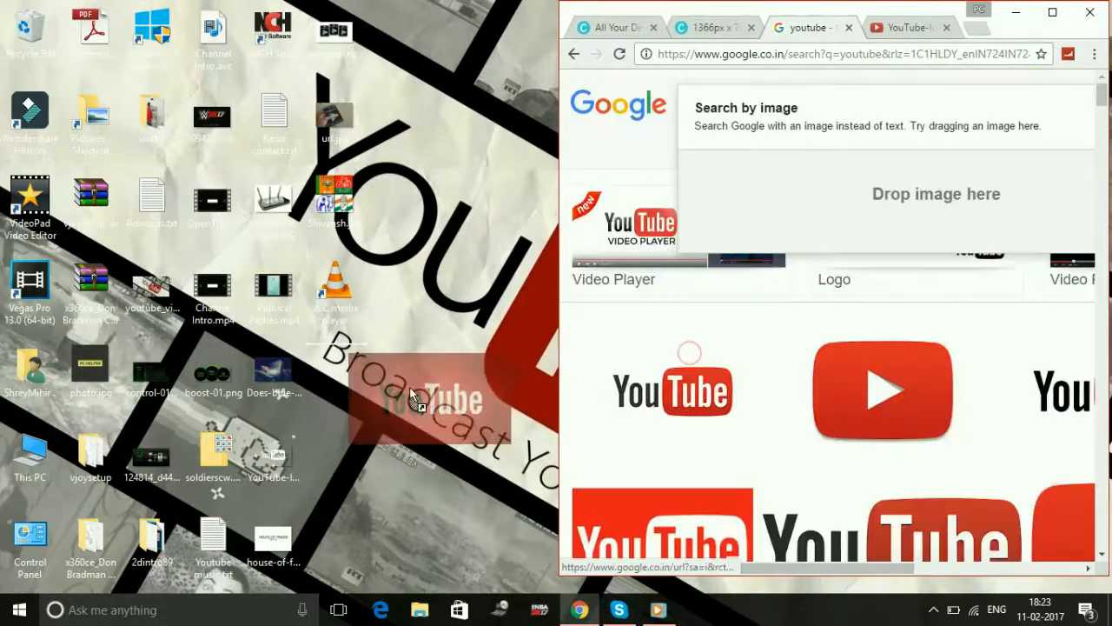
Step: Return to the Canva tab and browse the Uploads folder containing the YouTube logo
left_click(711, 27)
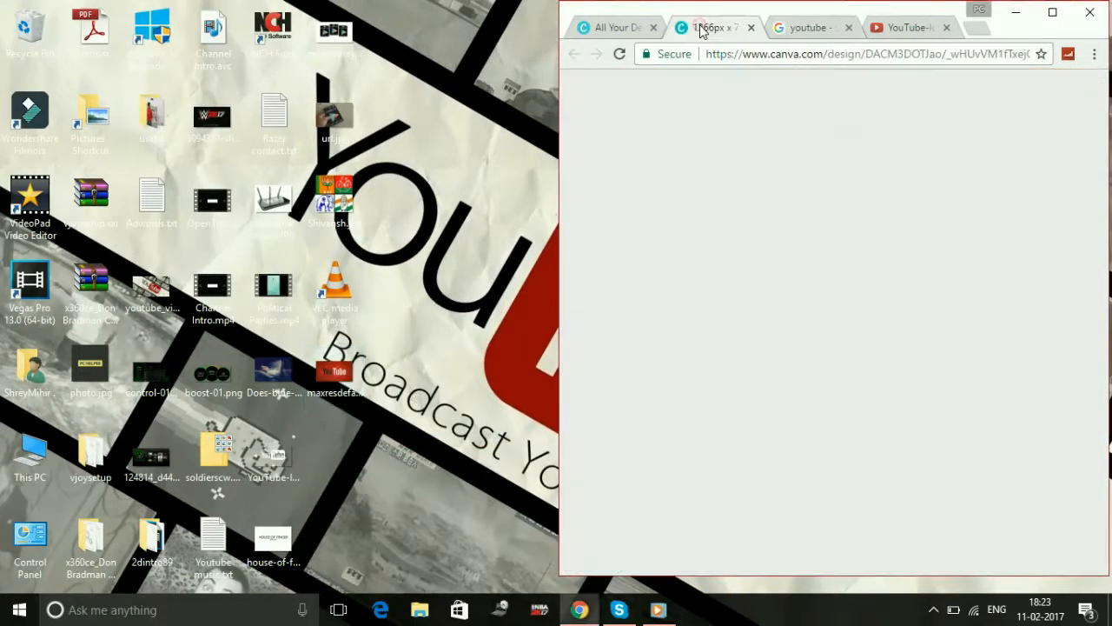
left_click(704, 27)
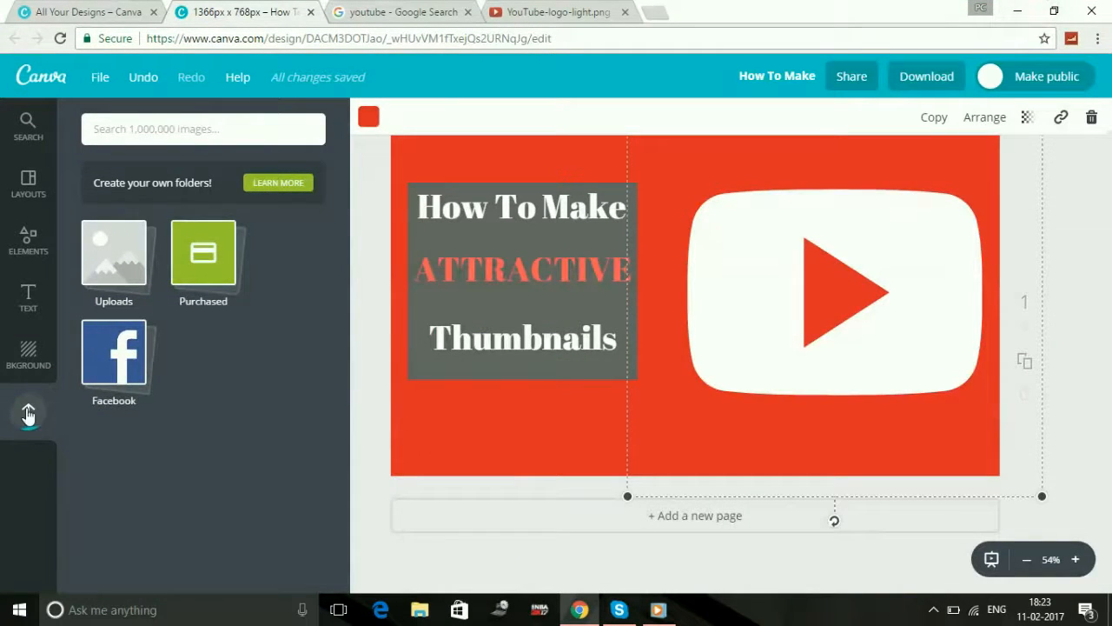
mouse_move(209, 402)
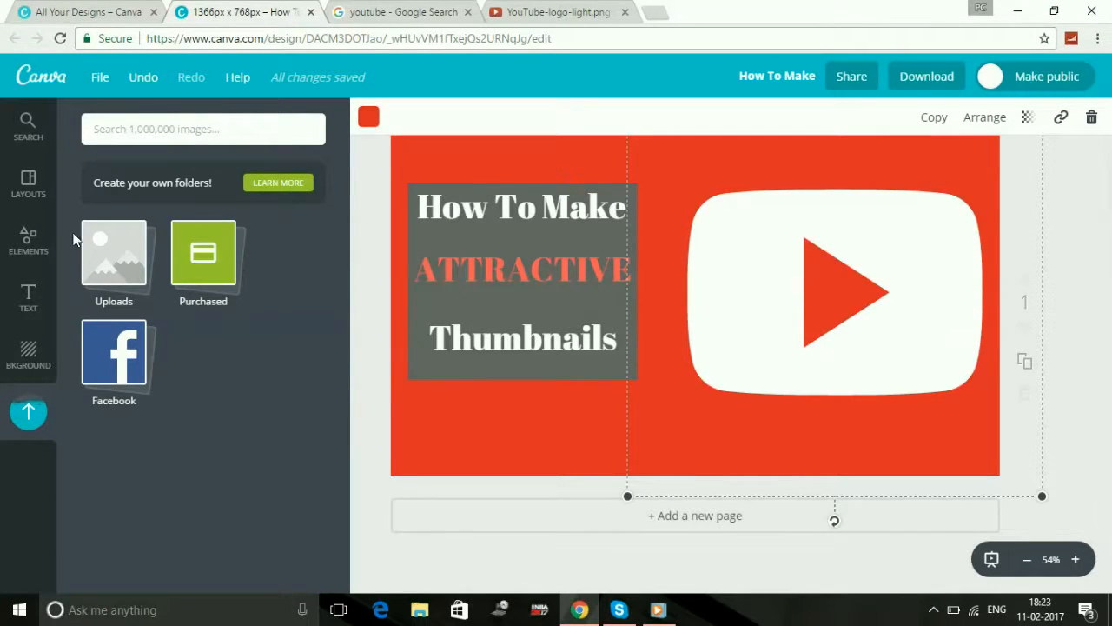
mouse_move(117, 256)
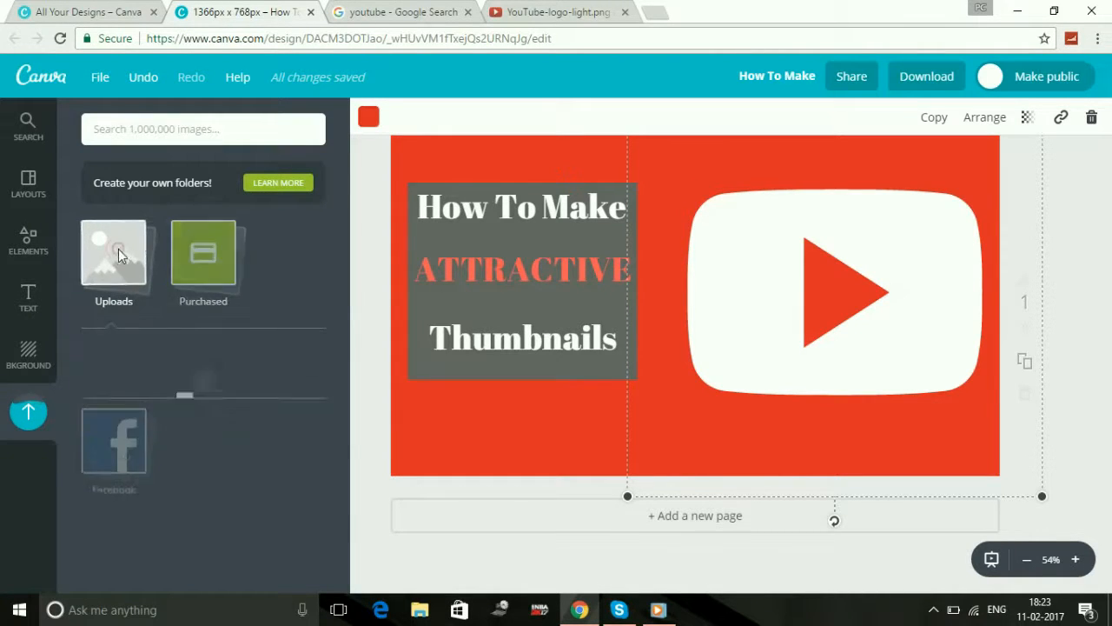
left_click(113, 261)
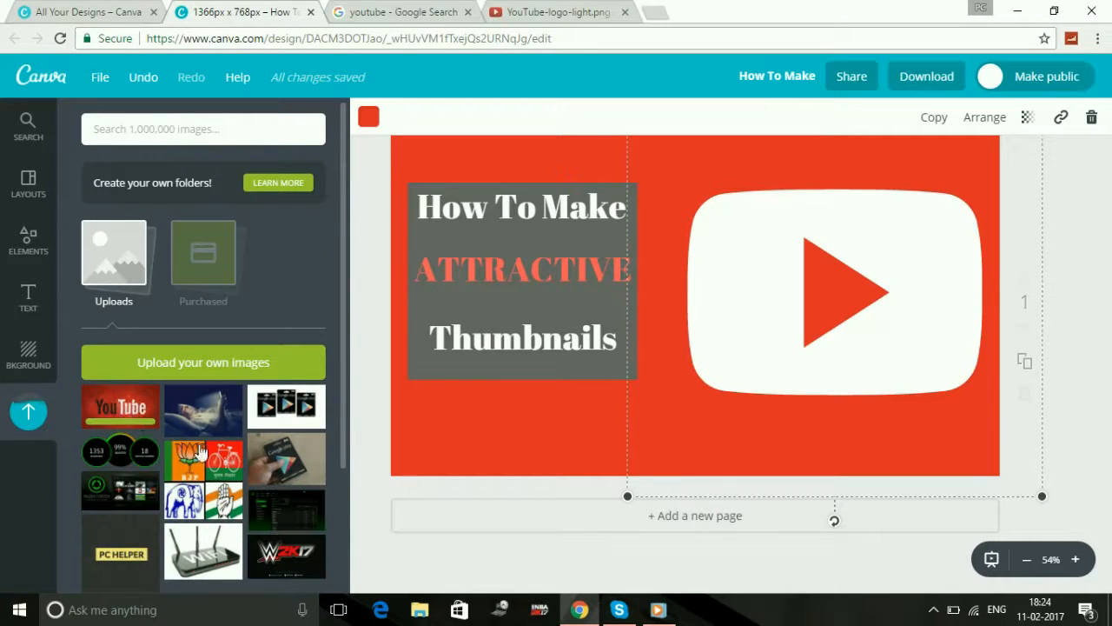
scroll("down", 3)
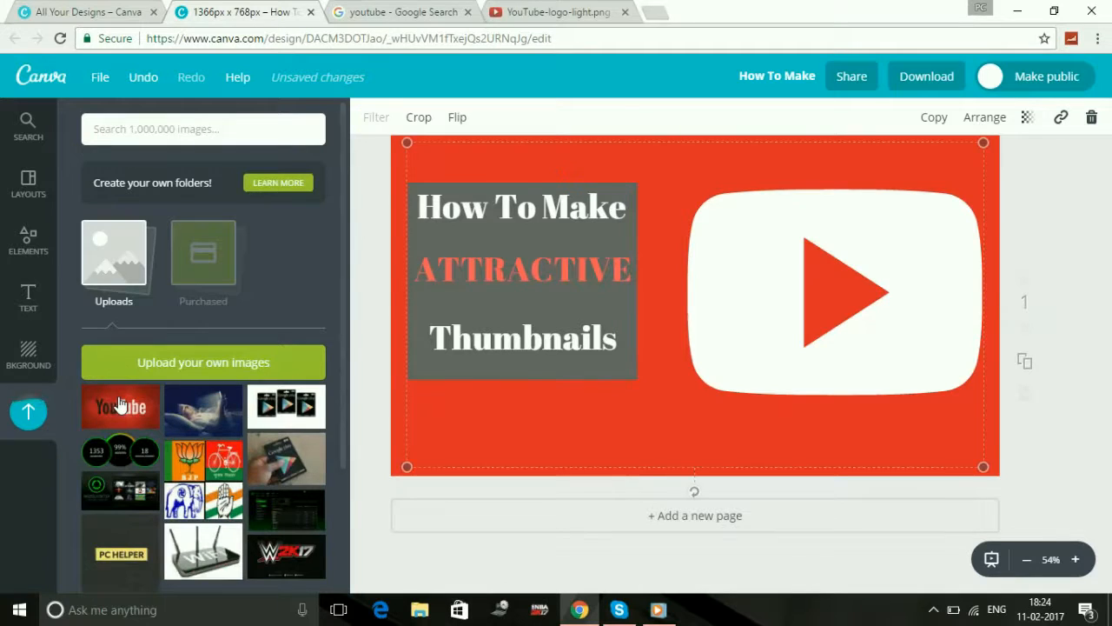
Step: Add the uploaded red YouTube wordmark image to the thumbnail's right side
left_click(119, 406)
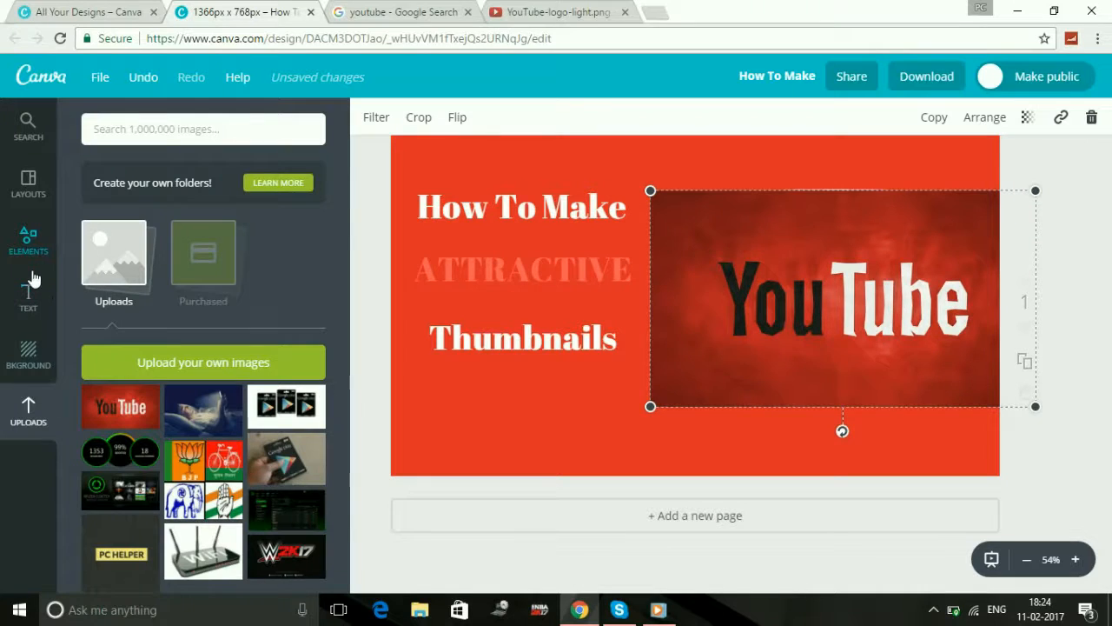
Step: Set the thumbnail background to custom black 000000 via the brightness slider
left_click(28, 352)
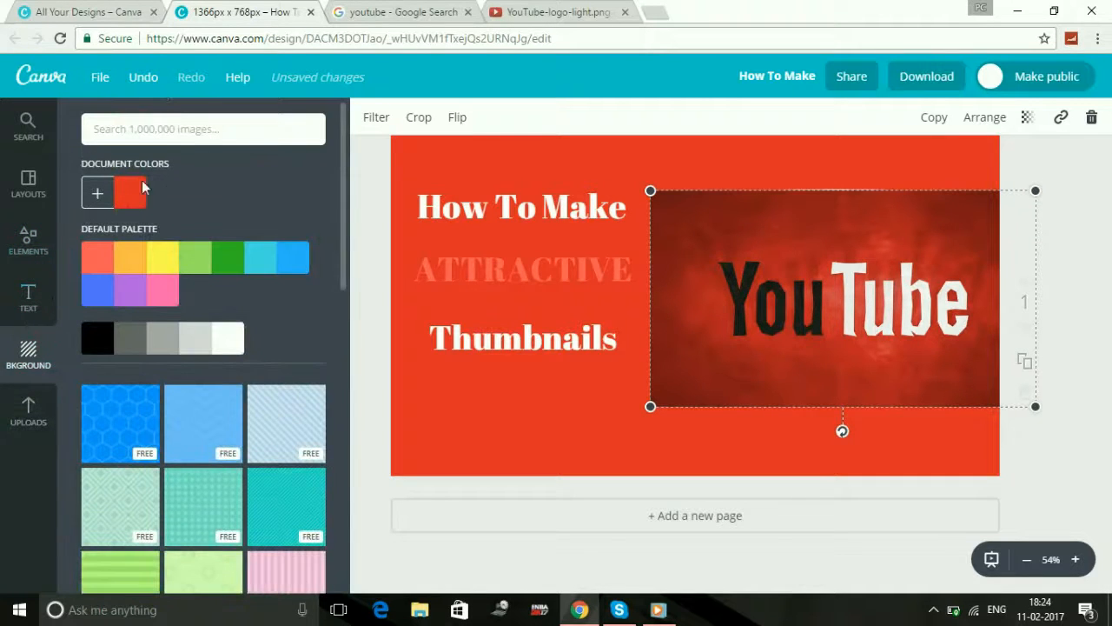
mouse_move(233, 158)
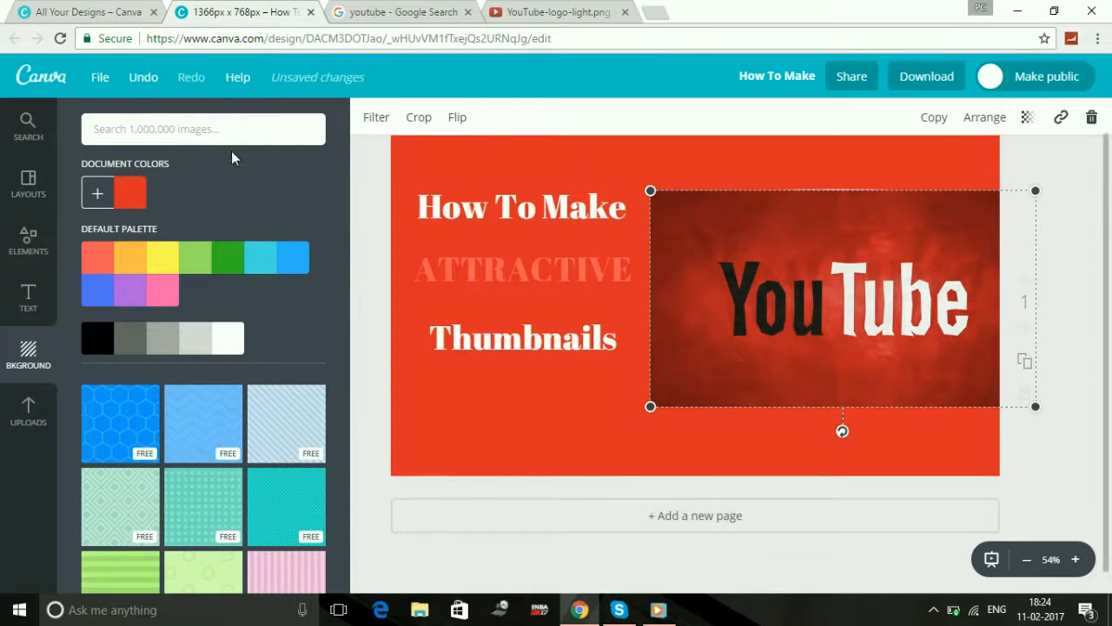
mouse_move(154, 285)
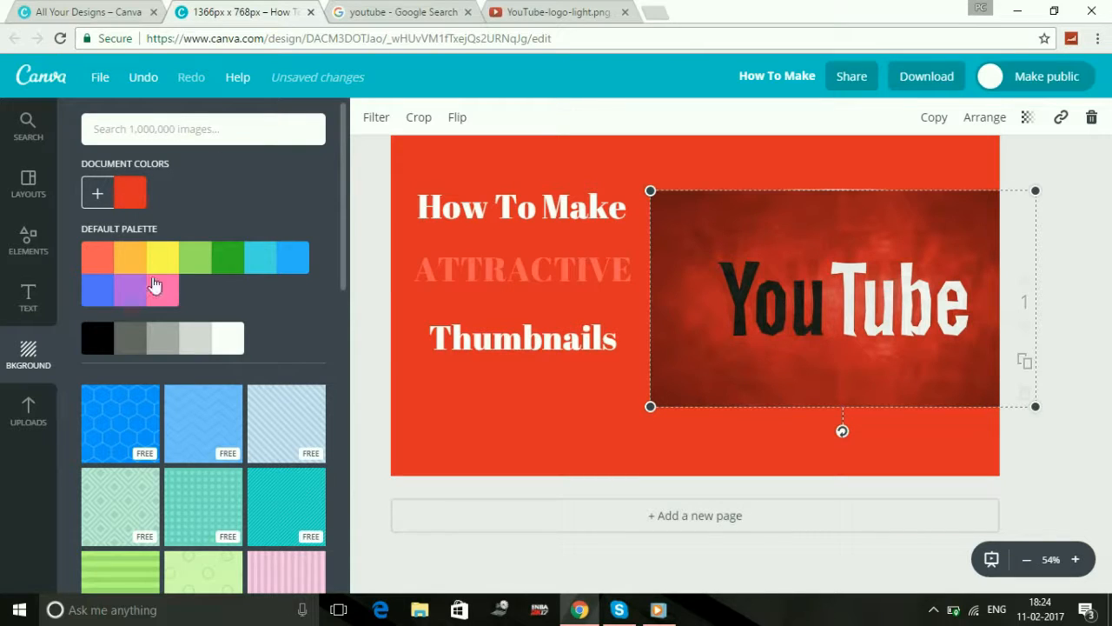
left_click(129, 192)
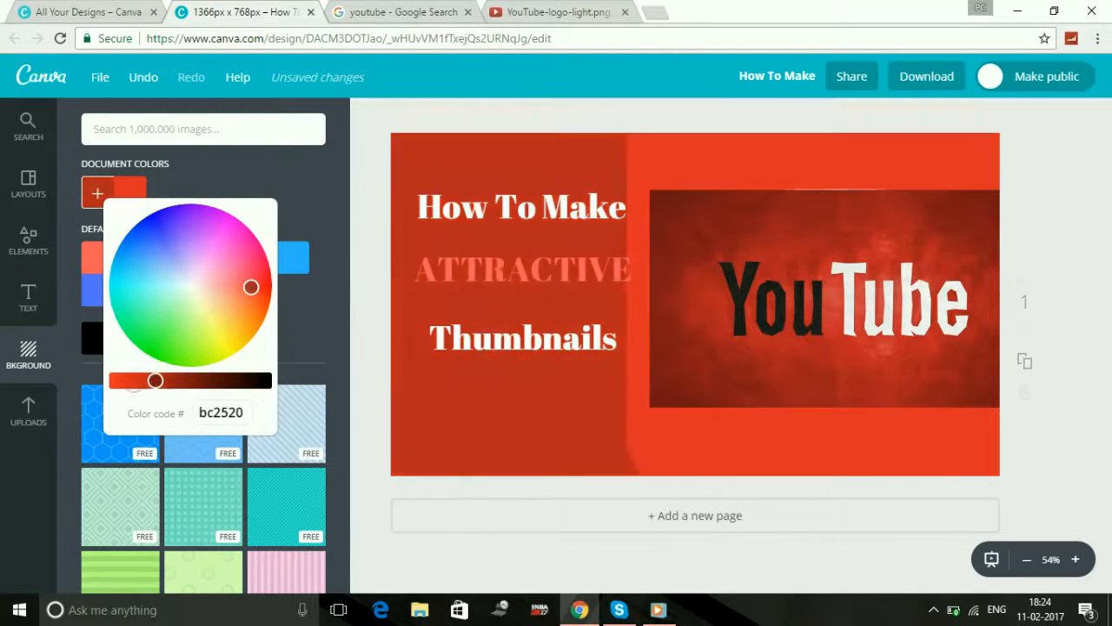
left_click_drag(154, 381, 206, 381)
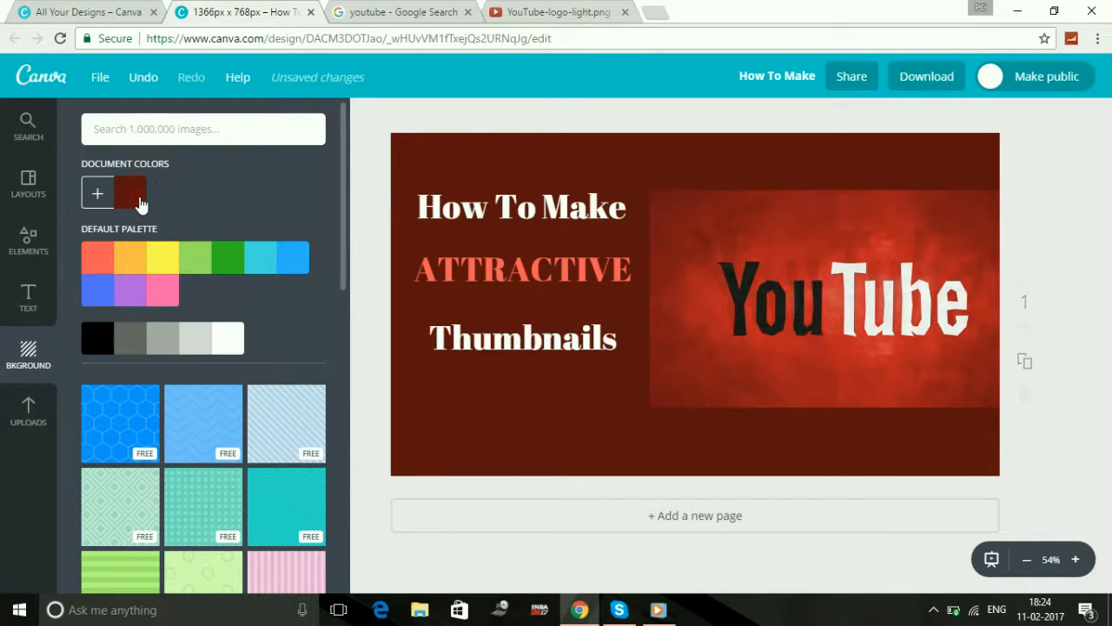
left_click(130, 192)
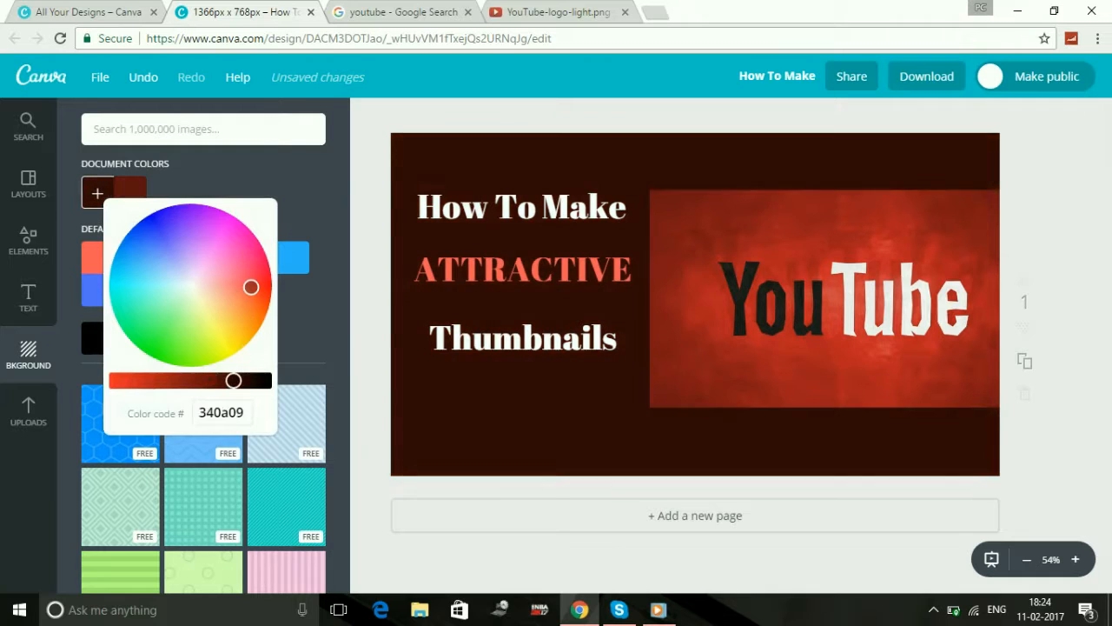
left_click_drag(233, 380, 263, 381)
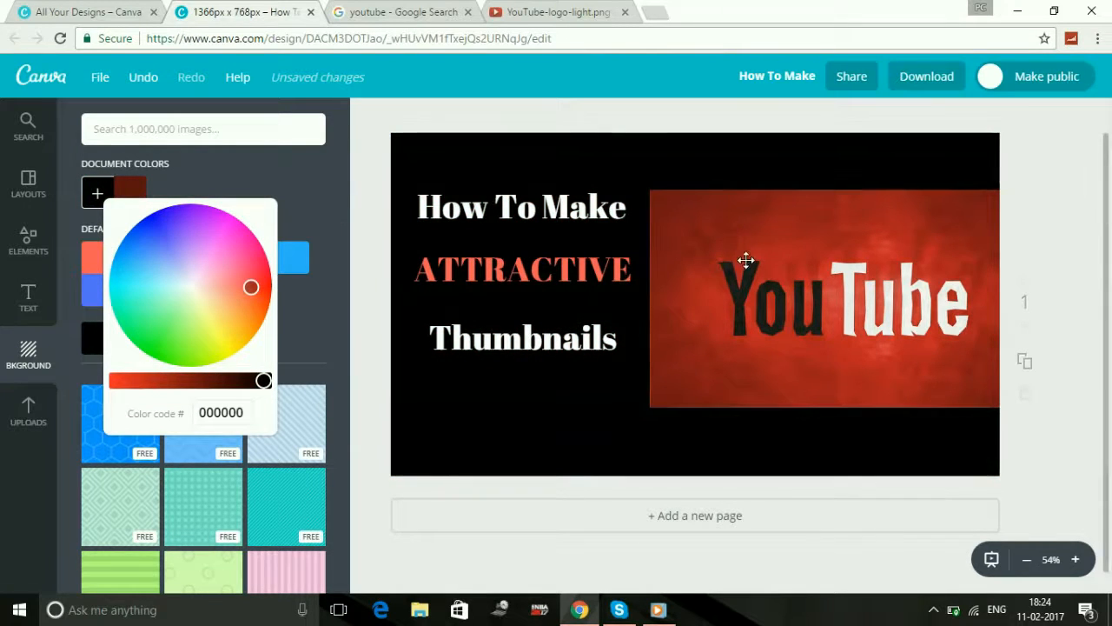
left_click(824, 298)
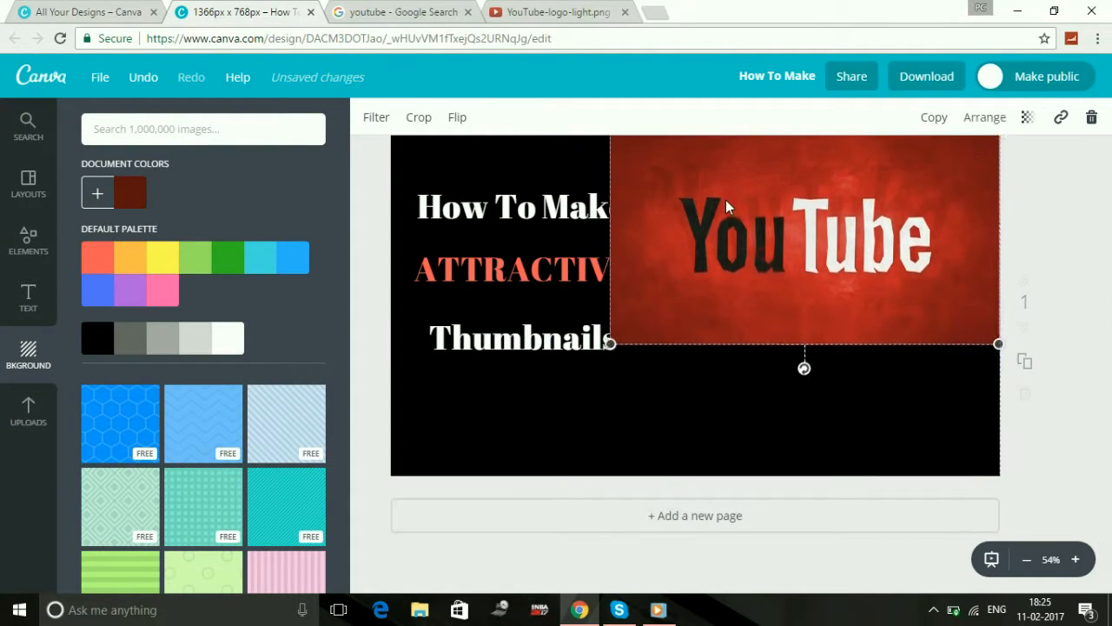
Step: Move the YouTube logo back beside the headings and reselect it to resize
left_click_drag(611, 342, 623, 359)
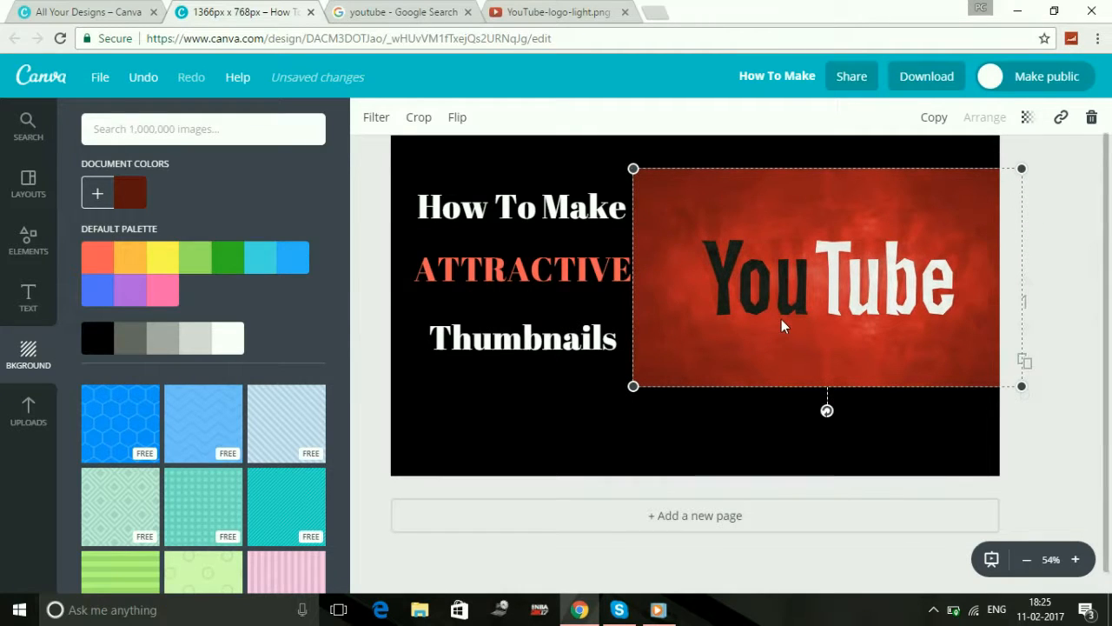
mouse_move(497, 238)
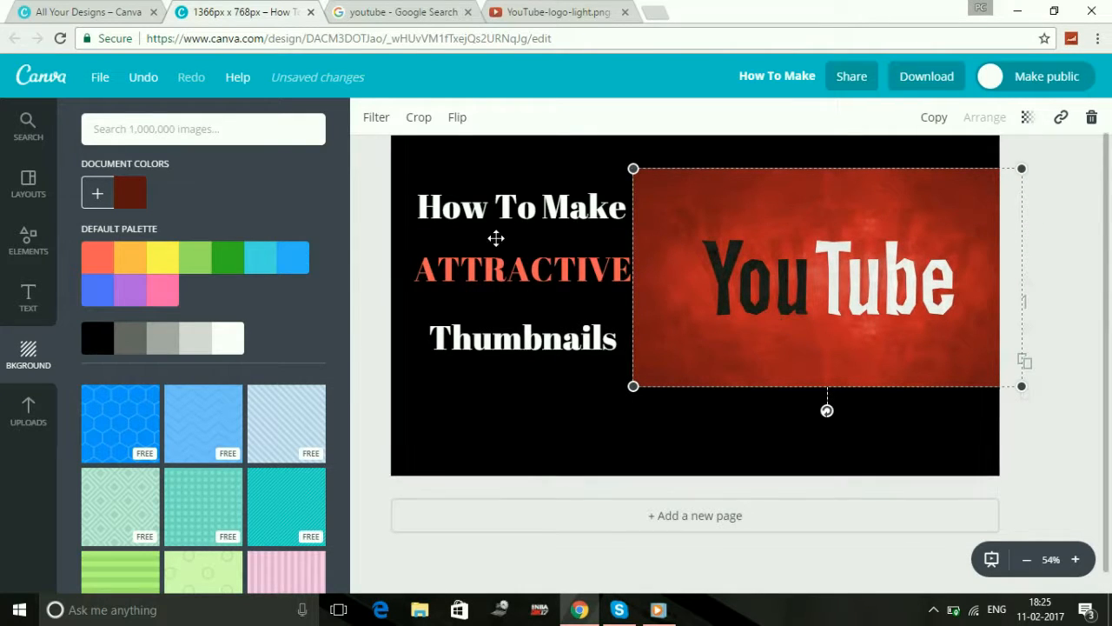
left_click(521, 207)
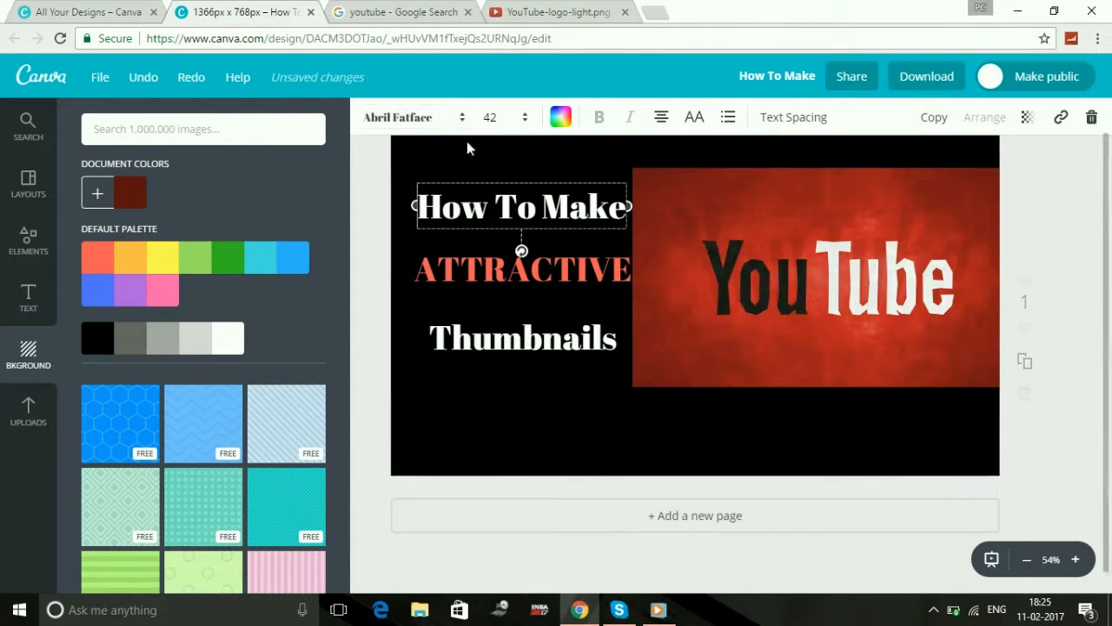
left_click(413, 117)
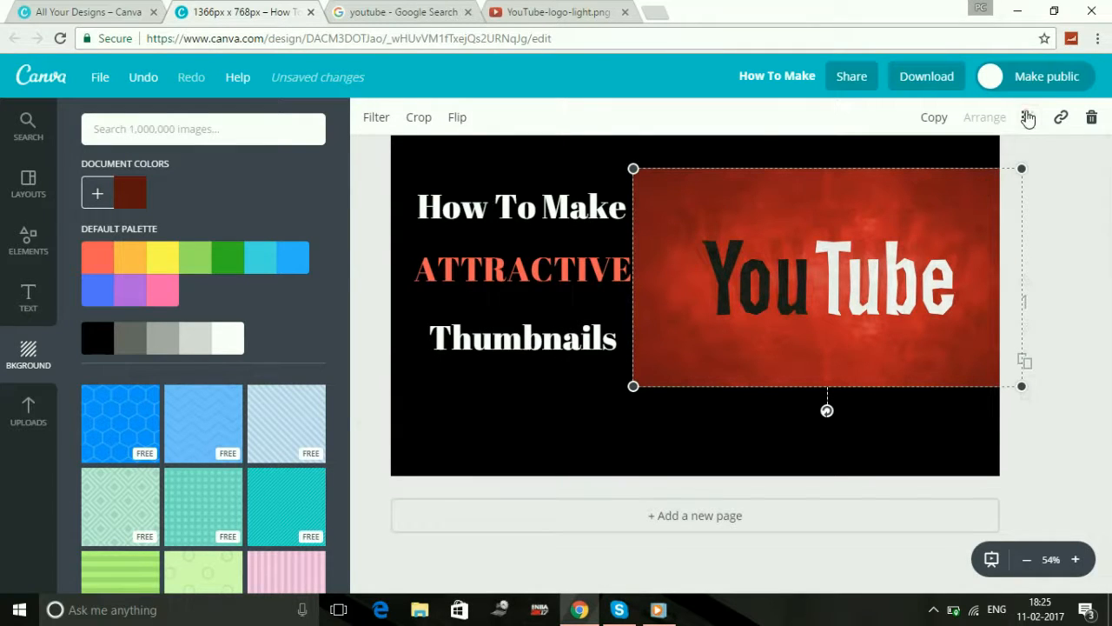
left_click(1026, 117)
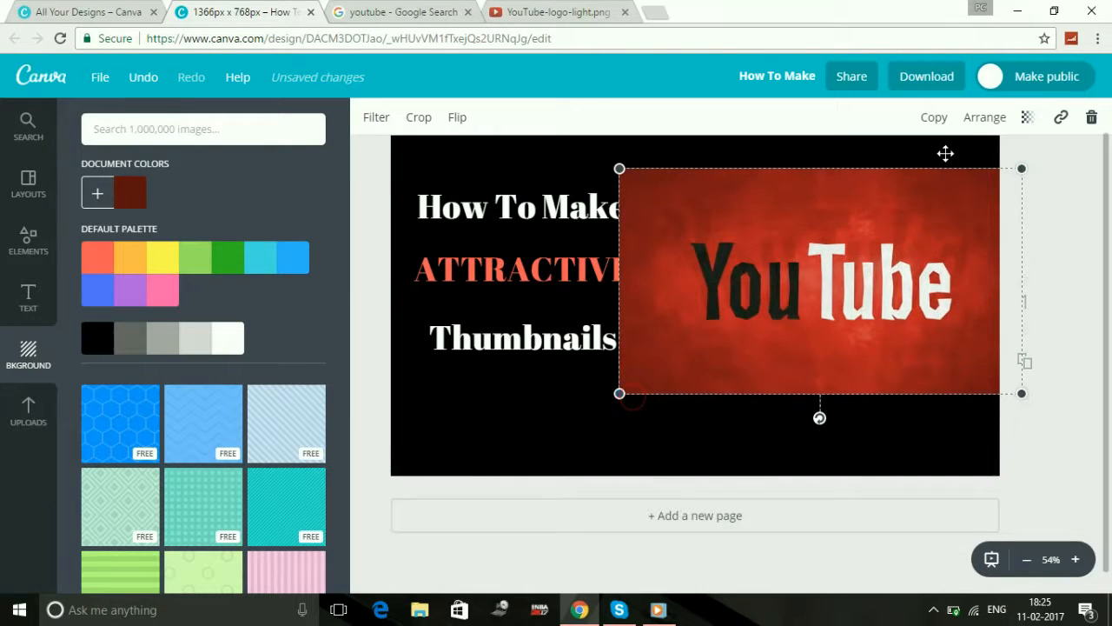
Step: Enlarge the YouTube logo image to cover the thumbnail and send it behind the text
left_click(984, 117)
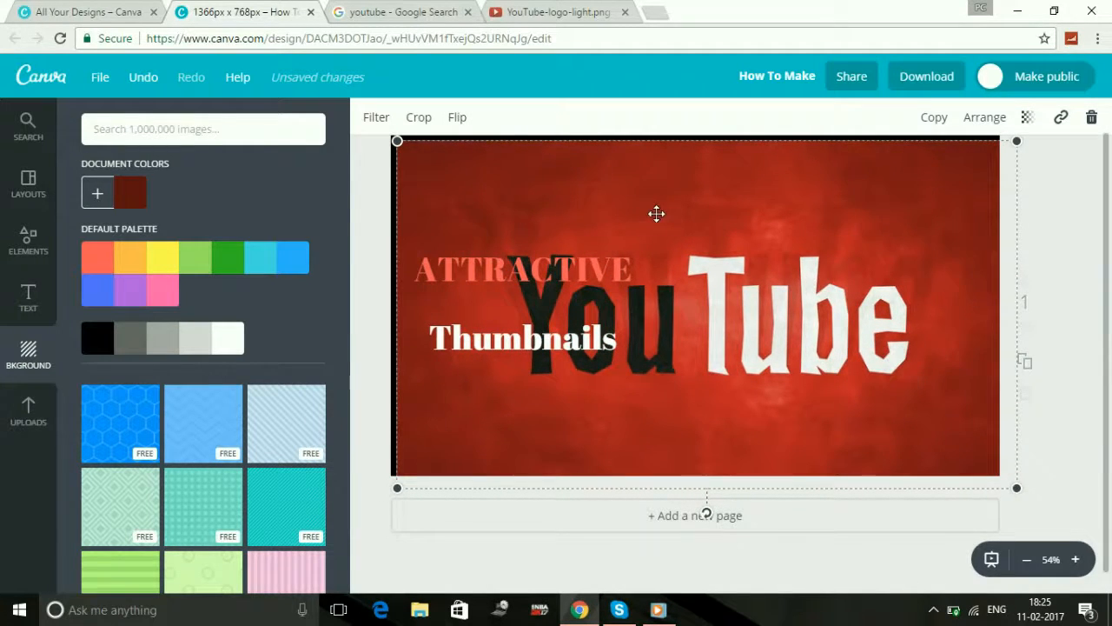
left_click(985, 117)
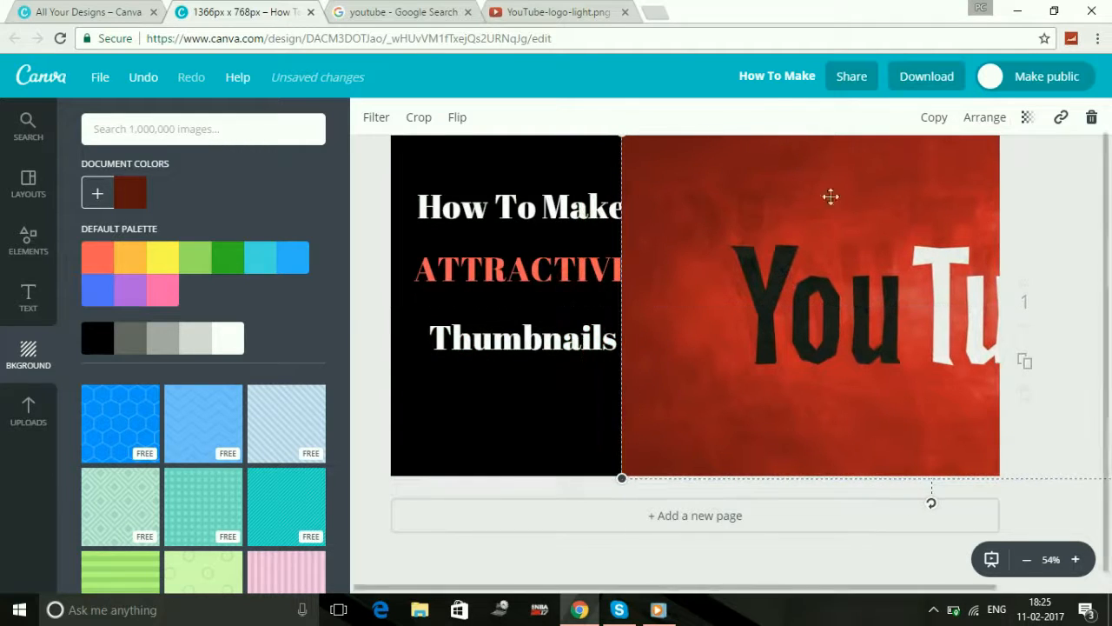
left_click(521, 207)
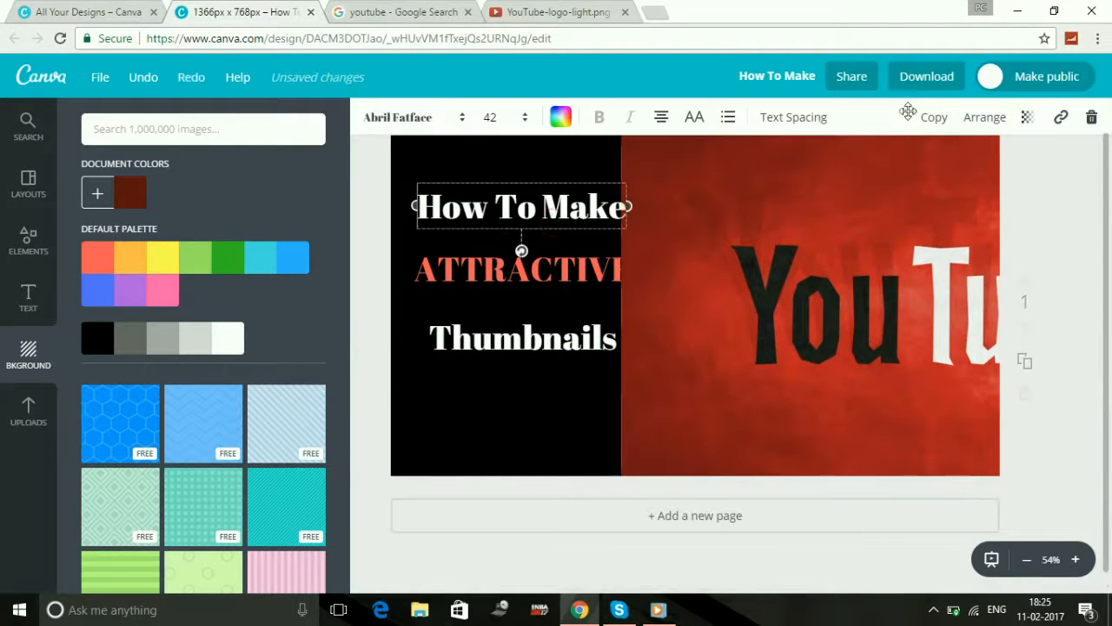
left_click(984, 117)
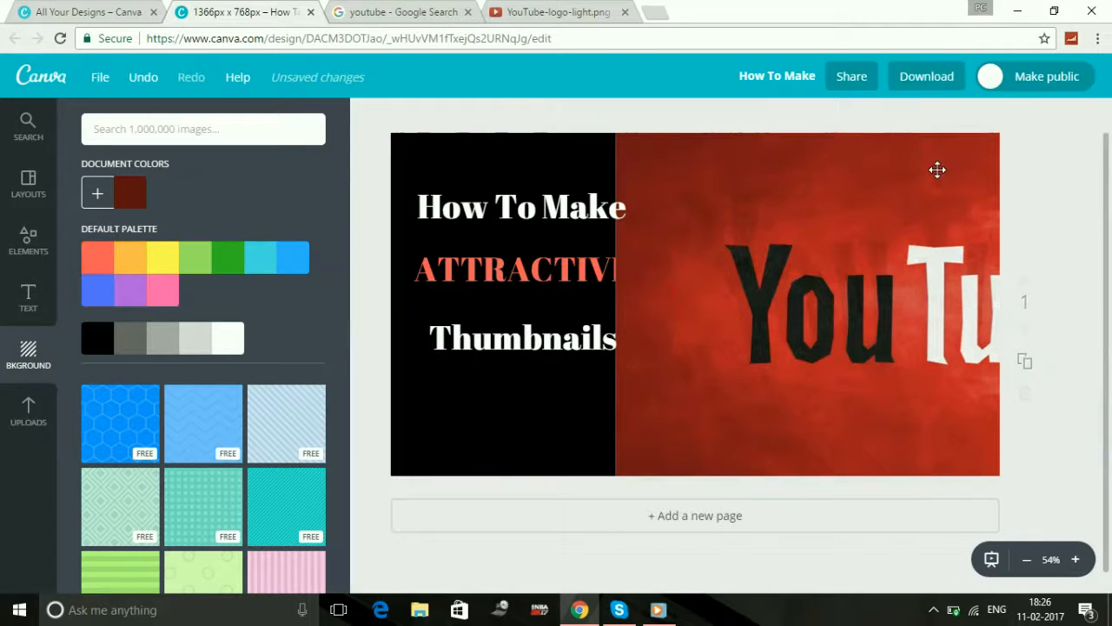
left_click(985, 117)
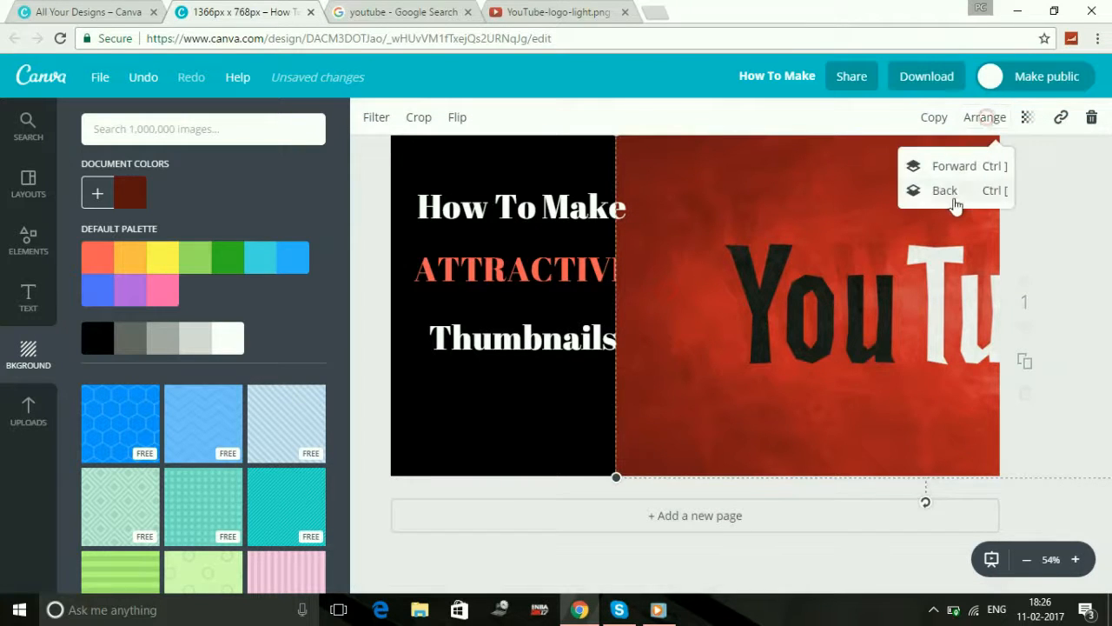
left_click(944, 189)
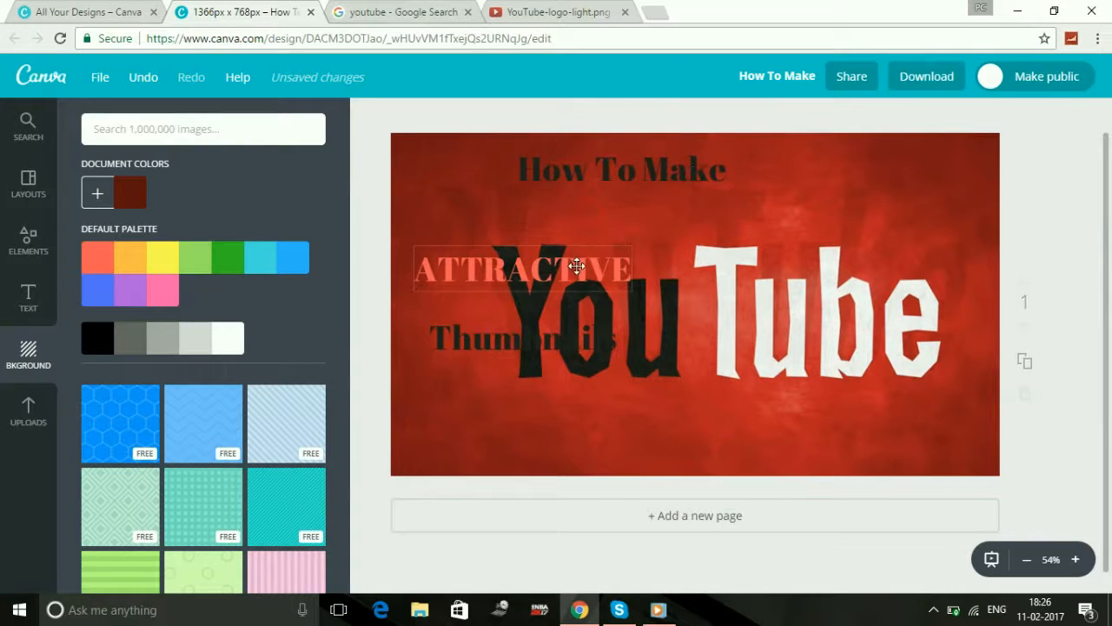
Step: Move ATTRACTIVE and Thumbnails onto one line beneath How To Make
left_click_drag(522, 267, 621, 215)
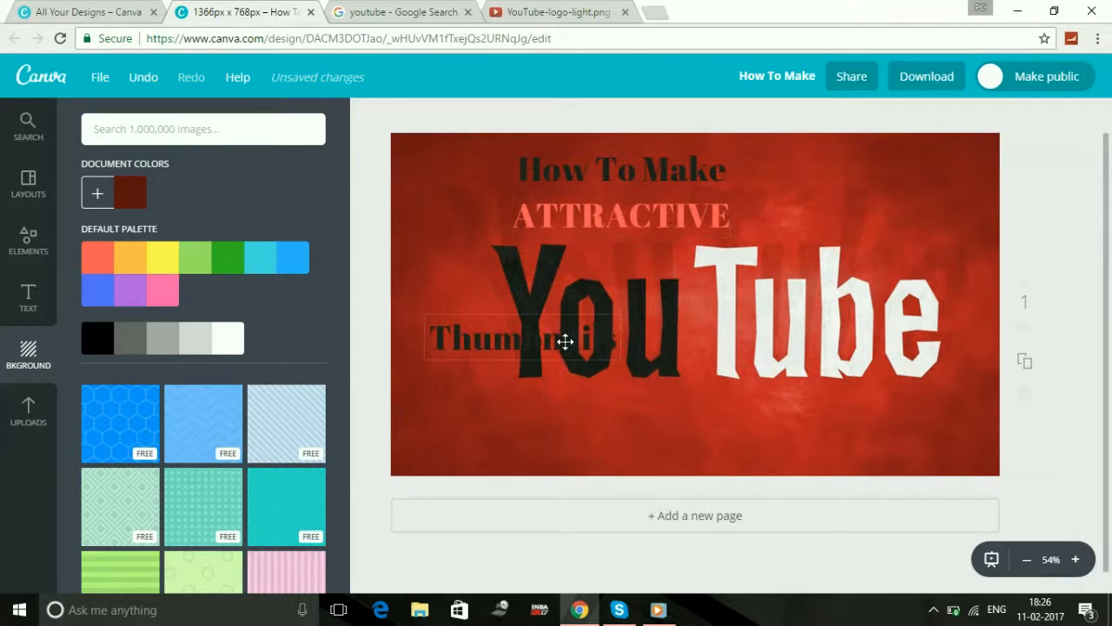
left_click_drag(521, 339, 820, 198)
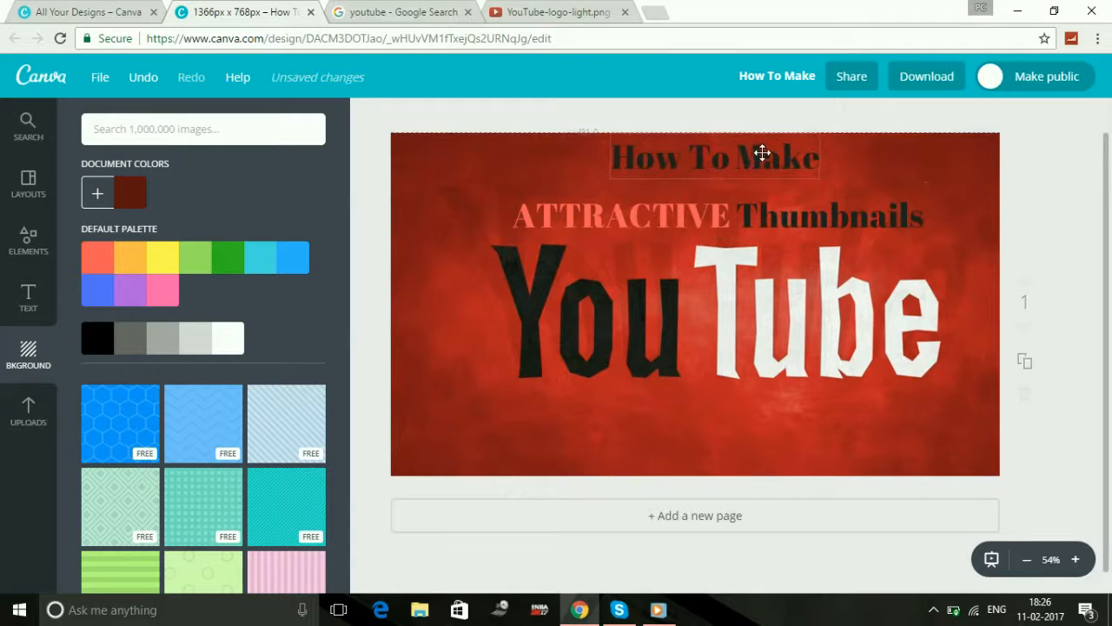
double_click(776, 157)
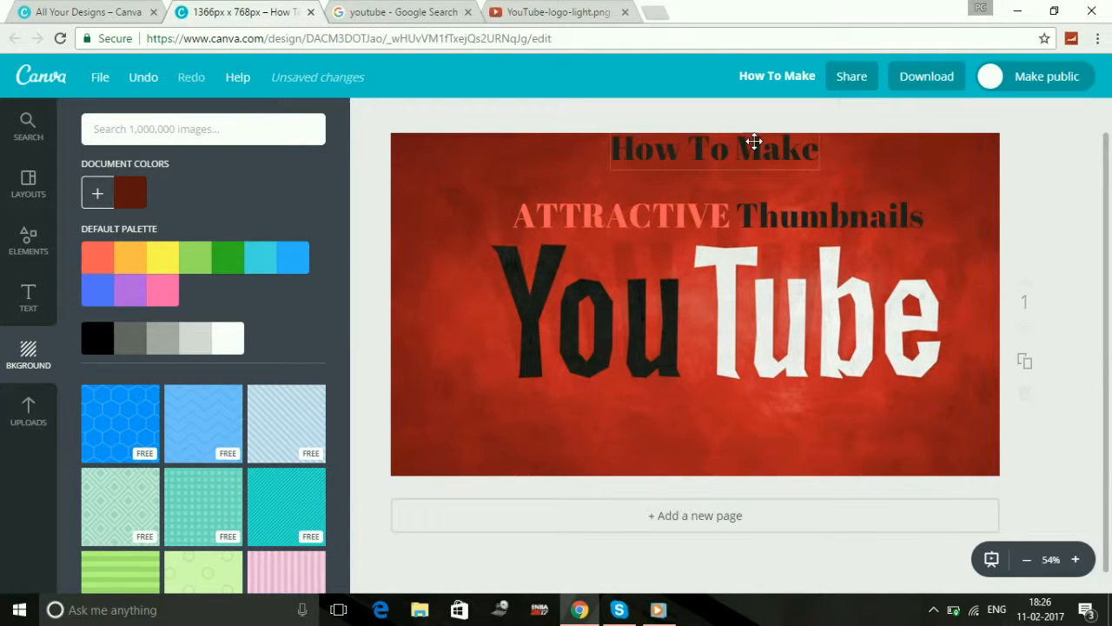
Step: Download the finished thumbnail as a PNG
left_click(714, 147)
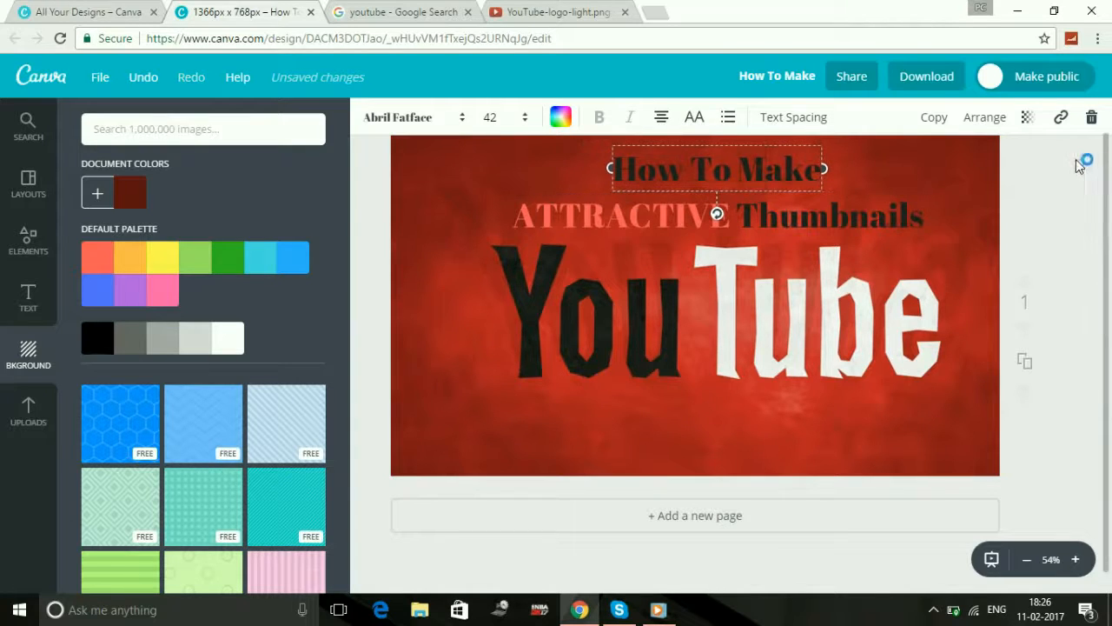
left_click(927, 75)
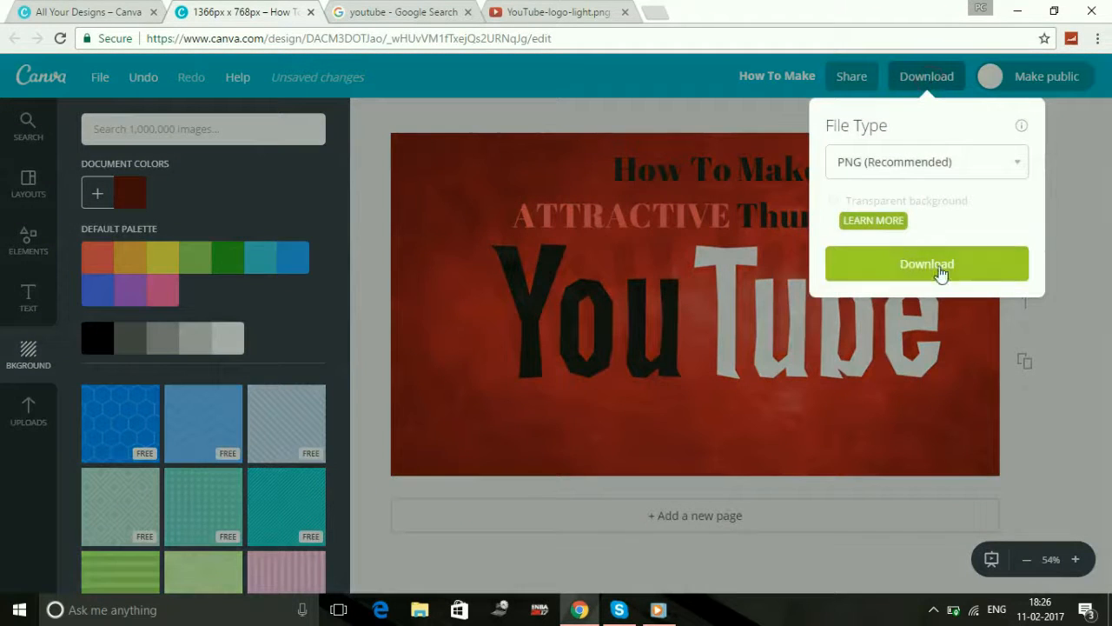
left_click(927, 263)
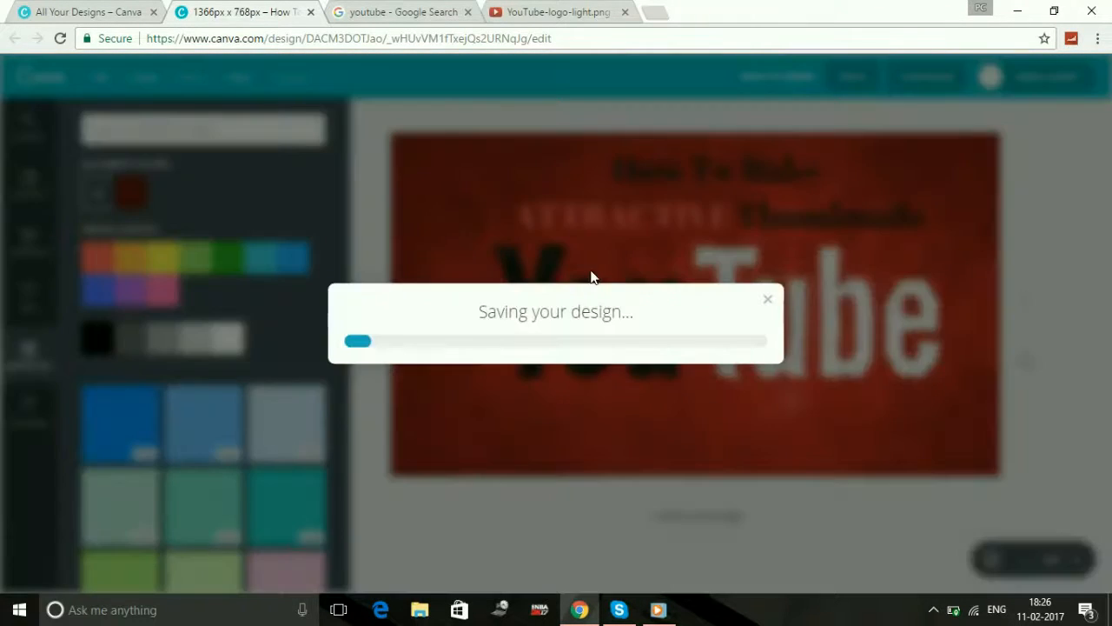